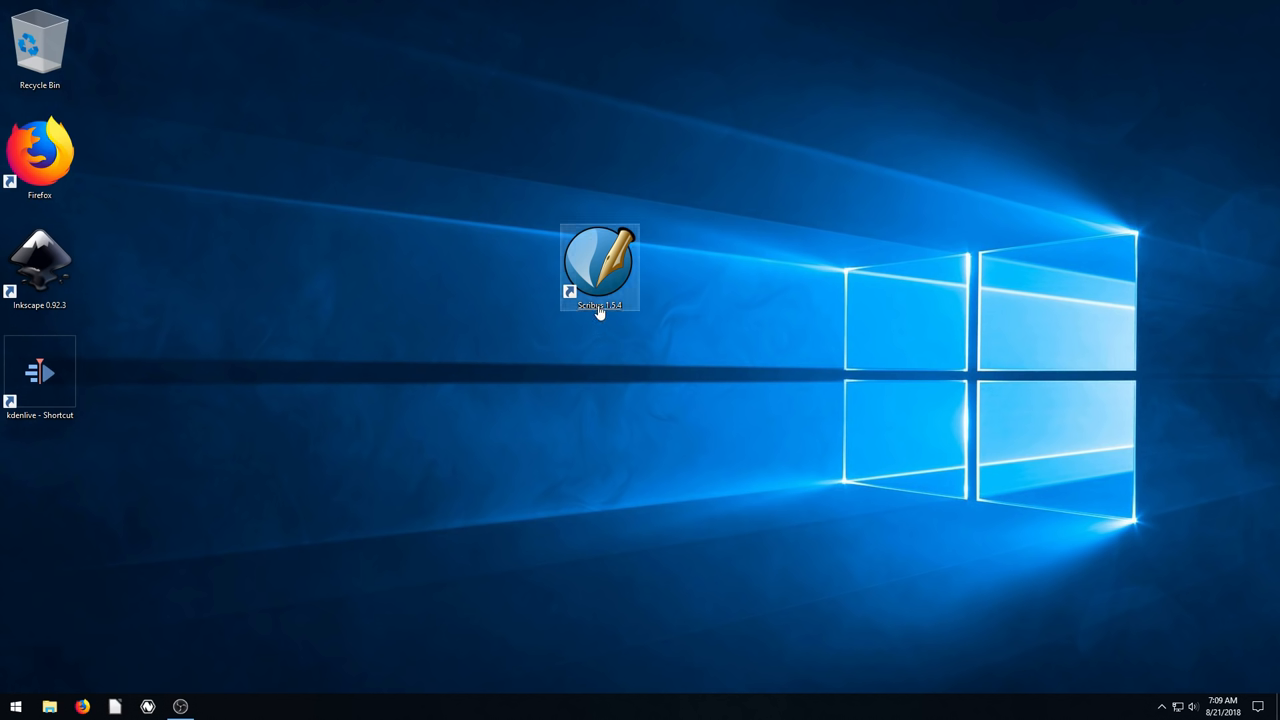
Step: Launch Scribus from its desktop shortcut to reach the New Document setup
double_click(600, 262)
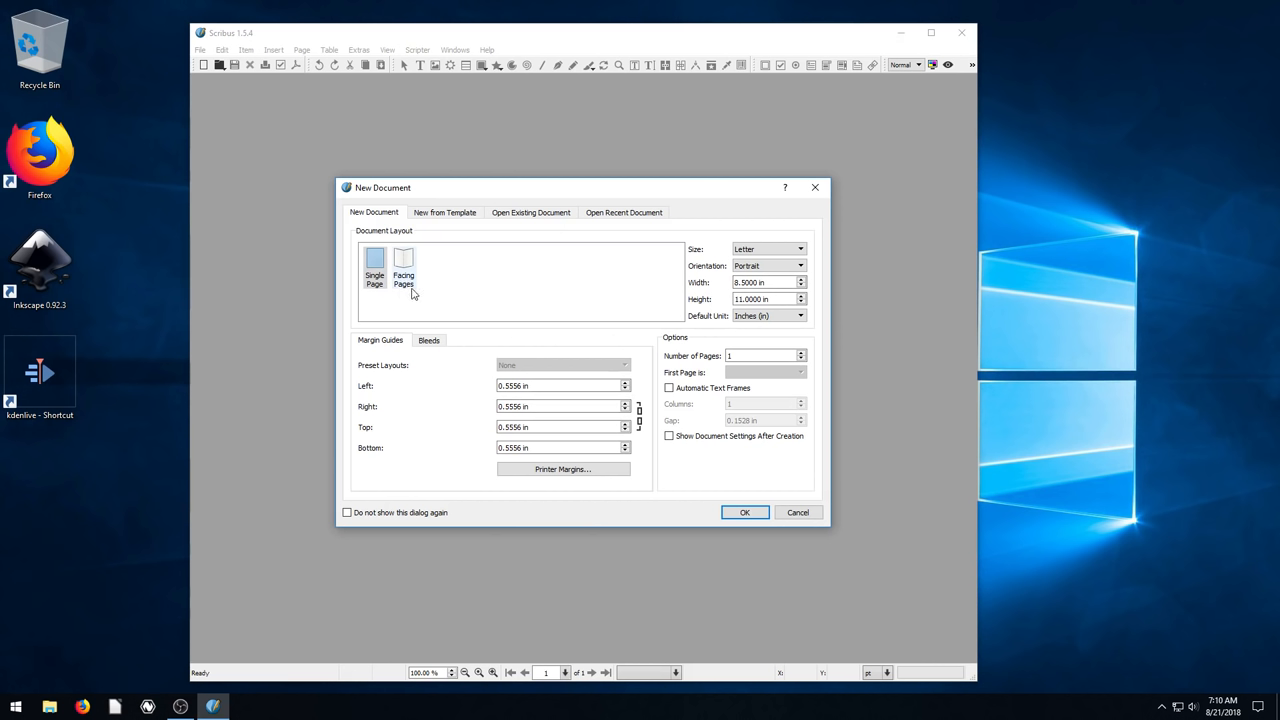
mouse_move(436, 292)
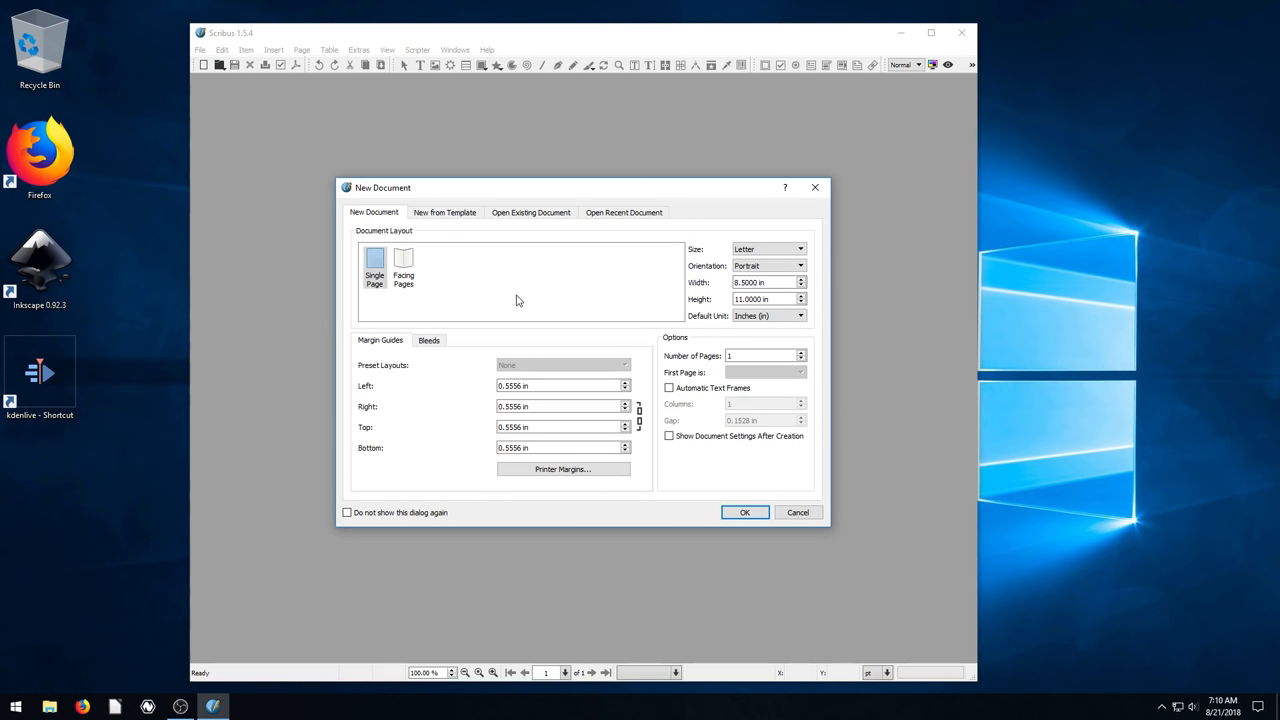
mouse_move(268, 146)
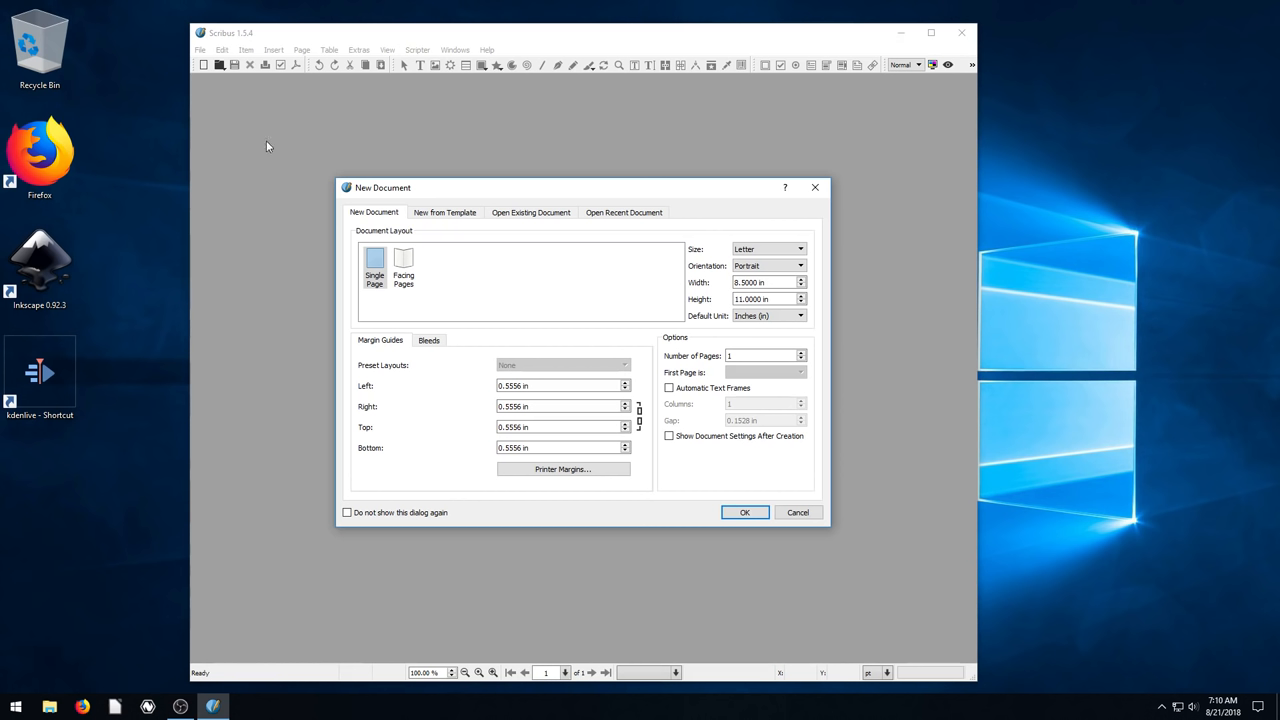
mouse_move(532, 156)
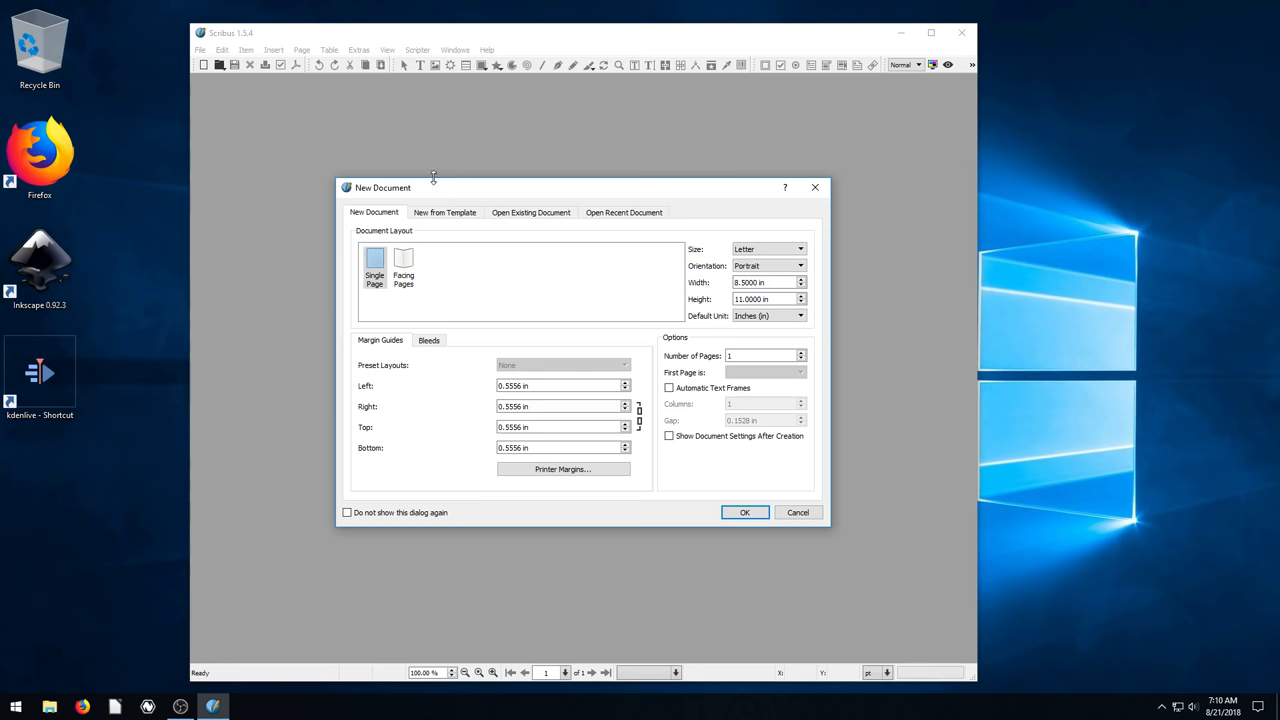
mouse_move(252, 40)
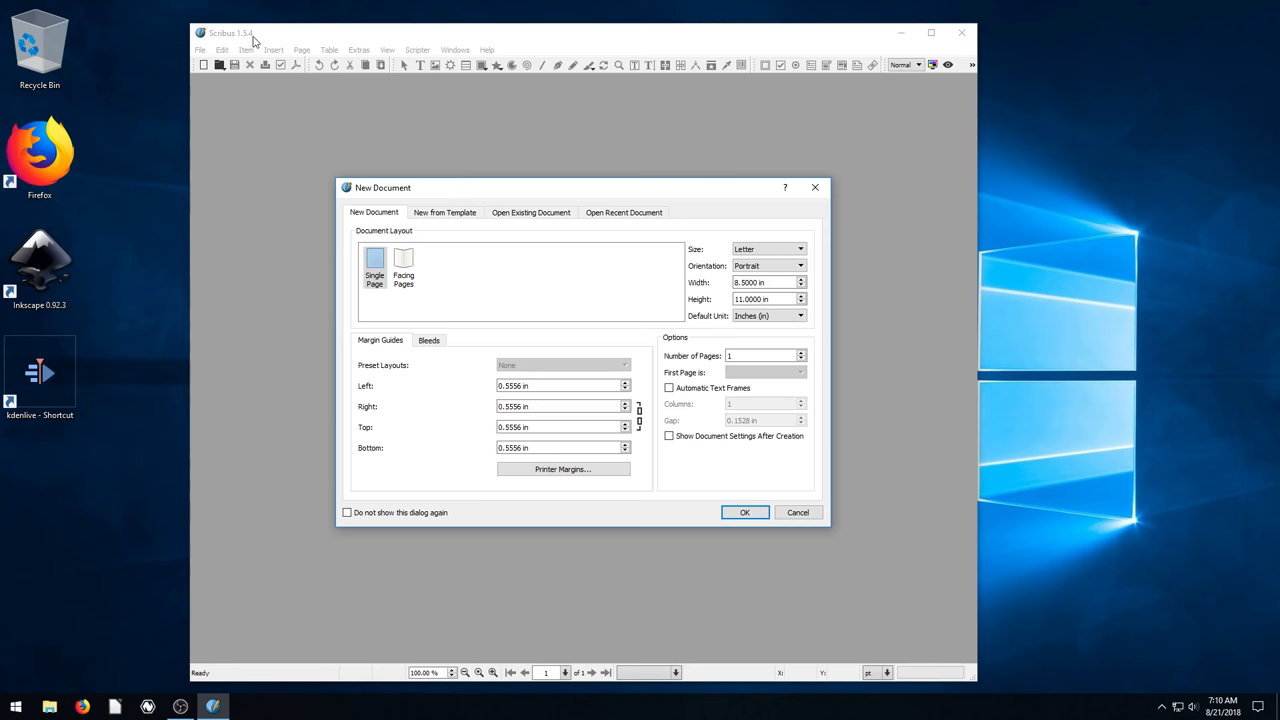
mouse_move(260, 298)
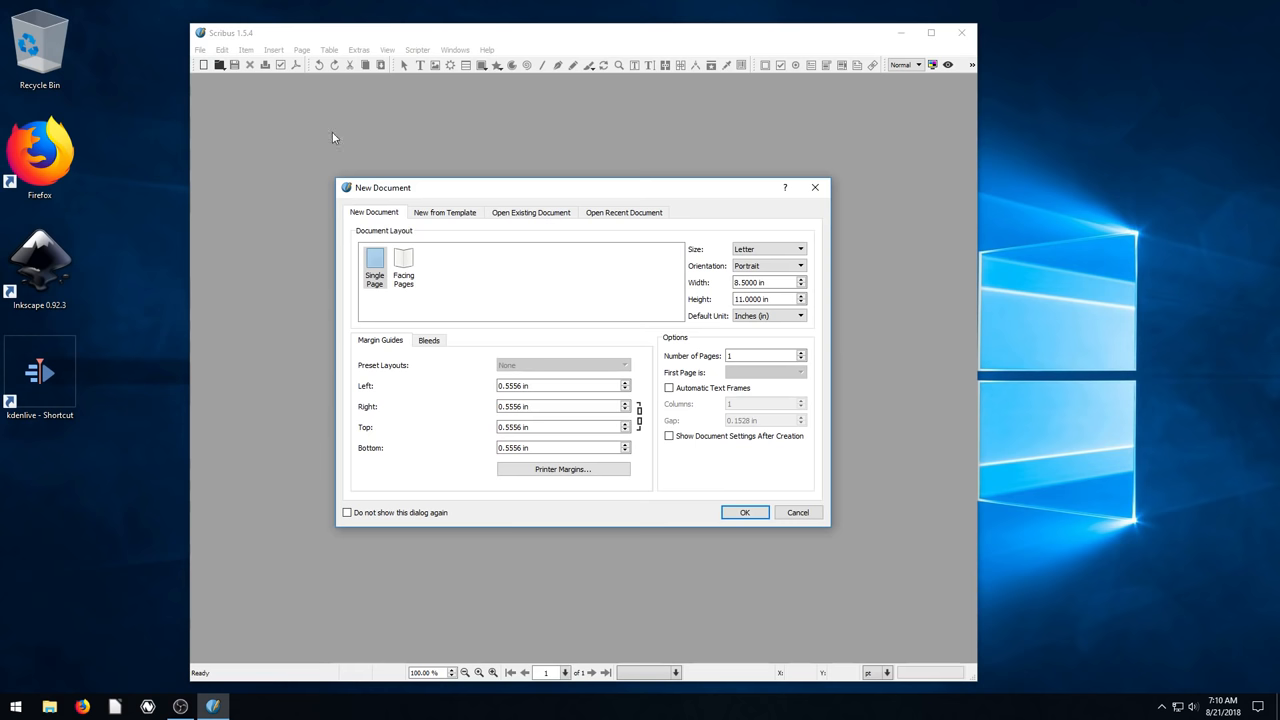
mouse_move(464, 172)
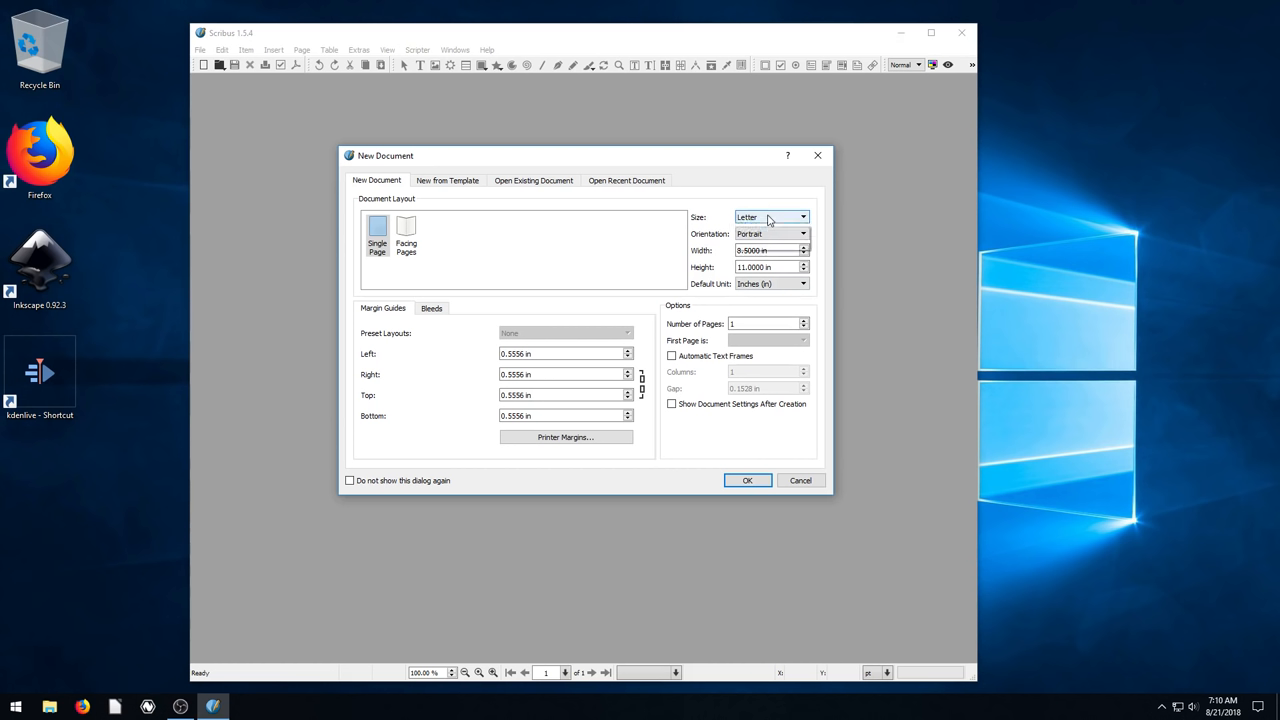
Step: Choose a Custom page size, keep inches as the unit, and review the Bleeds settings before returning to Margin Guides
click(804, 216)
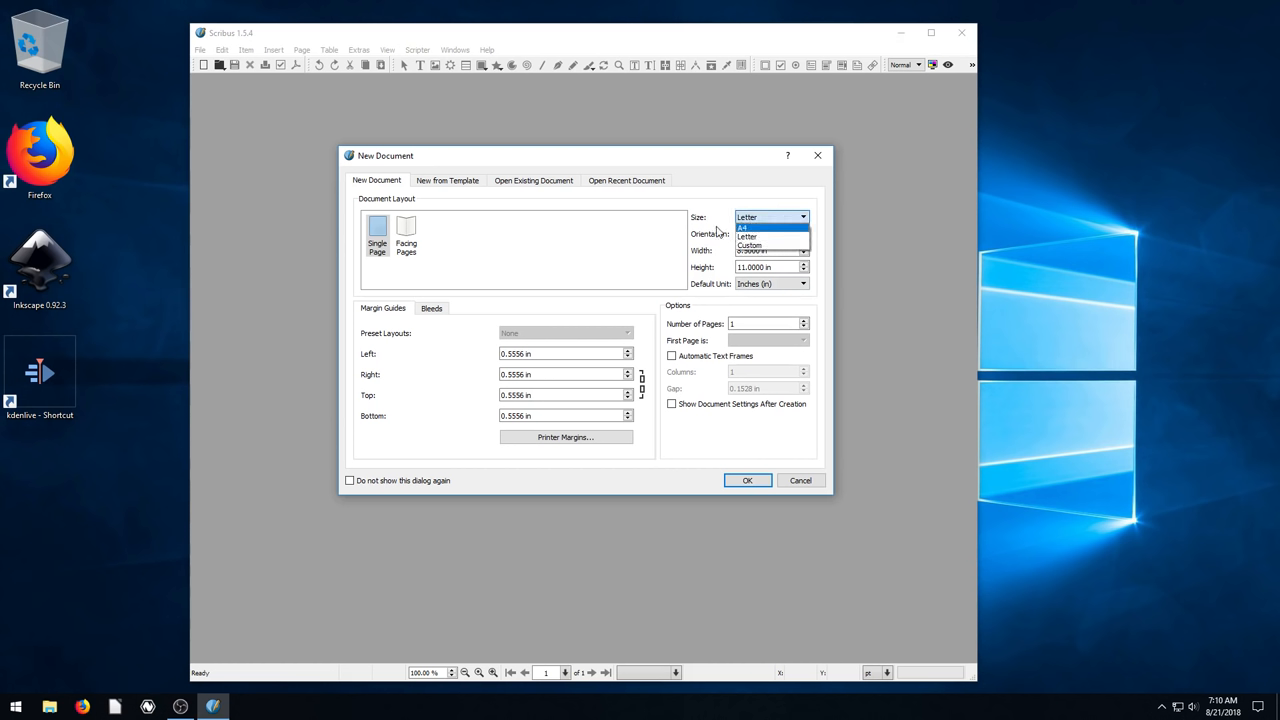
click(750, 244)
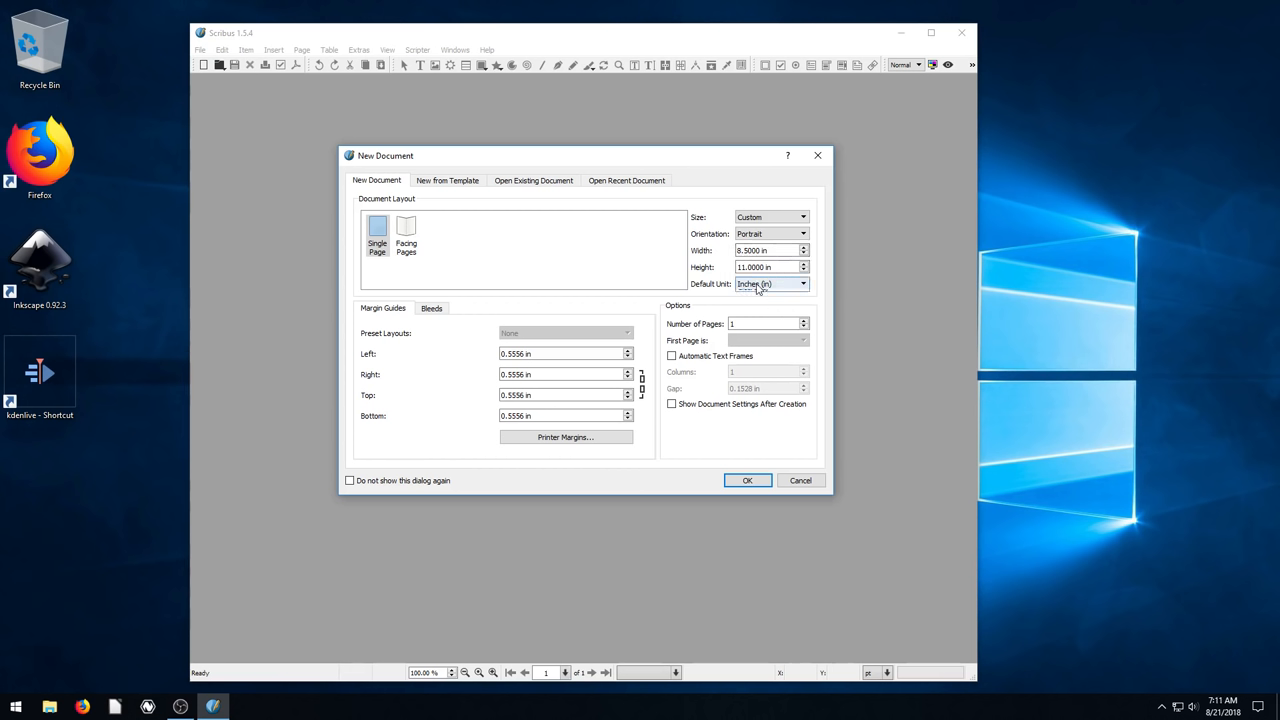
click(802, 284)
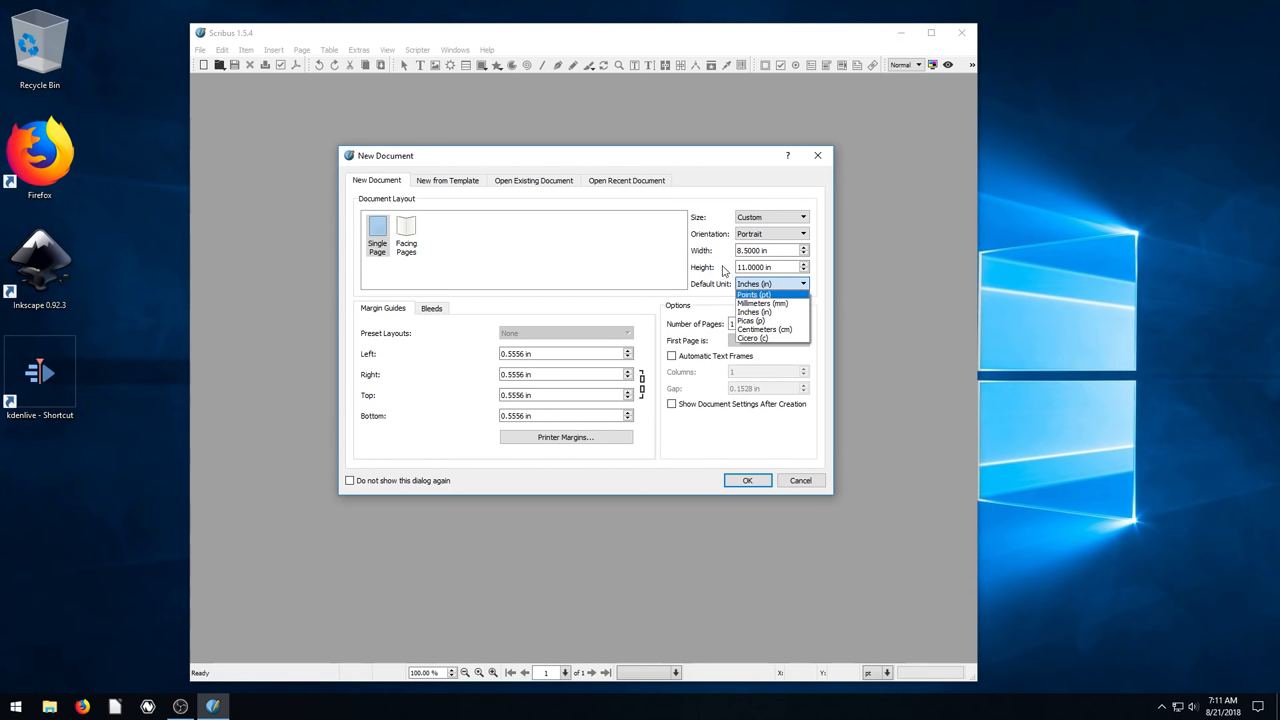
click(756, 312)
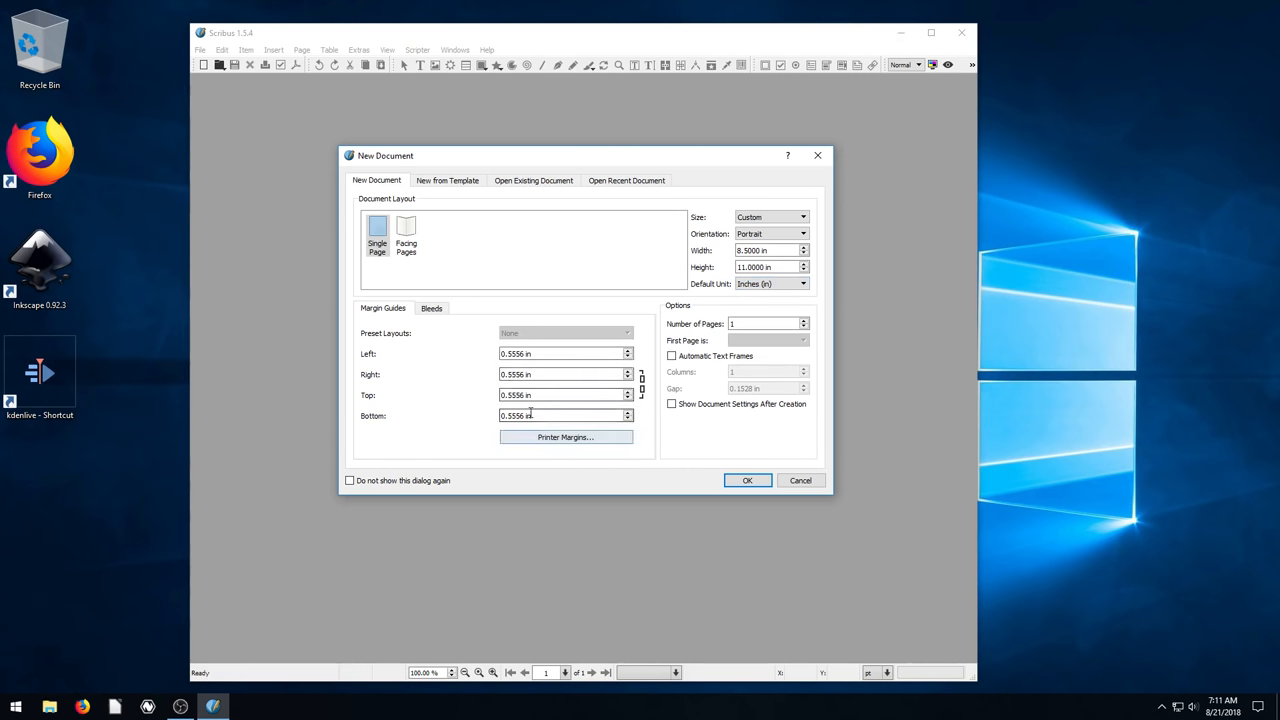
click(432, 308)
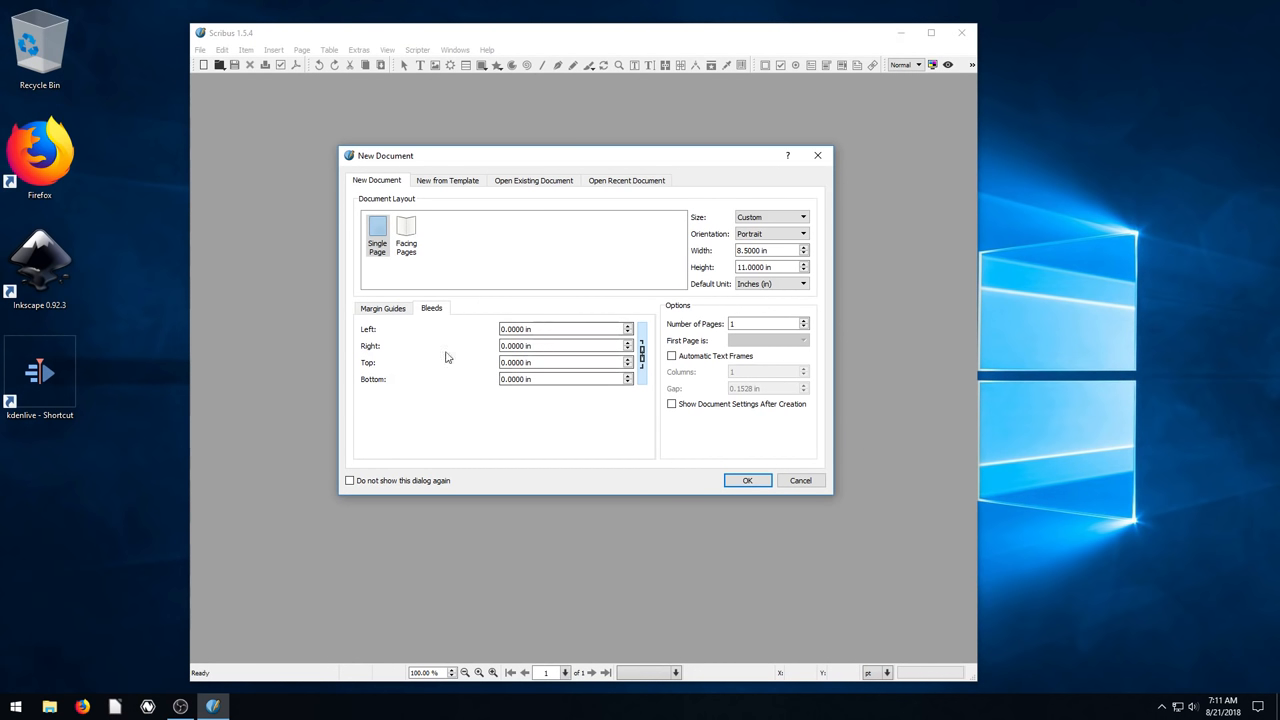
click(382, 308)
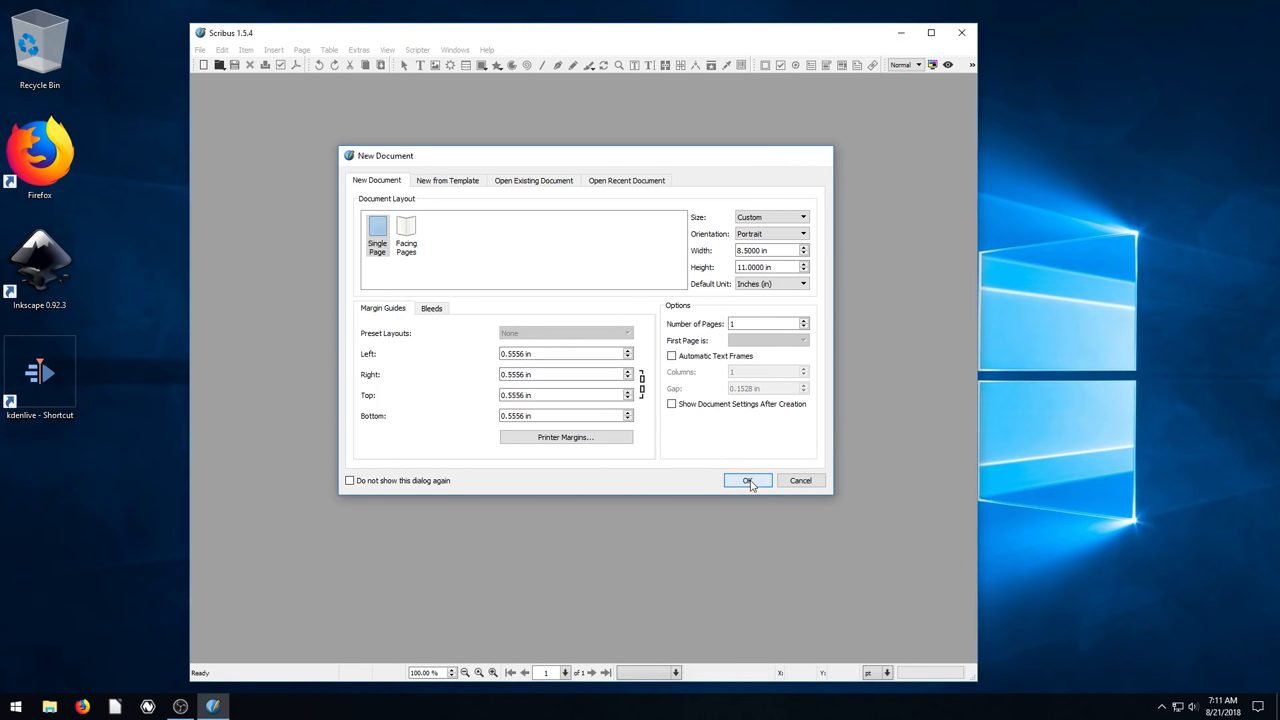
Step: Confirm the settings so the blank single page with margin guides opens in the workspace
click(748, 480)
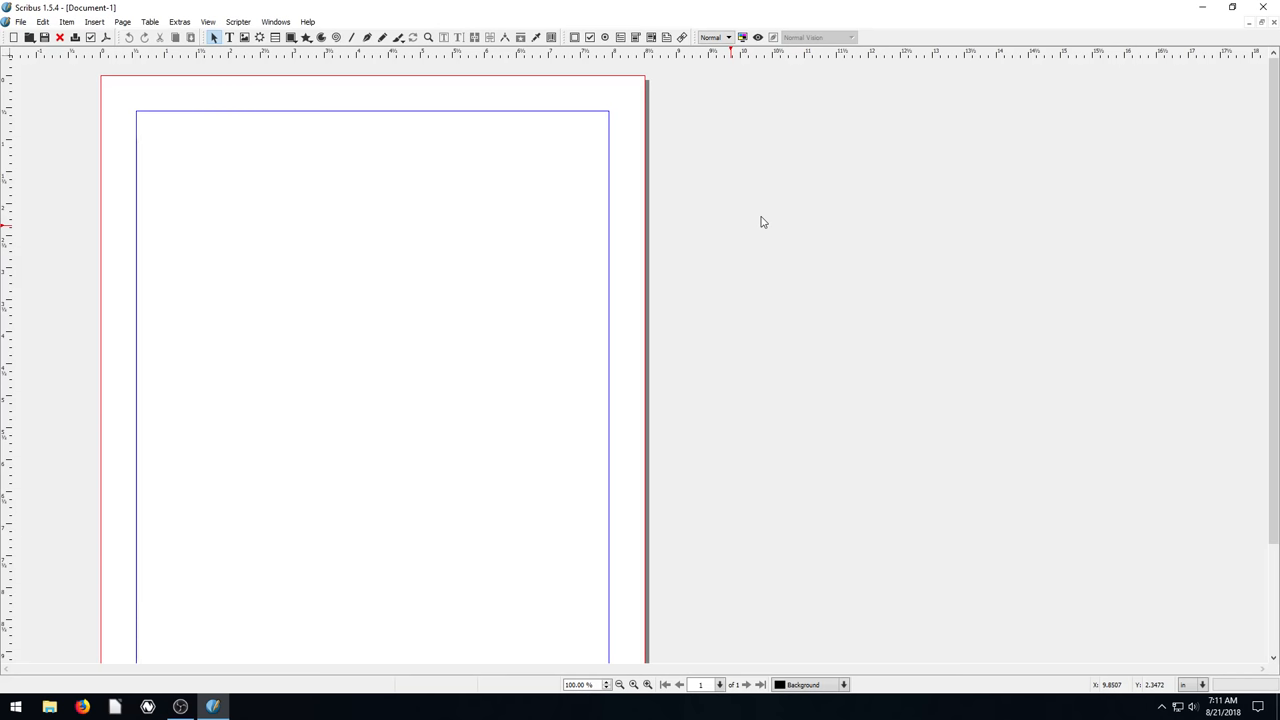
scroll(down, 3)
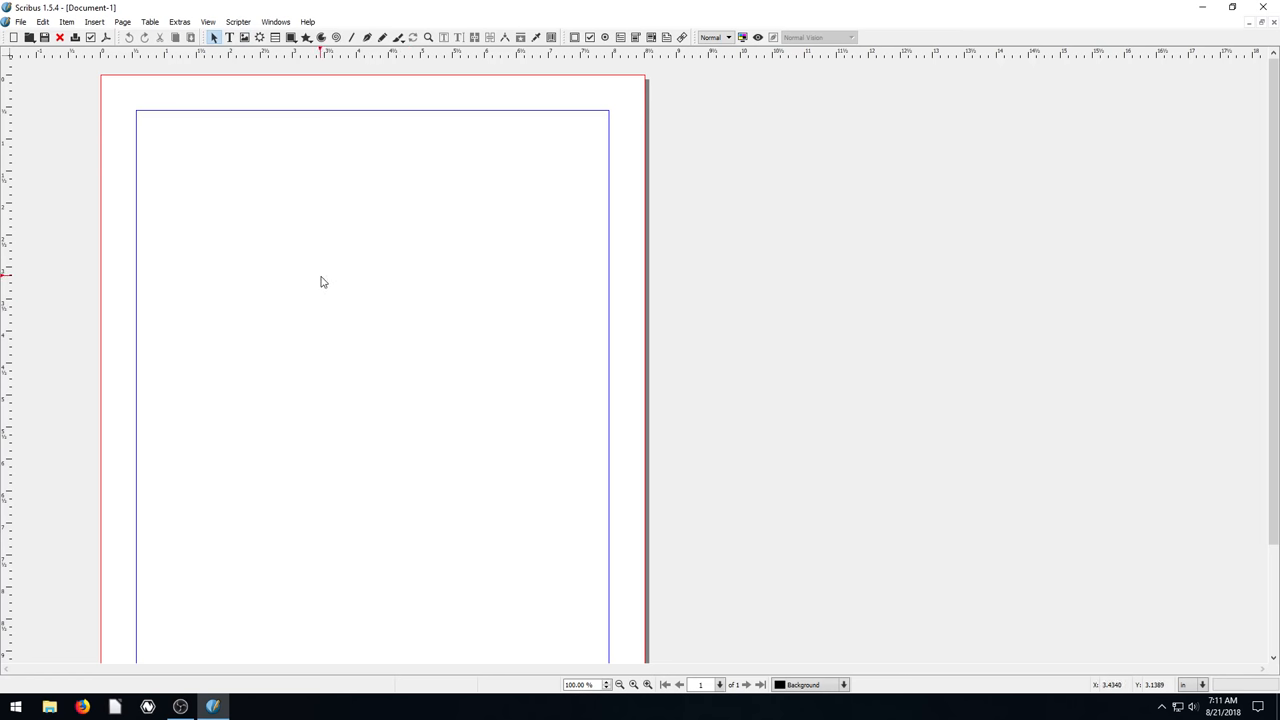
mouse_move(152, 164)
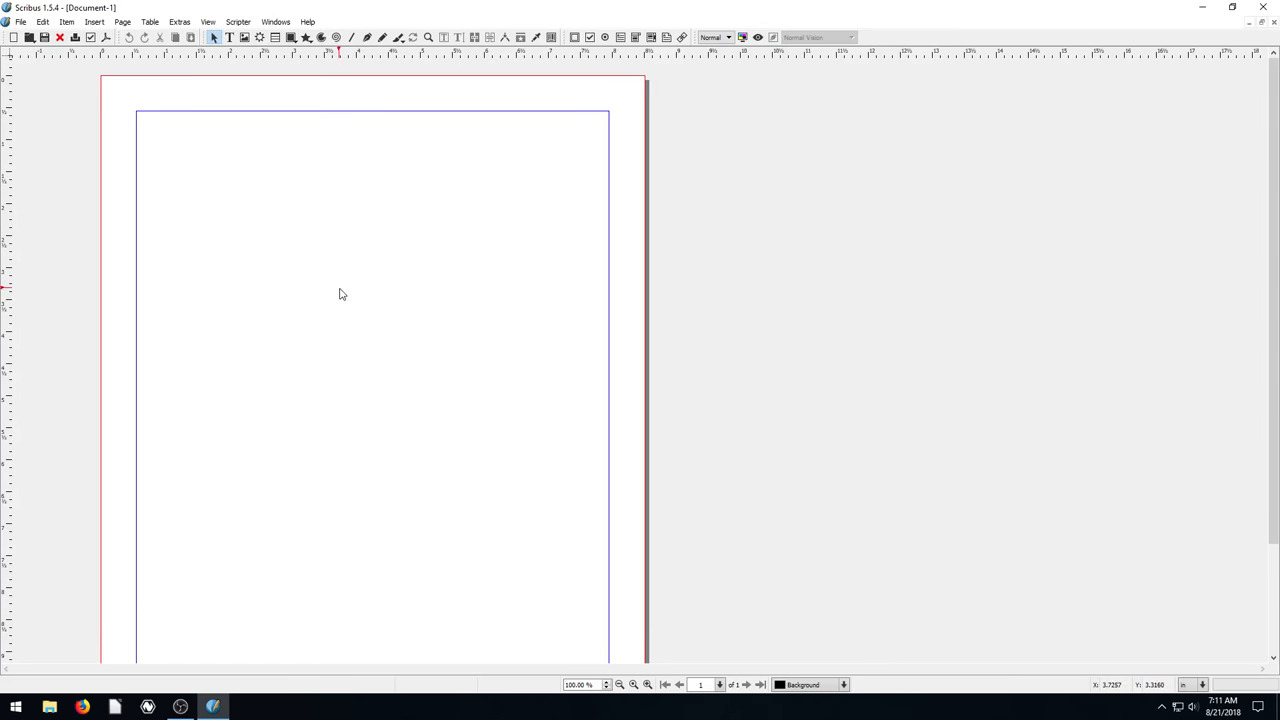
mouse_move(780, 336)
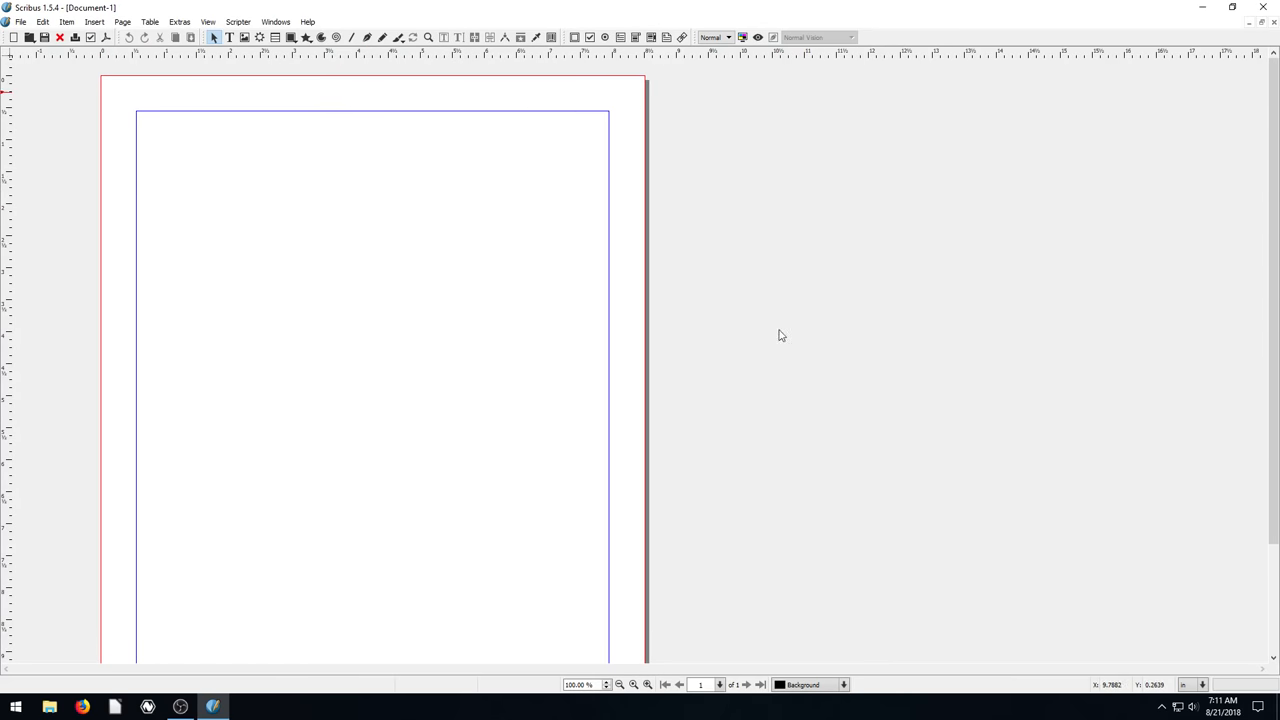
mouse_move(694, 322)
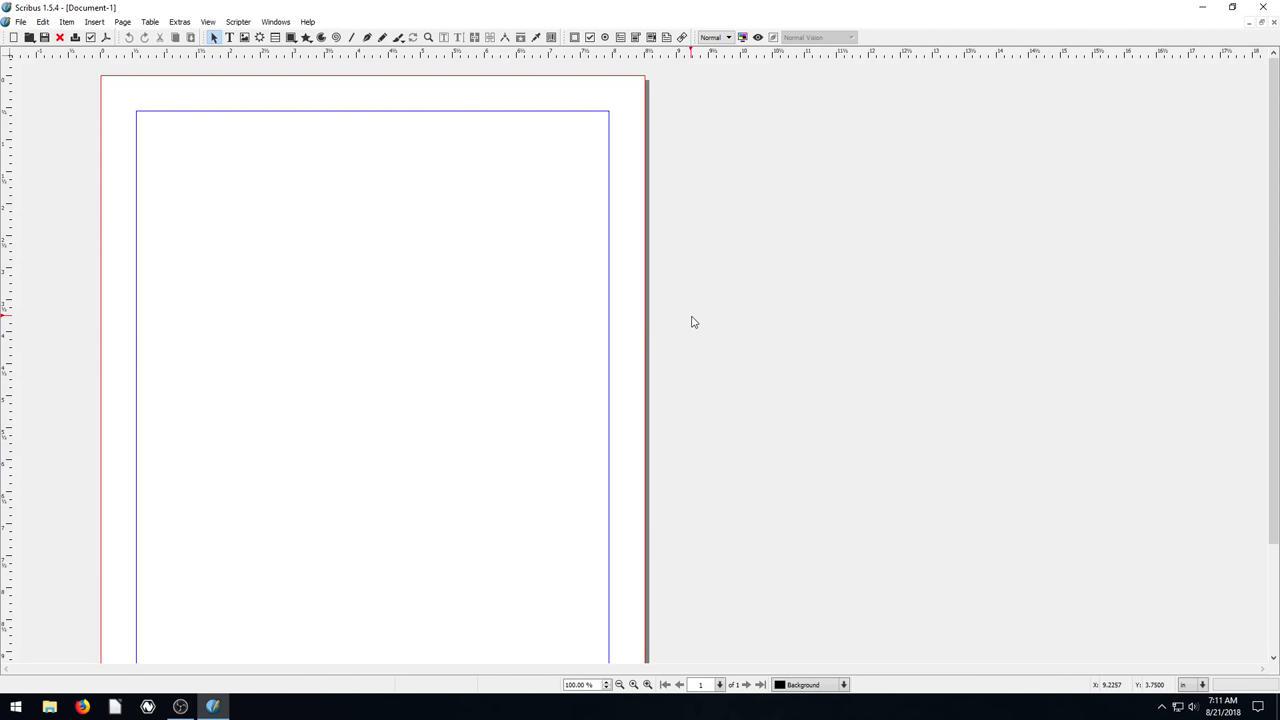
mouse_move(496, 248)
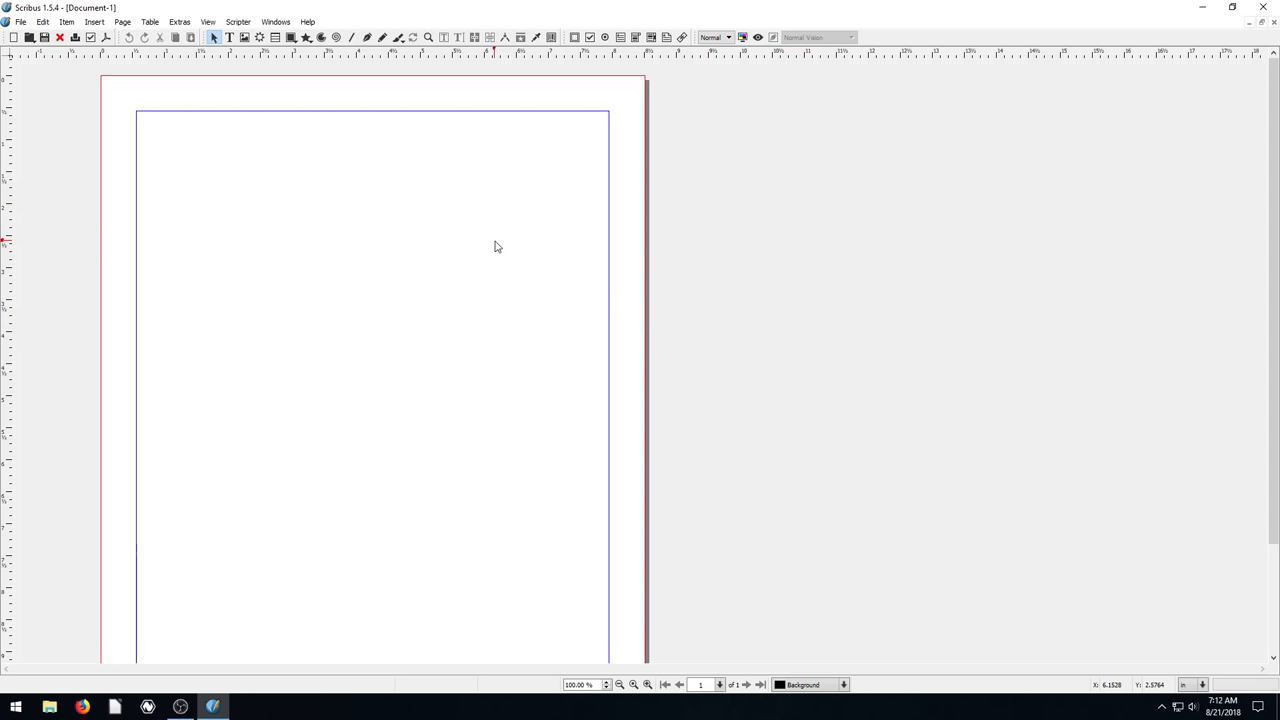
mouse_move(406, 292)
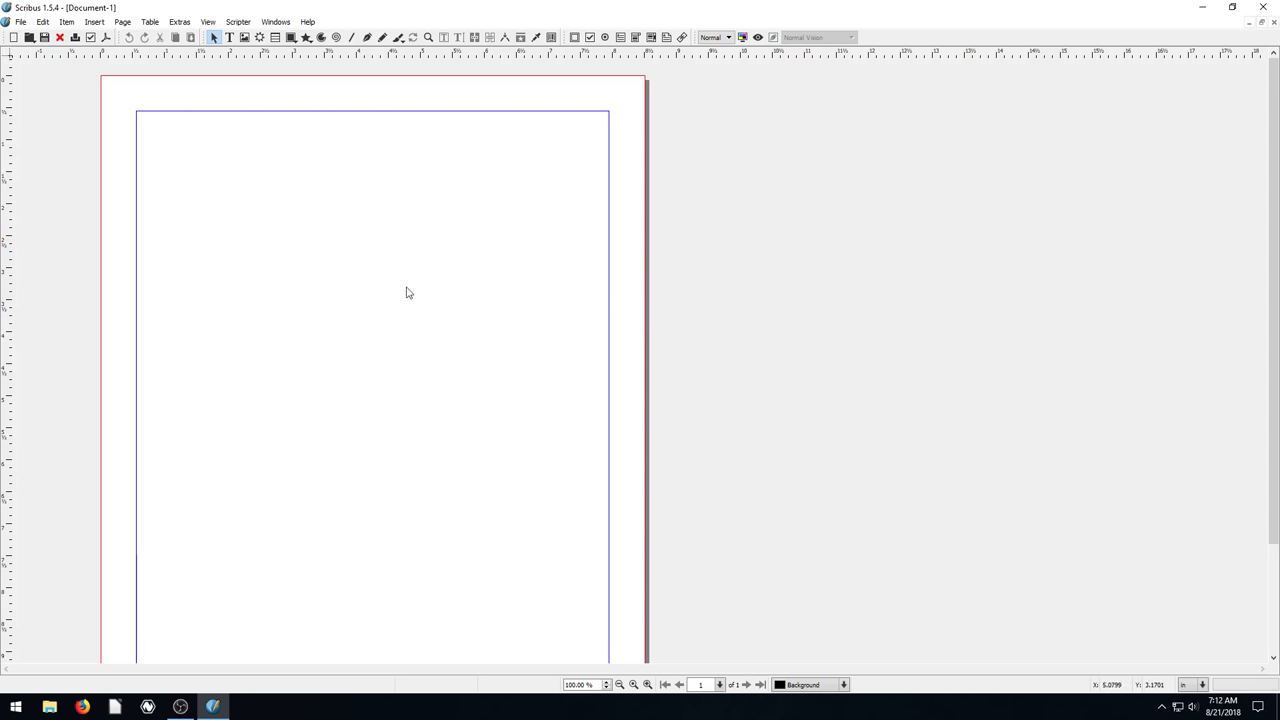
mouse_move(470, 408)
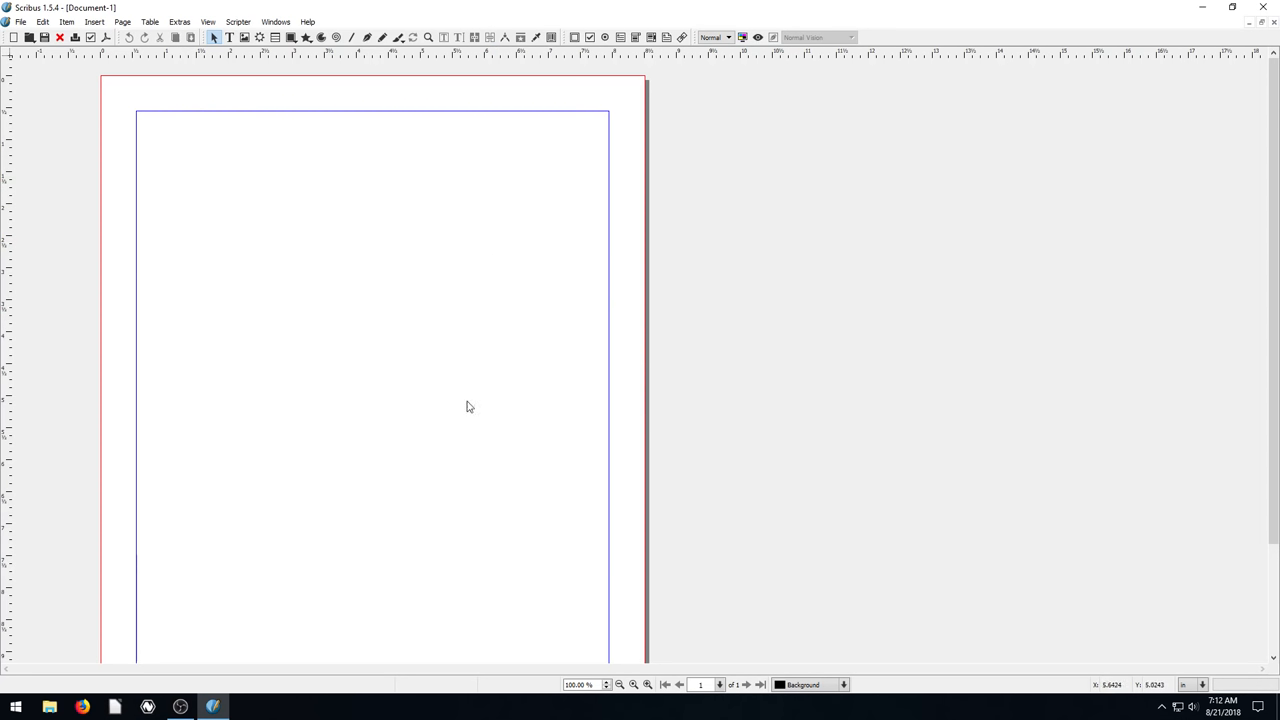
mouse_move(432, 348)
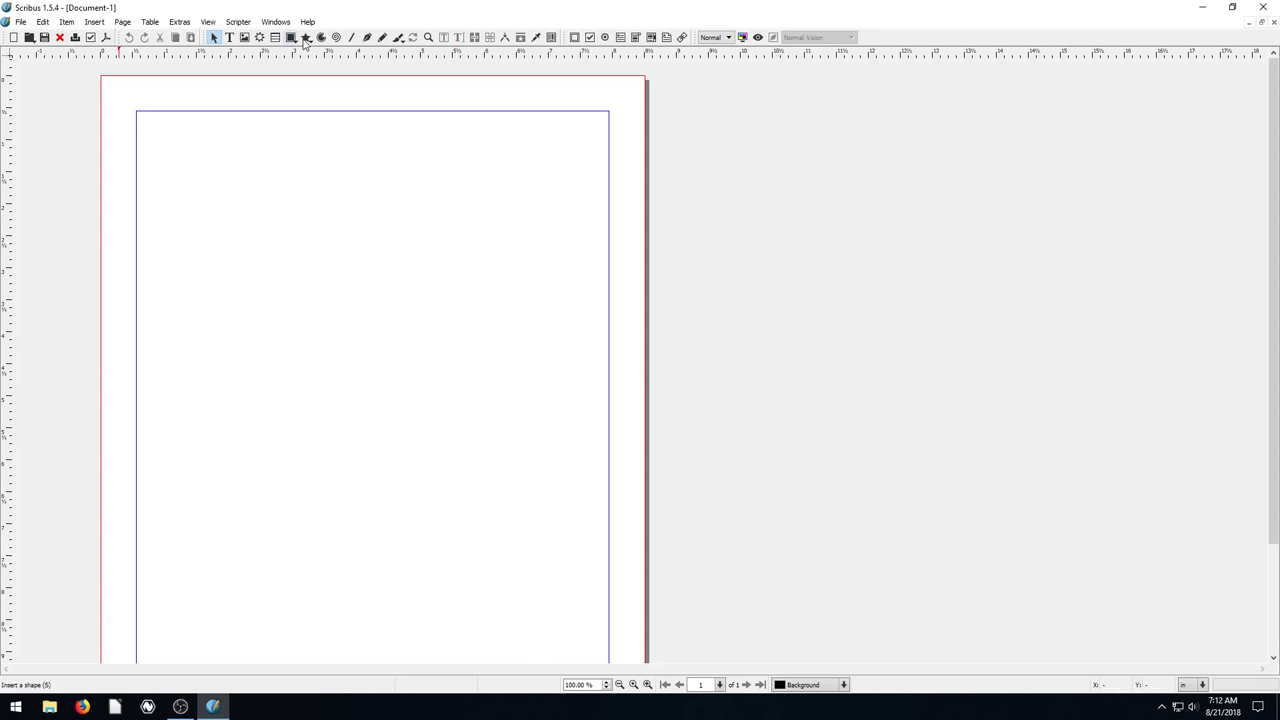
mouse_move(292, 36)
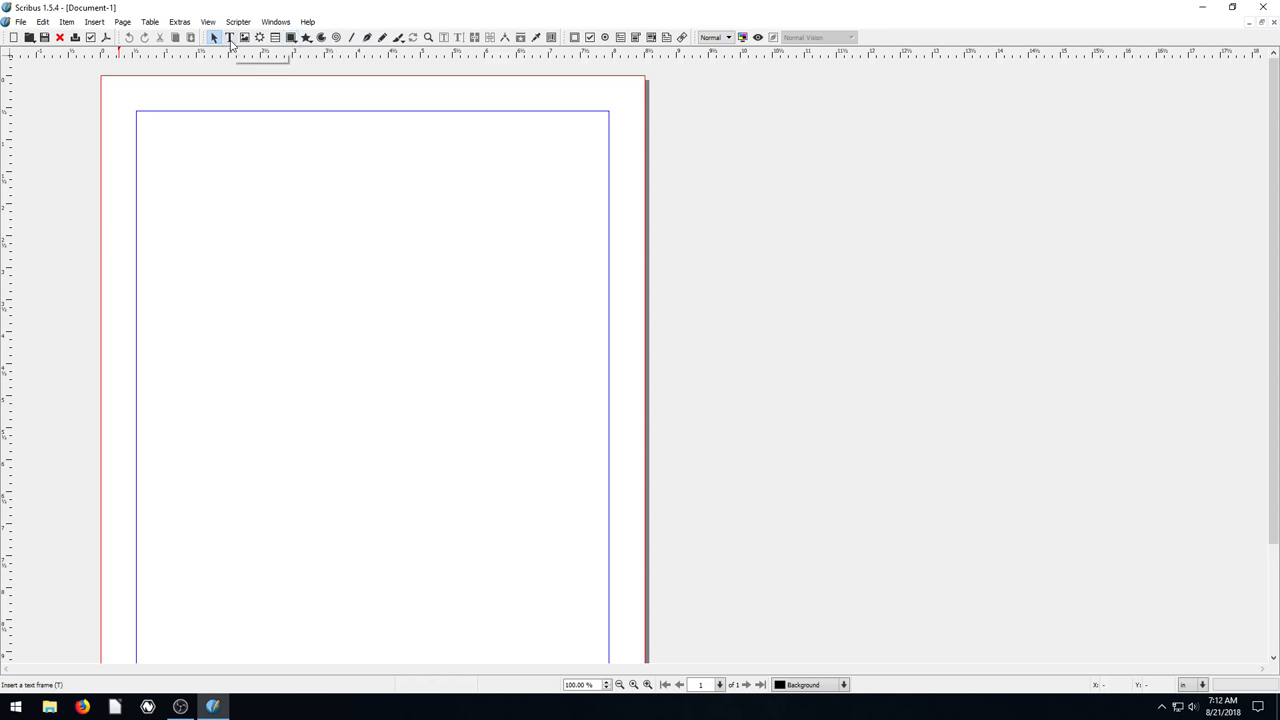
mouse_move(228, 36)
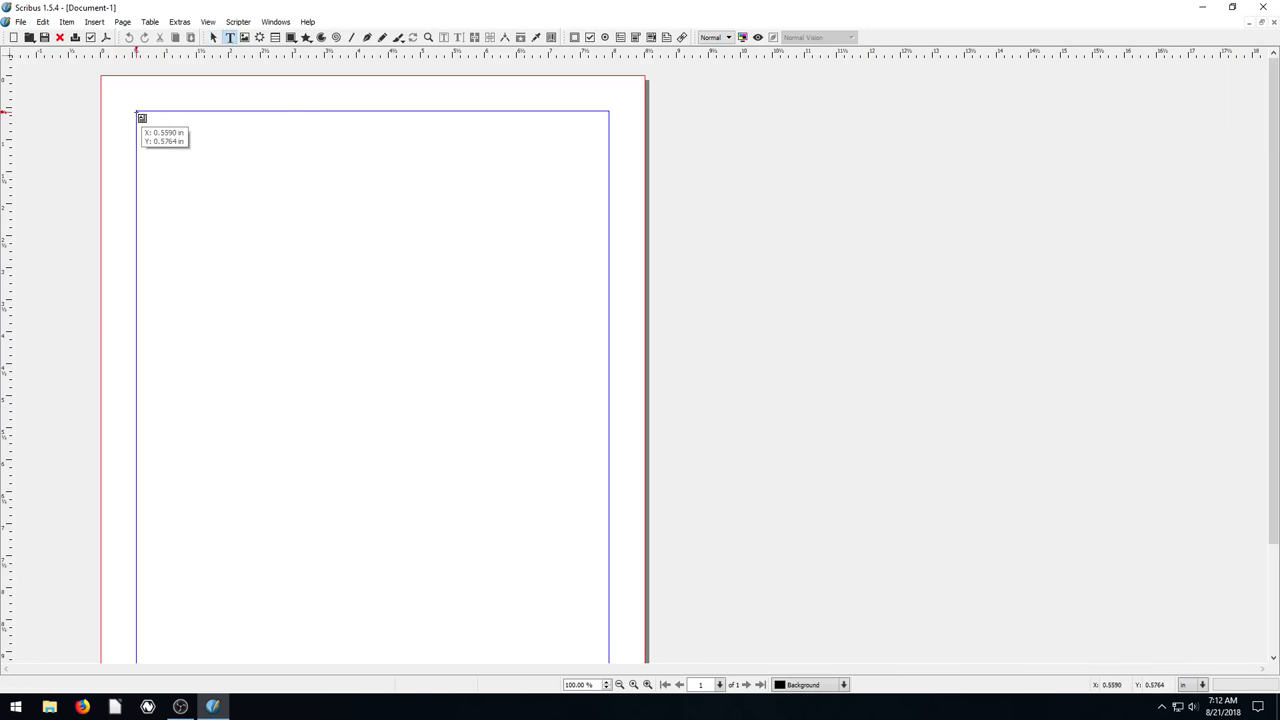
Step: Draw the left and right text frames and fill each with a short line of placeholder characters
drag(138, 112, 520, 404)
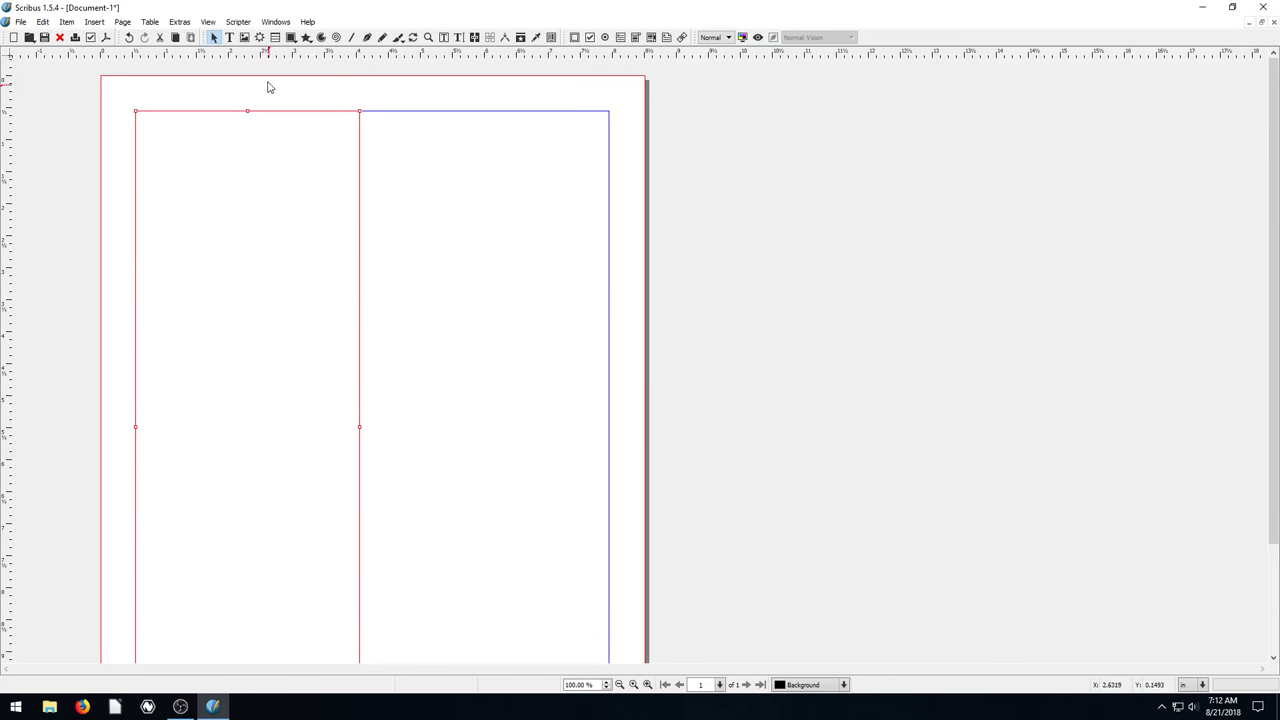
drag(374, 112, 448, 178)
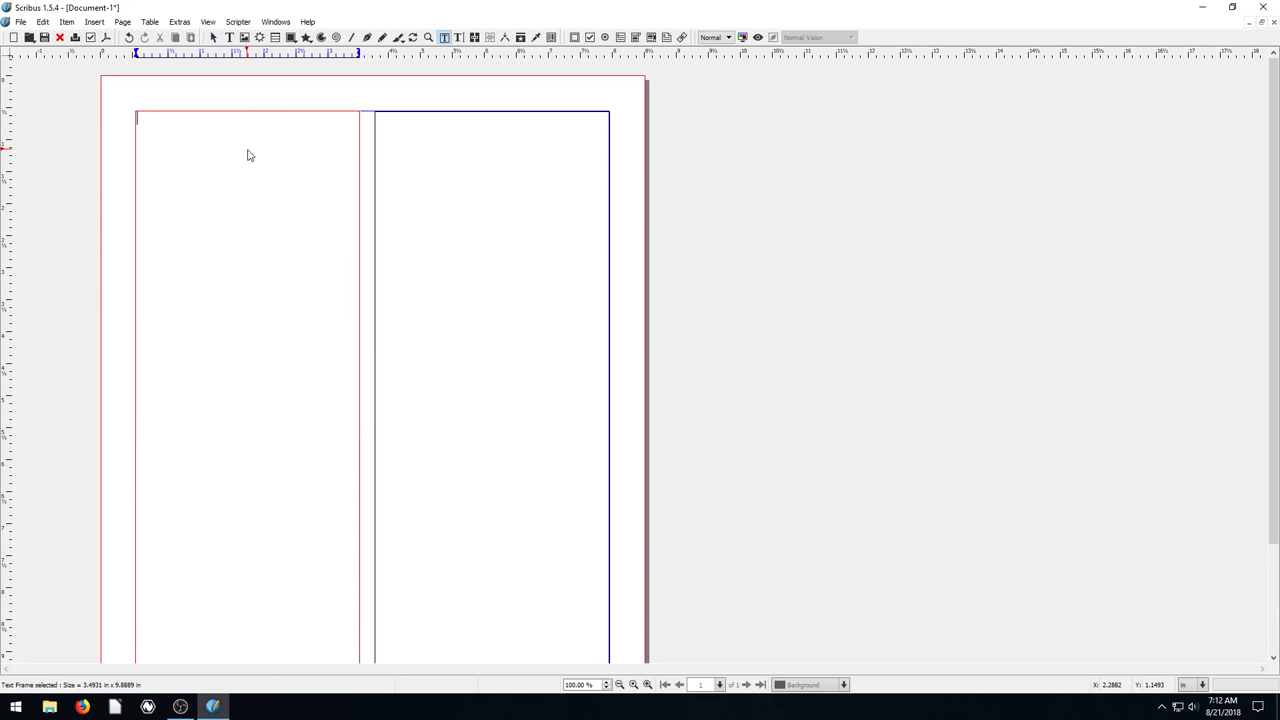
text(fhweuihfuiwehfweui)
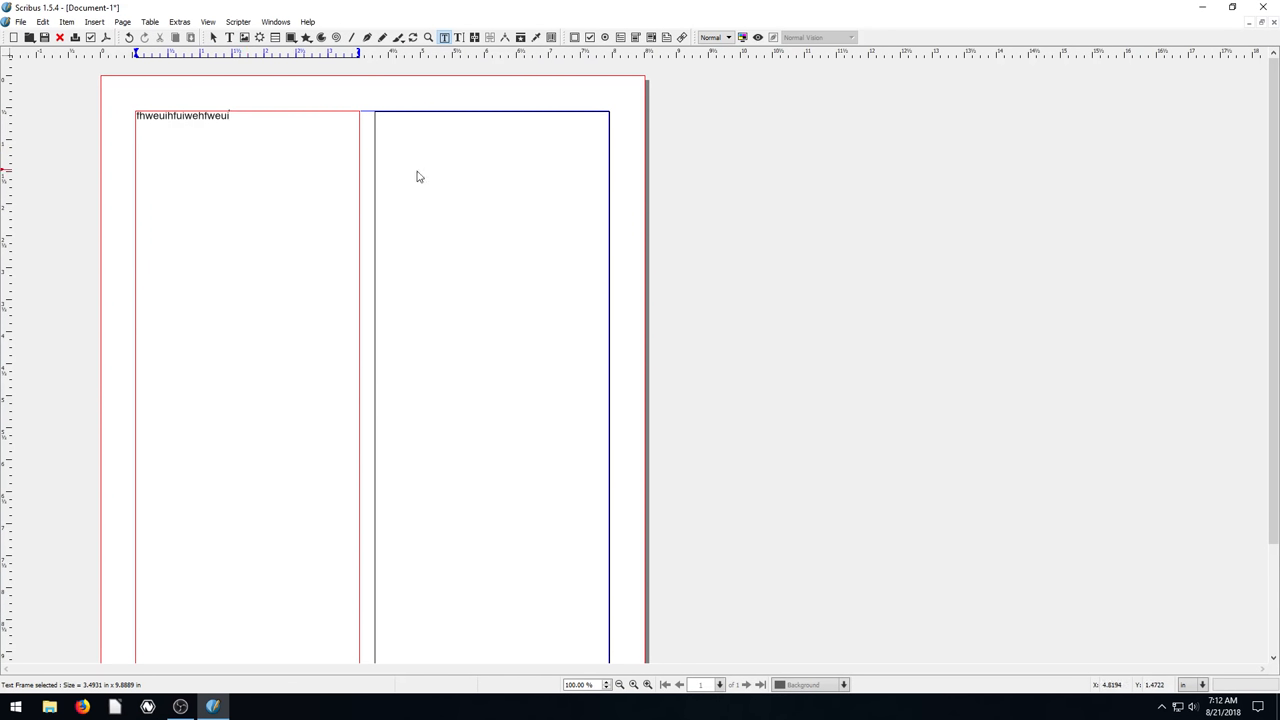
text(fweinfuiwenfuinweuifnuiwe)
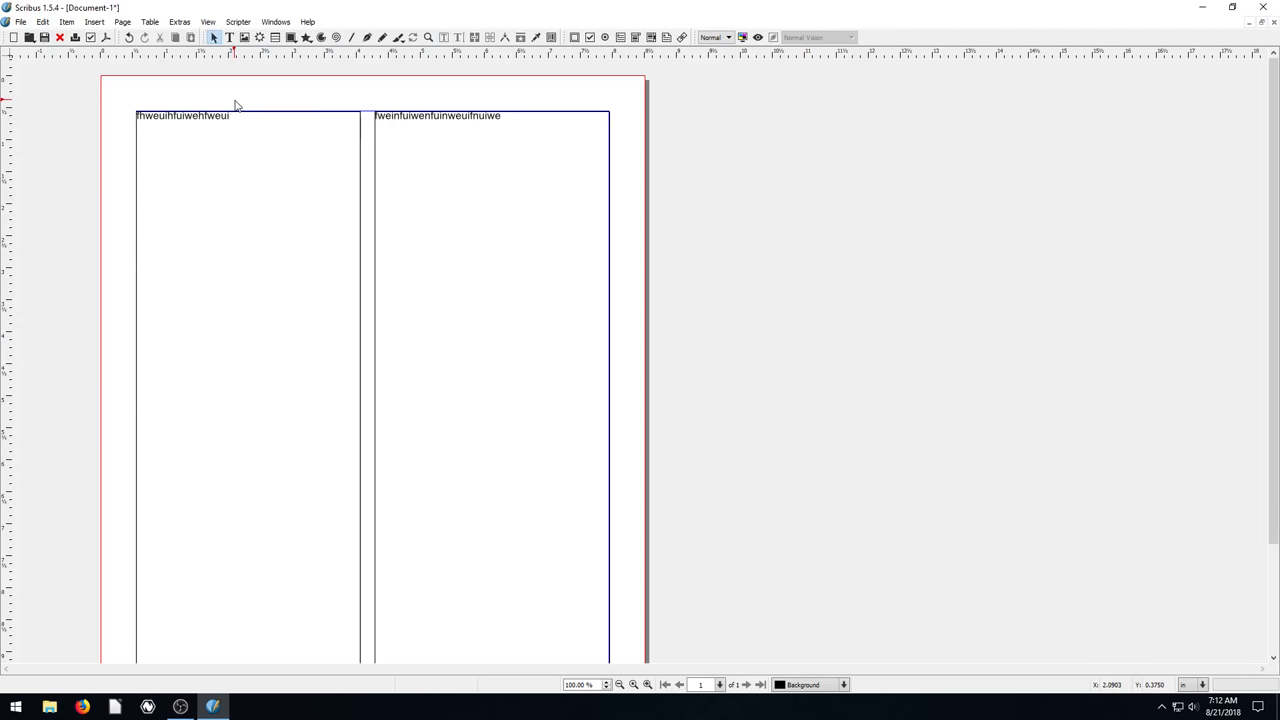
mouse_move(324, 124)
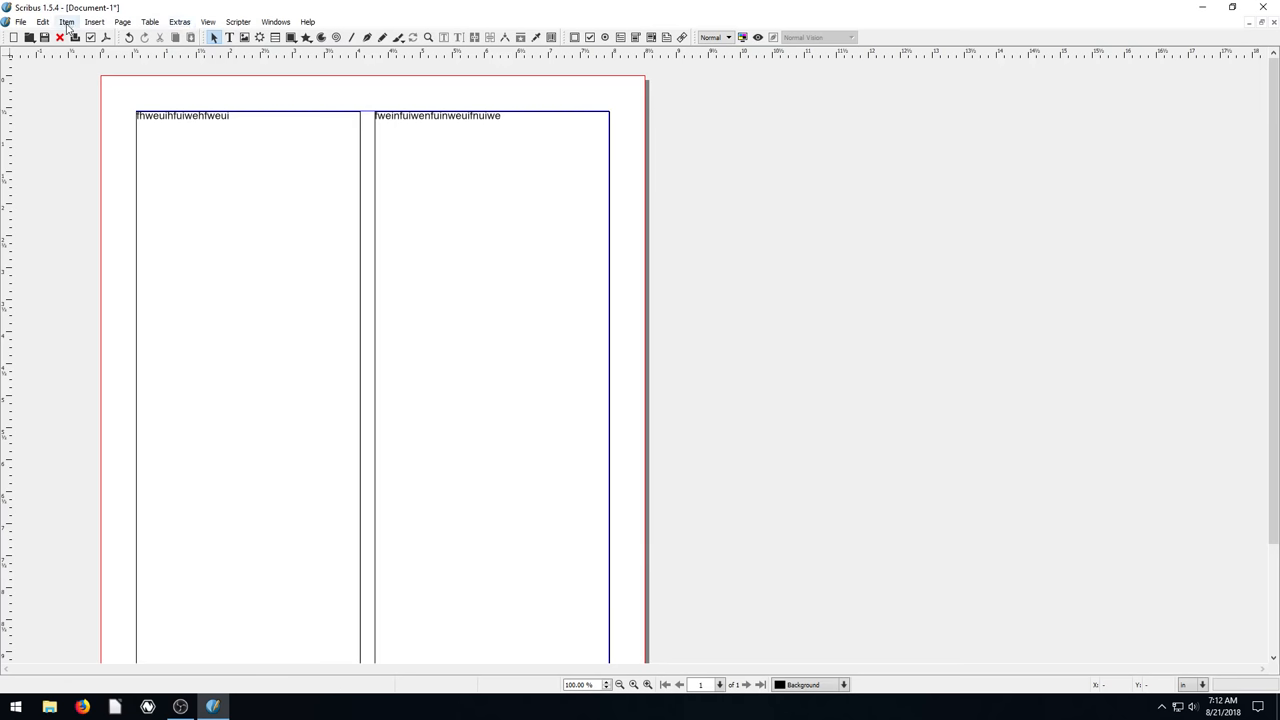
Step: Draw an image frame in the lower right column and start Get Image on it
click(94, 20)
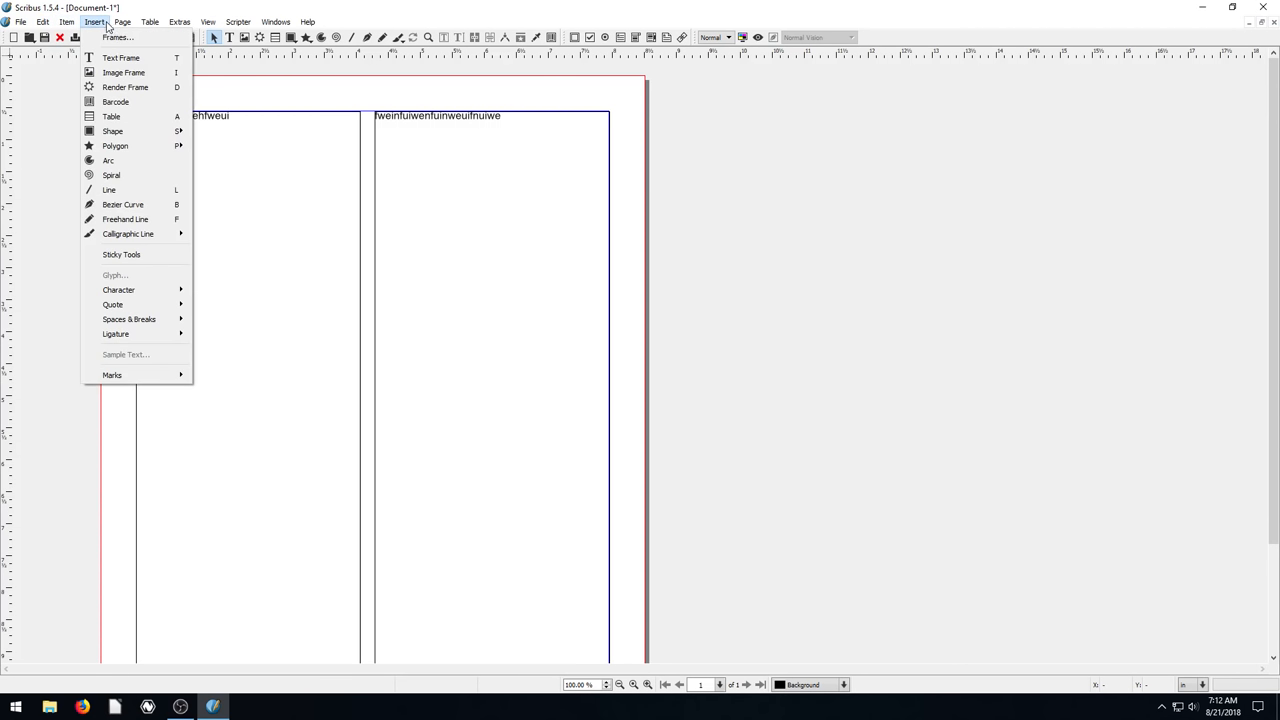
mouse_move(110, 72)
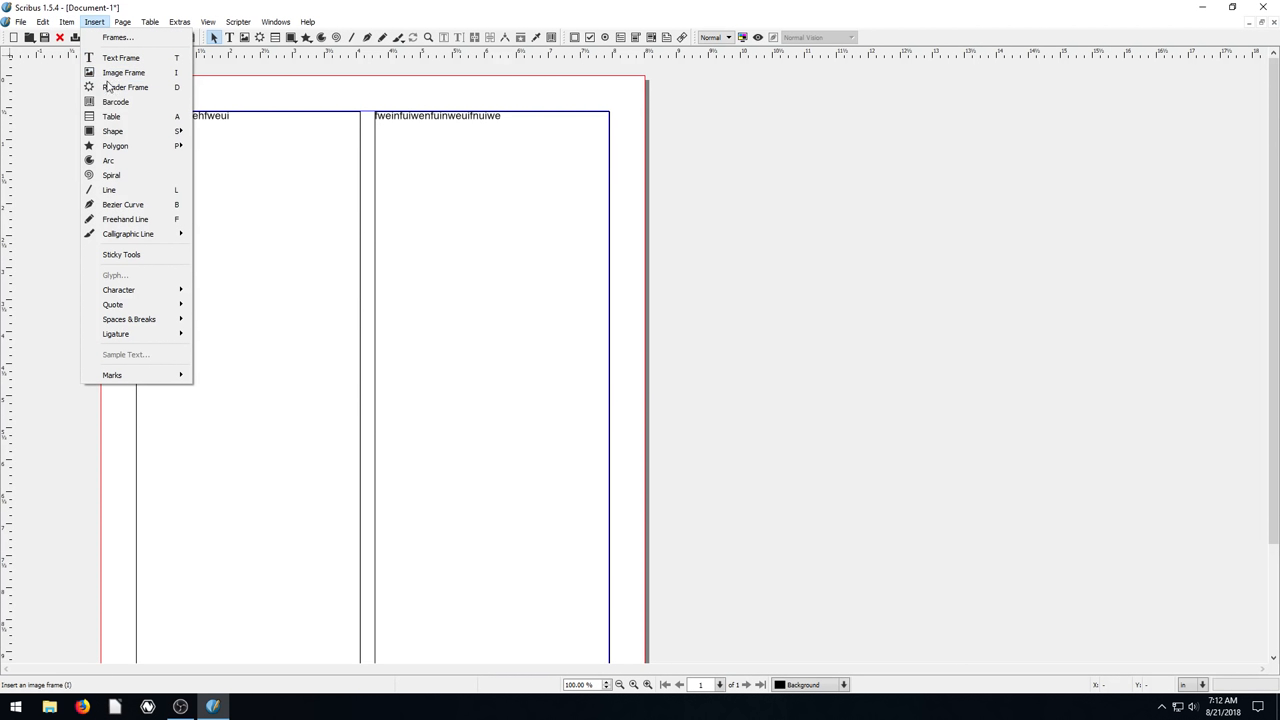
mouse_move(120, 56)
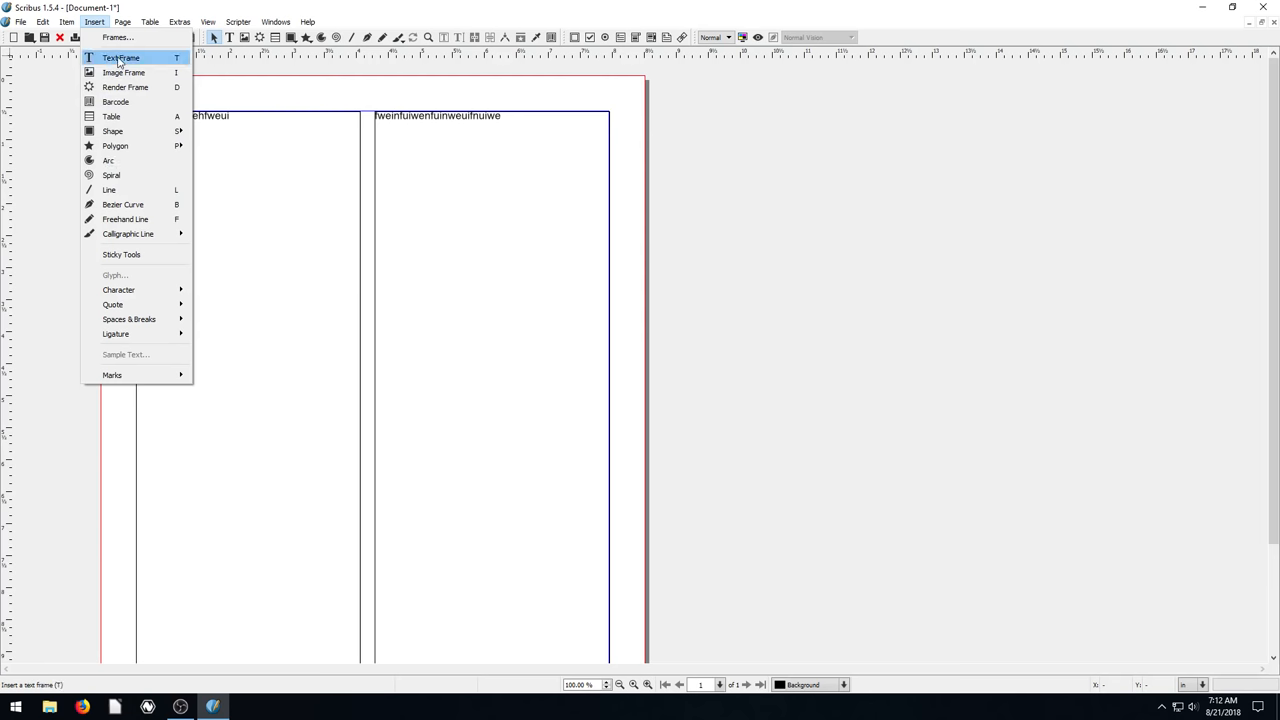
mouse_move(122, 72)
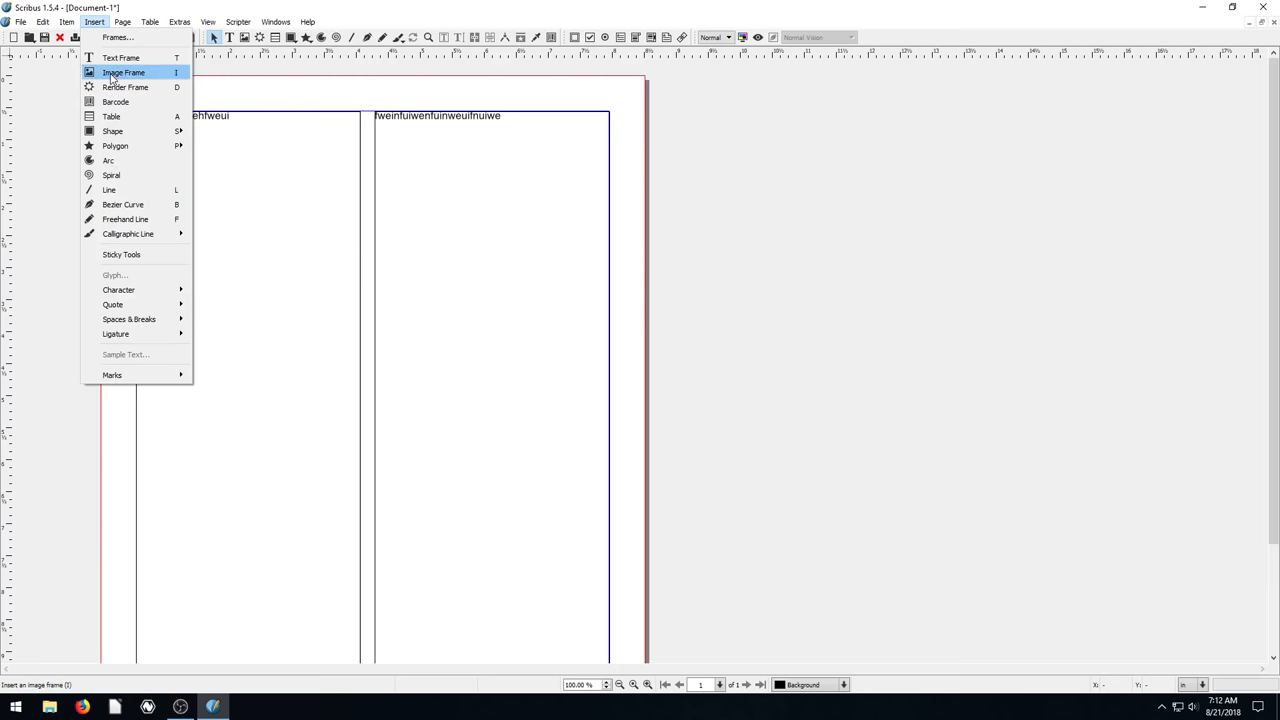
click(124, 72)
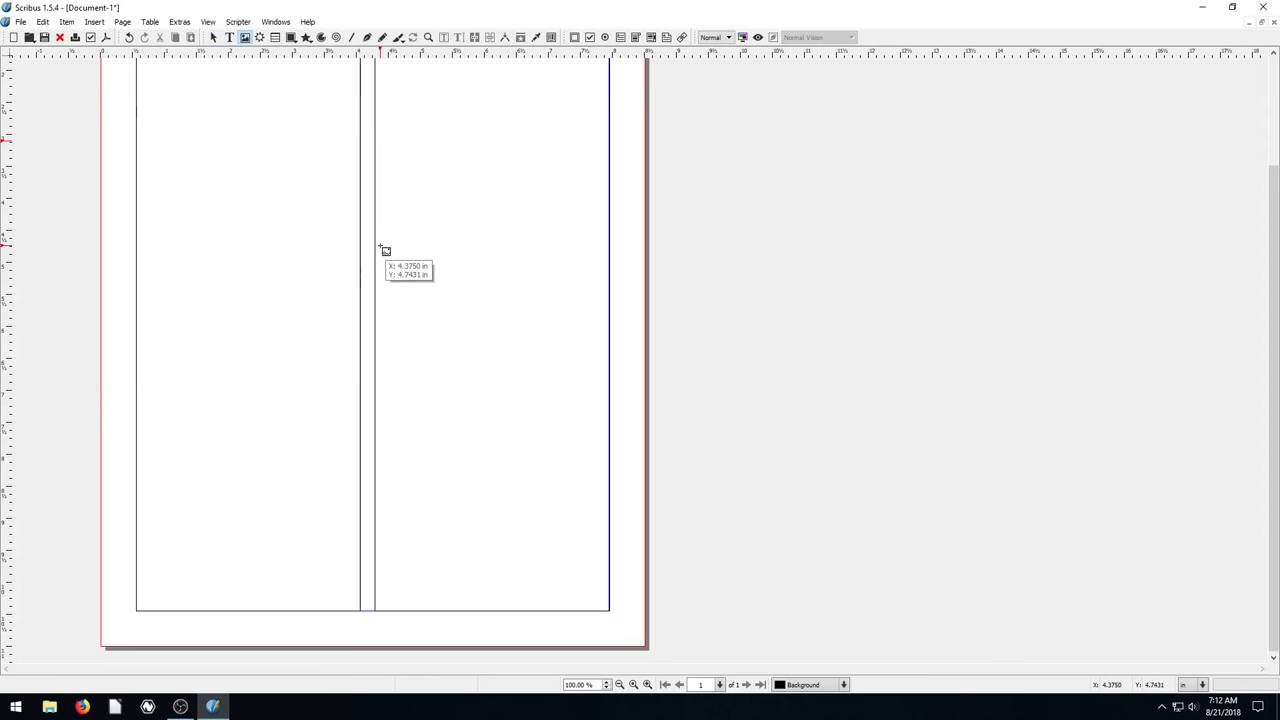
drag(376, 244, 608, 464)
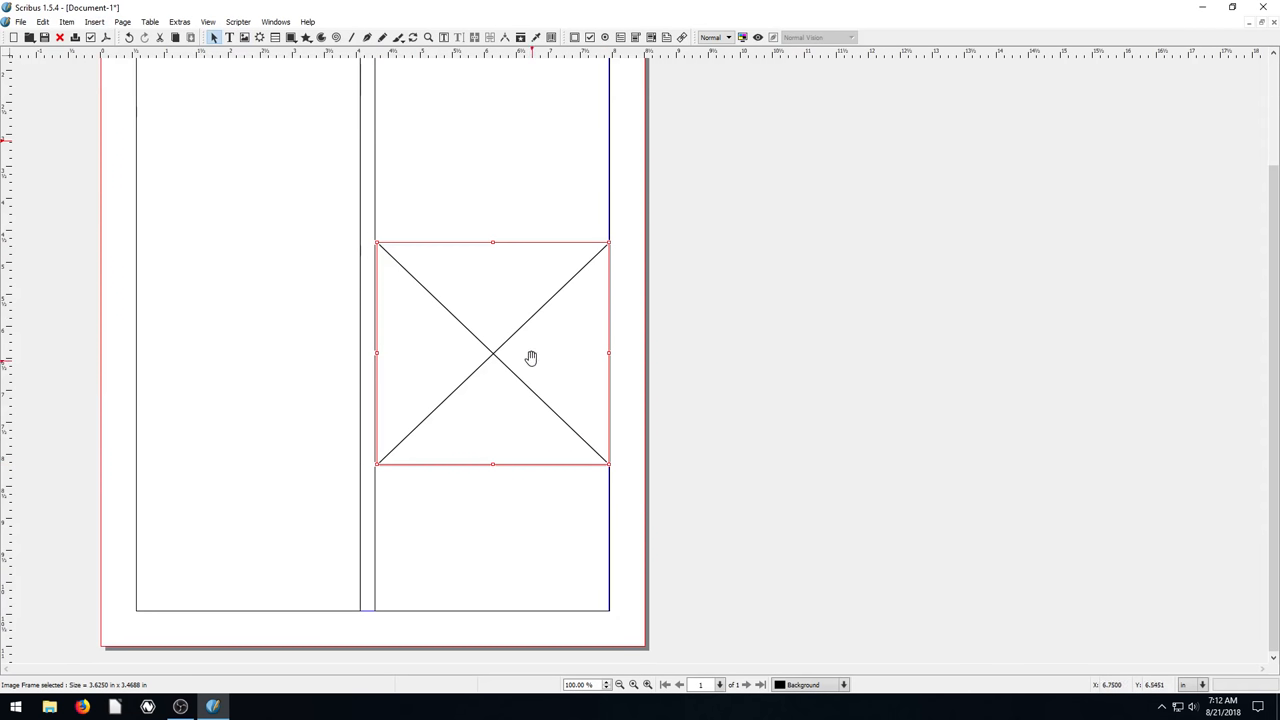
right_click(532, 358)
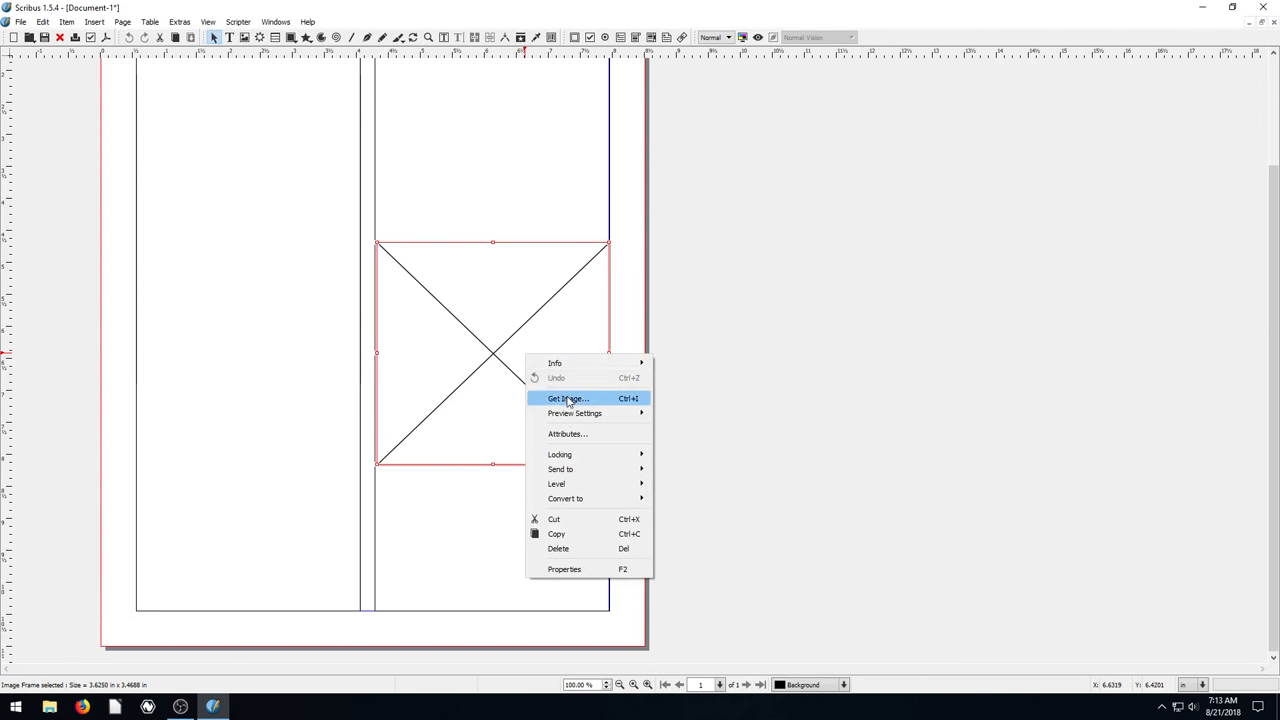
click(568, 398)
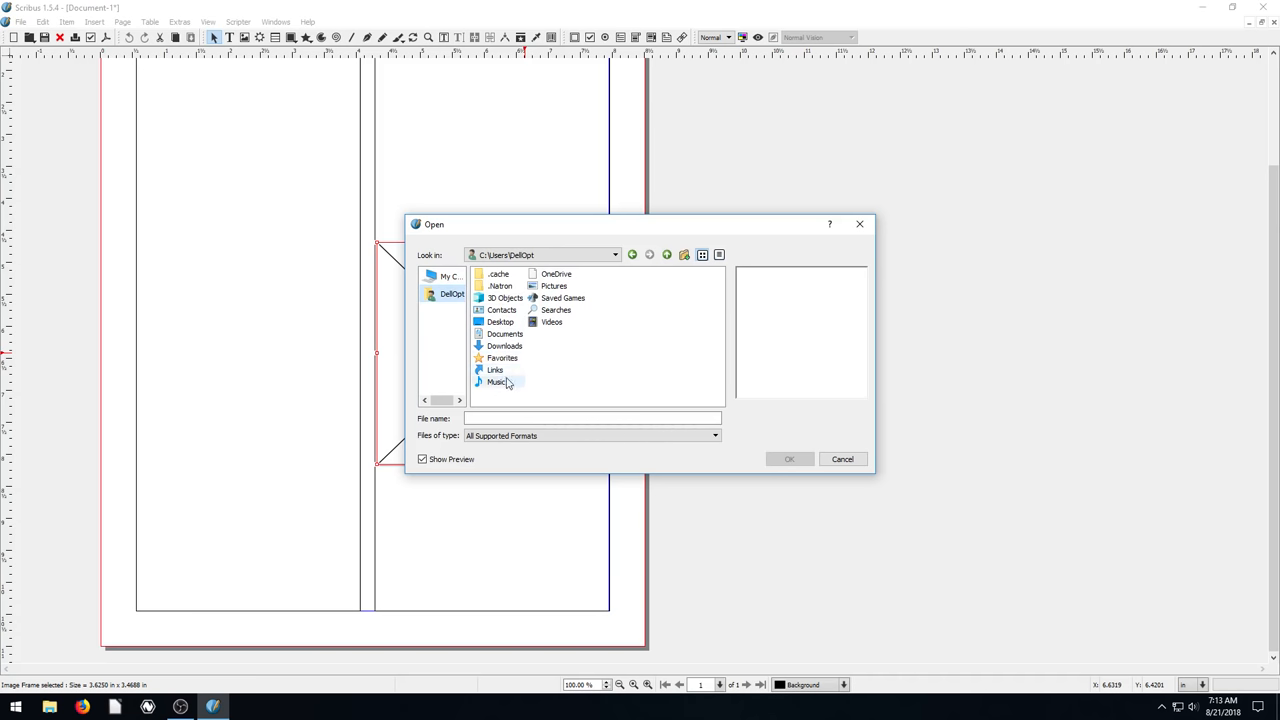
Step: Load the photo of a child outdoors from the Pictures folder into the frame
double_click(554, 286)
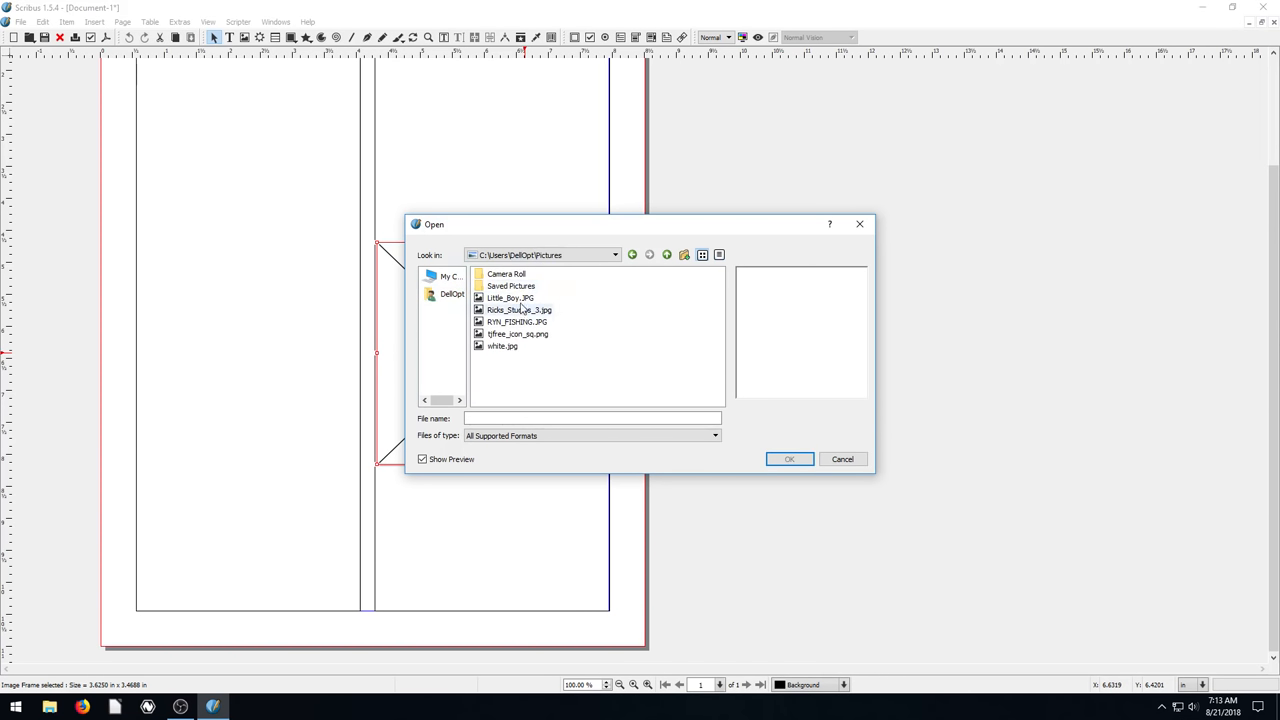
click(510, 298)
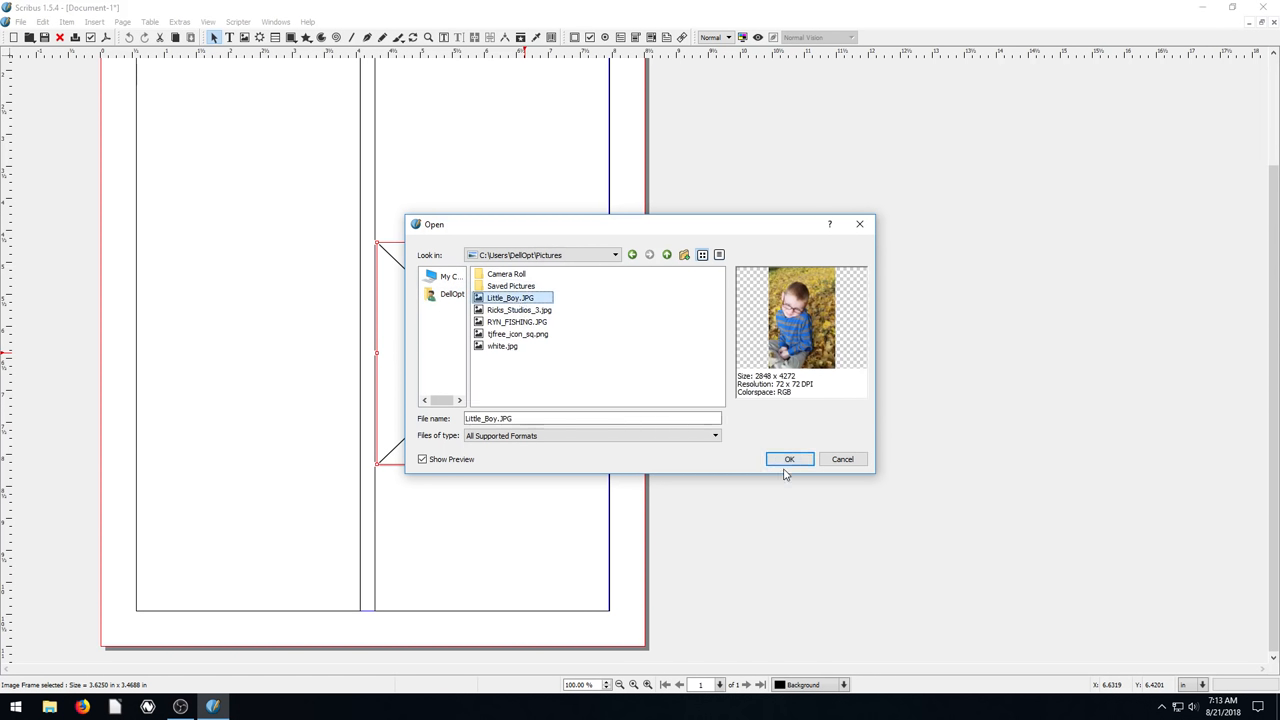
click(788, 458)
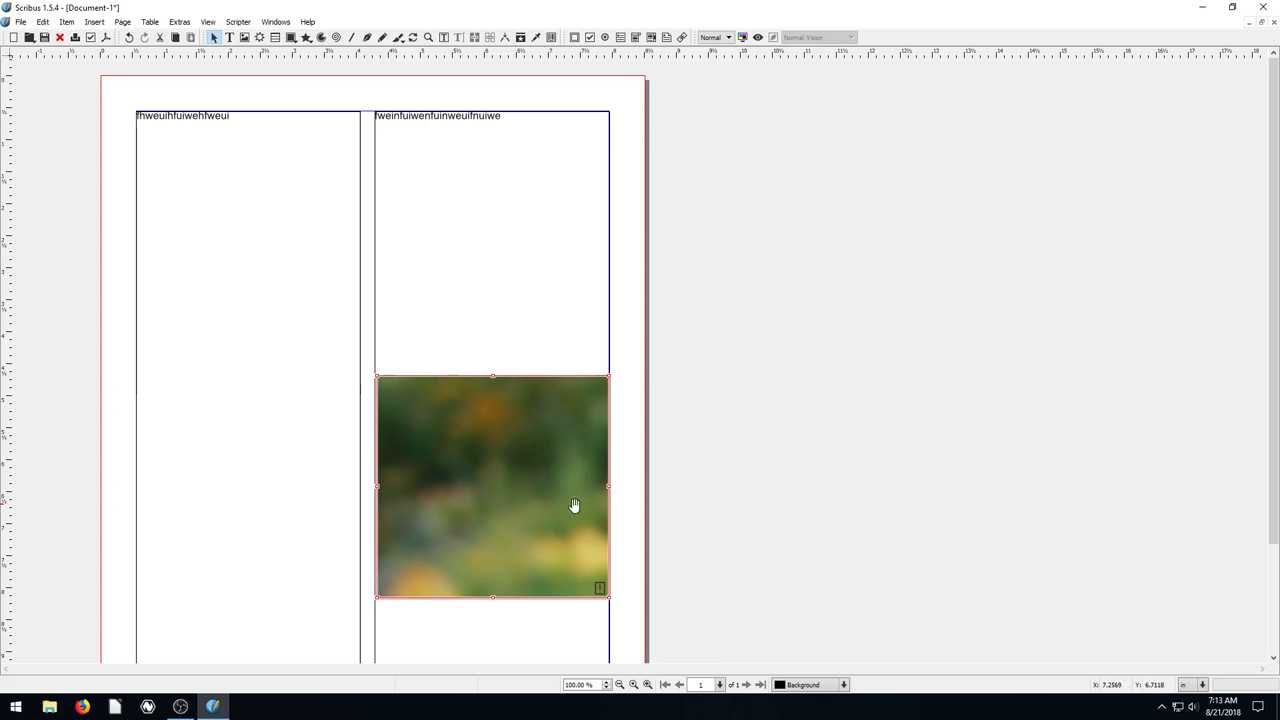
mouse_move(432, 420)
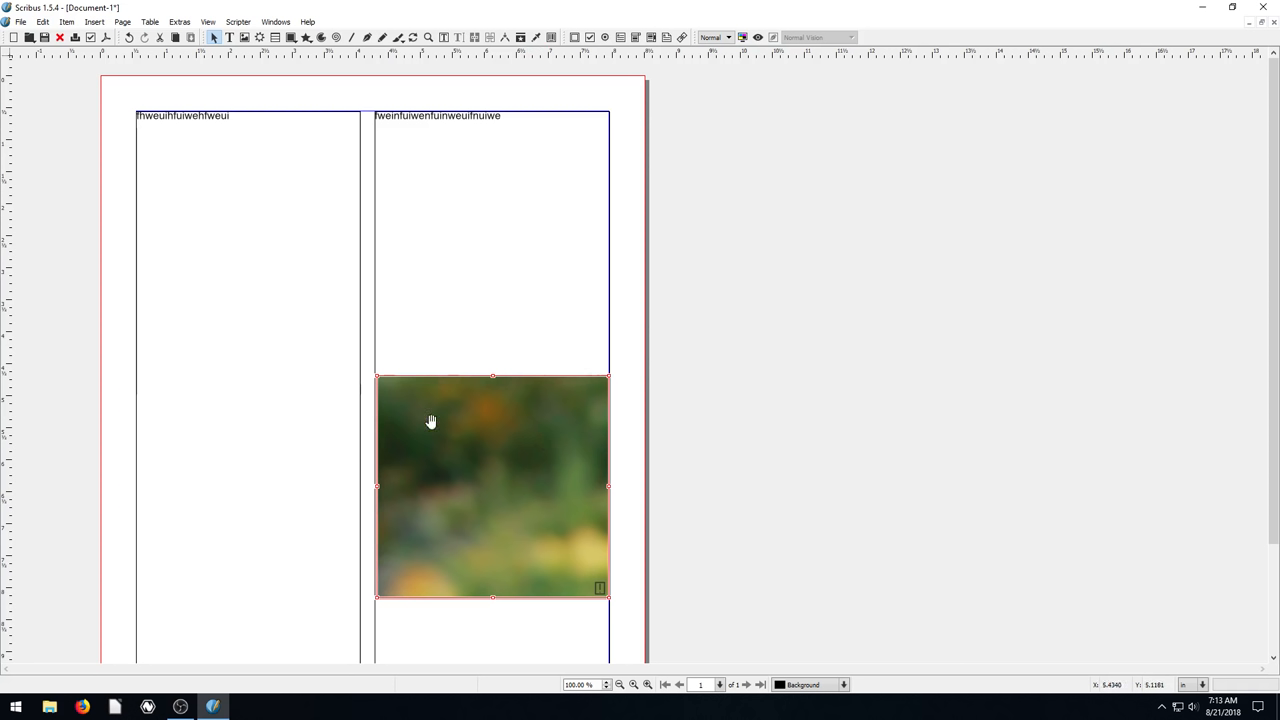
mouse_move(510, 468)
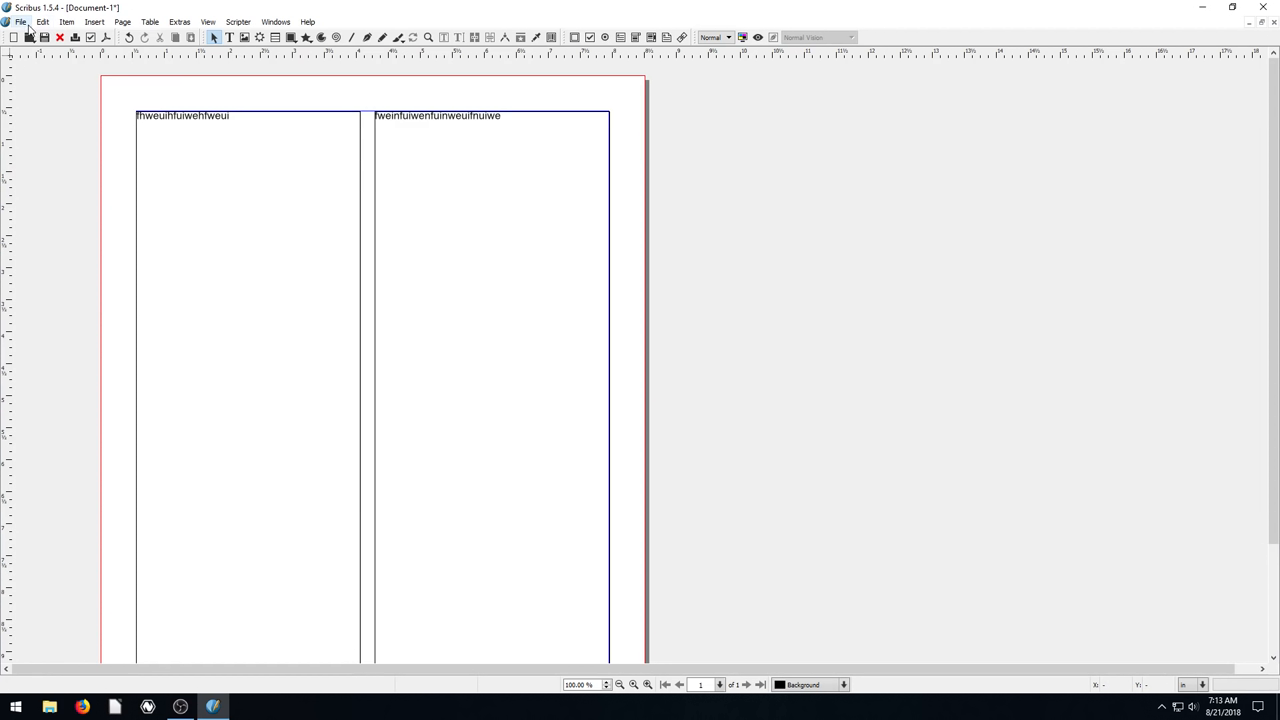
Step: Remove the image frame, leaving only the two text columns on the page
click(94, 20)
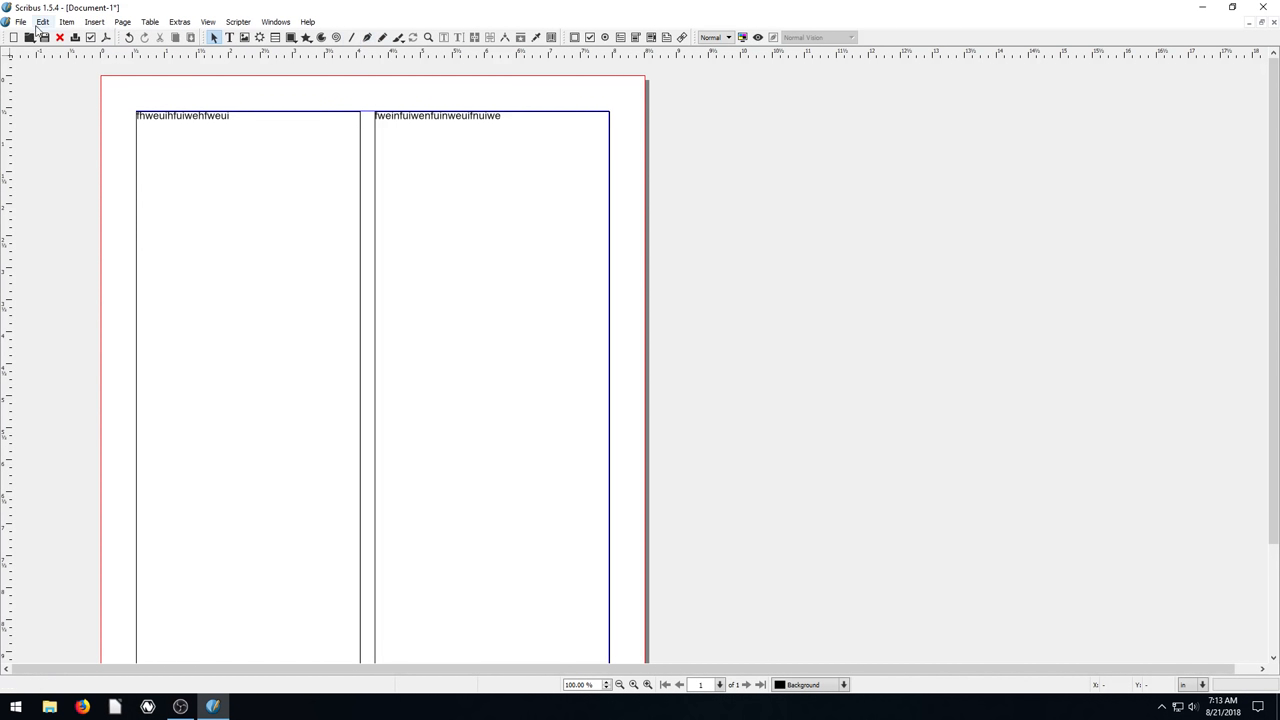
Step: Bring up the Scribus Manual from the Help menu in its own window
click(308, 20)
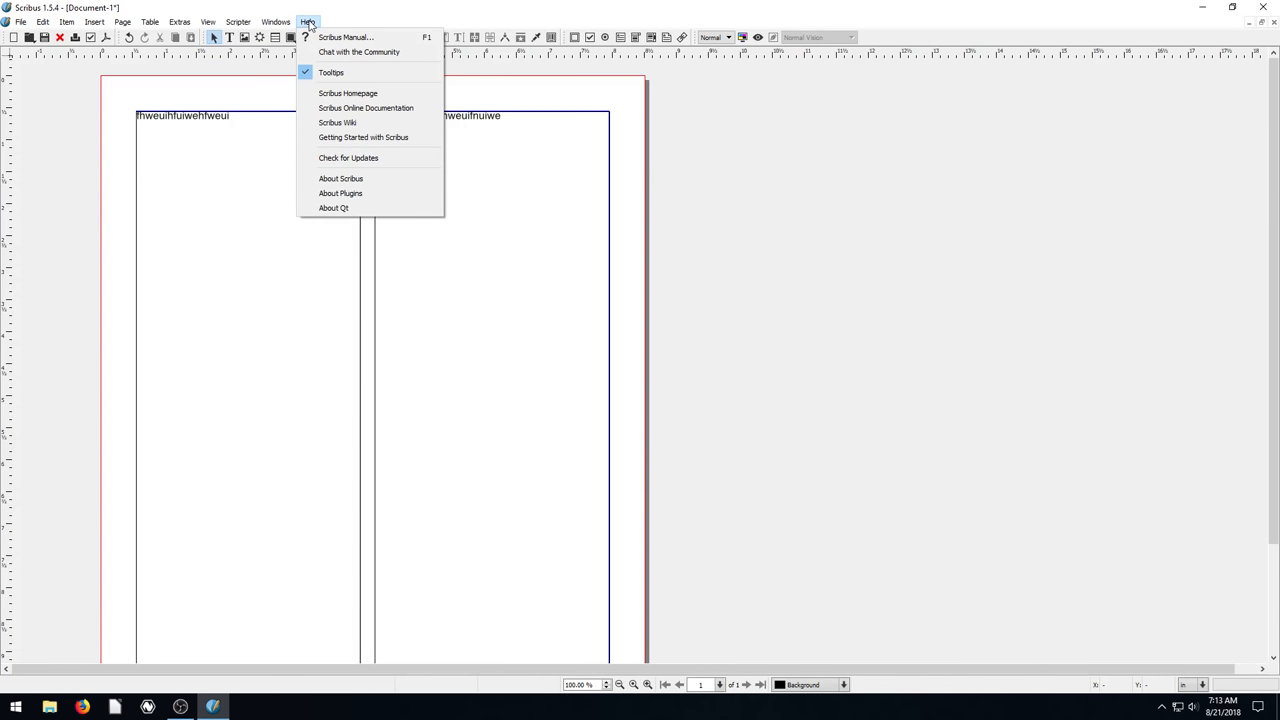
click(344, 36)
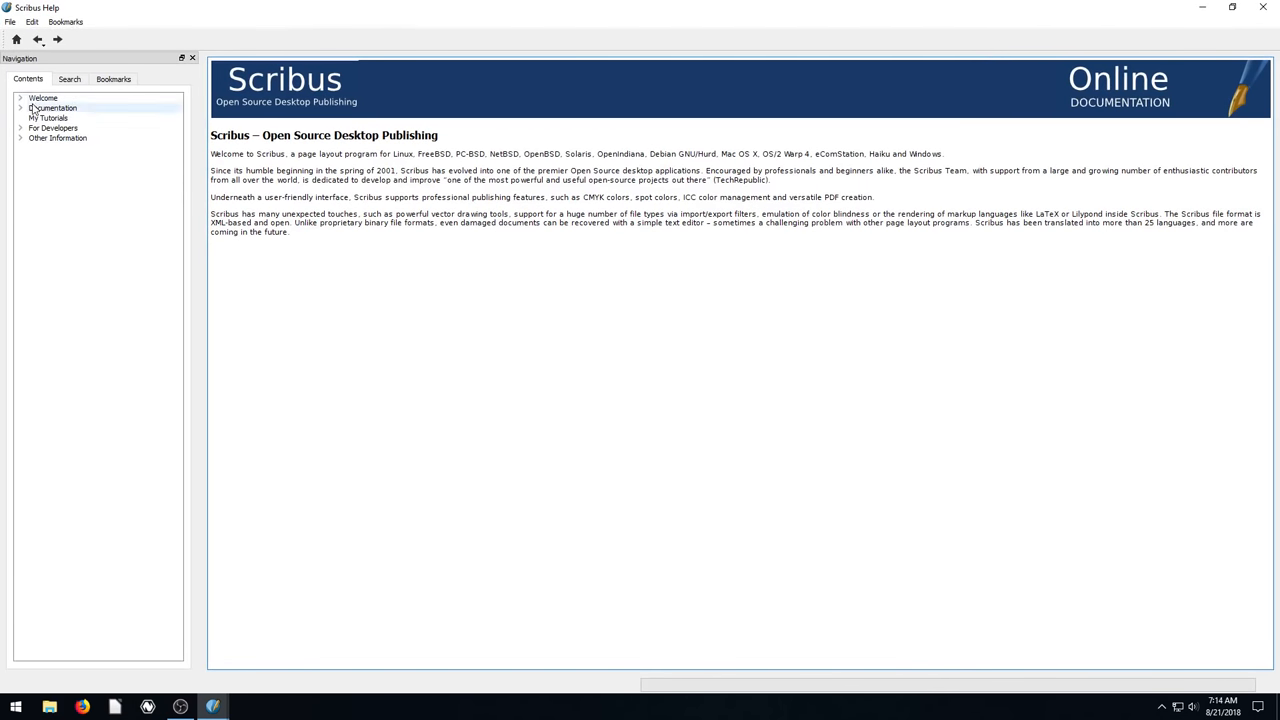
Step: Browse the Documentation section, including the Collect for Output and DTP Tool Box chapters
click(52, 108)
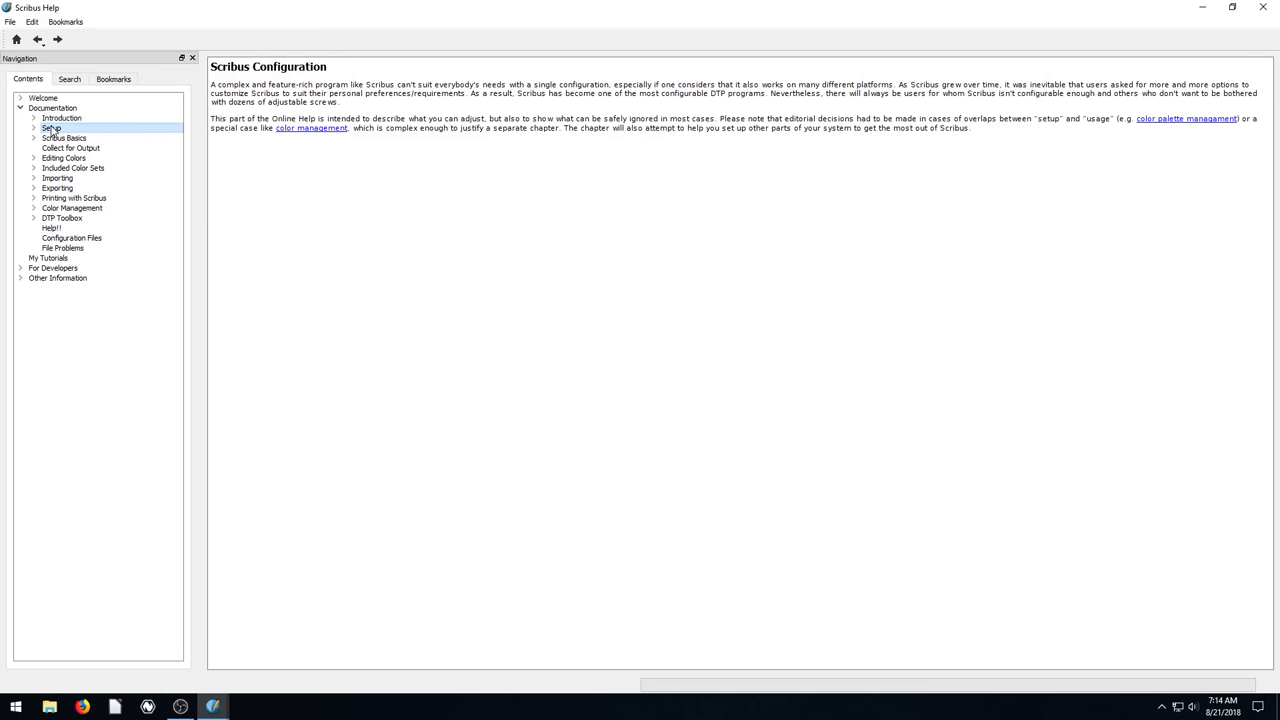
click(70, 148)
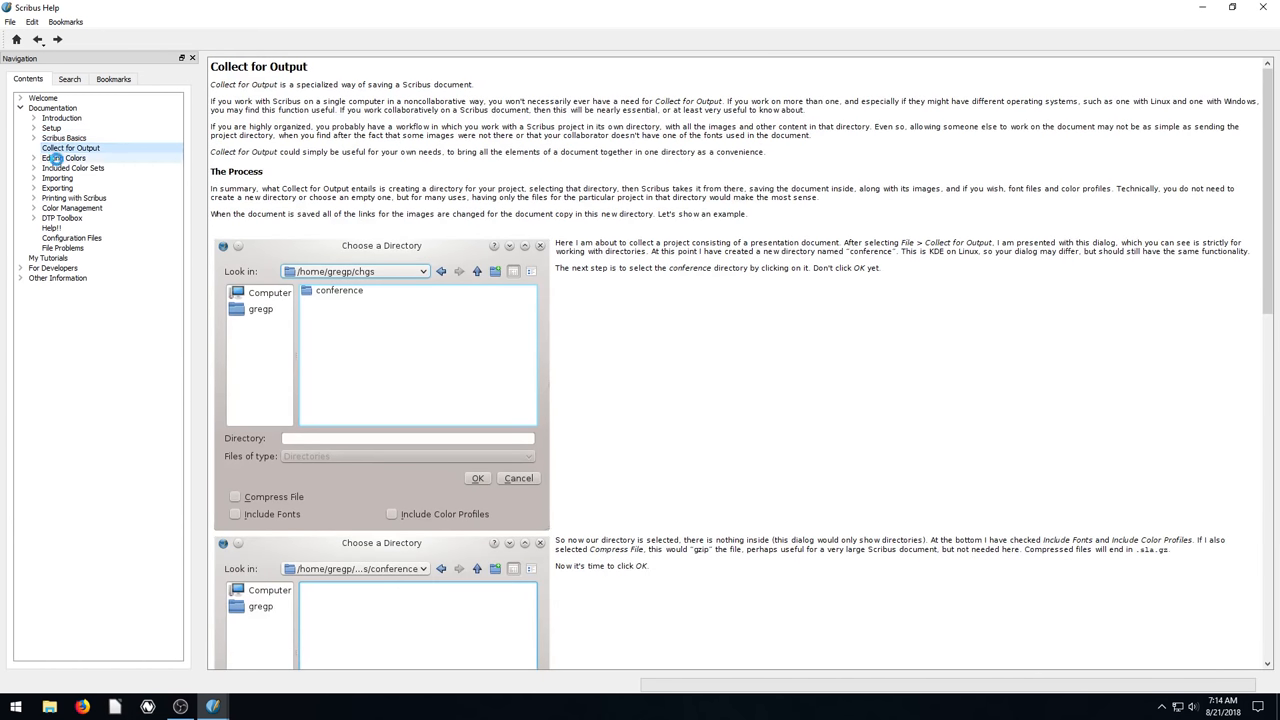
click(72, 168)
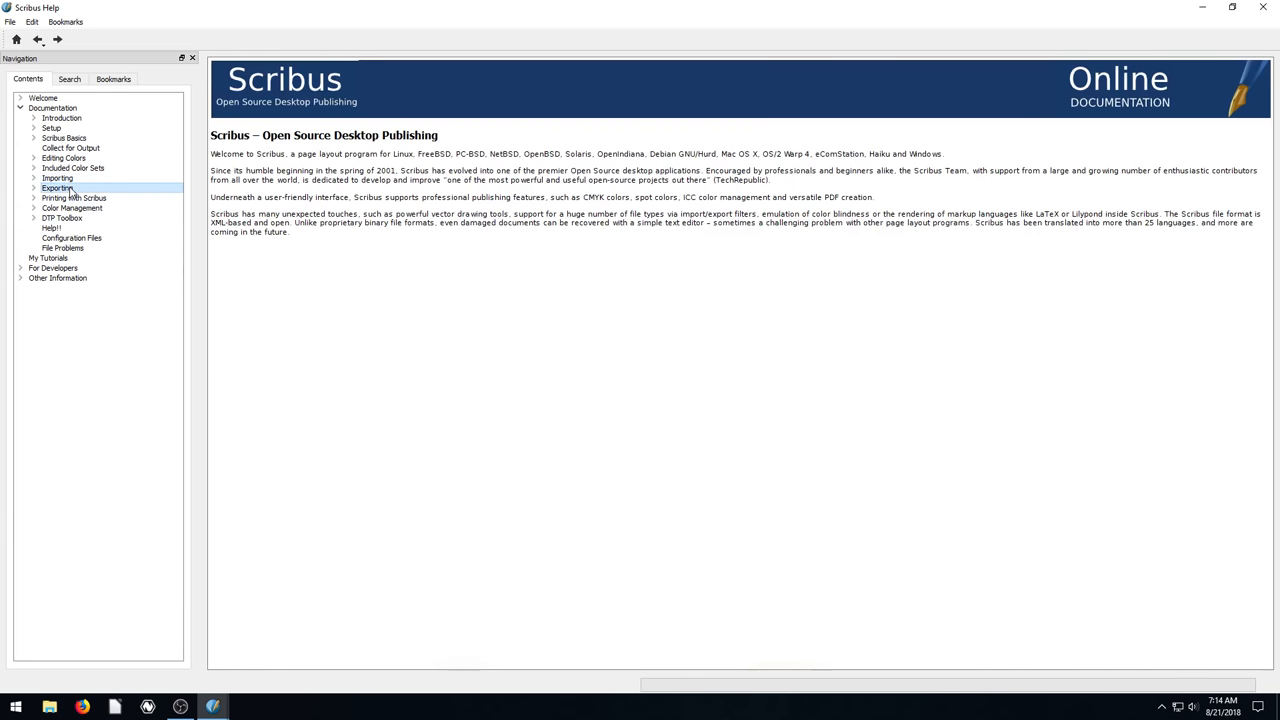
click(64, 158)
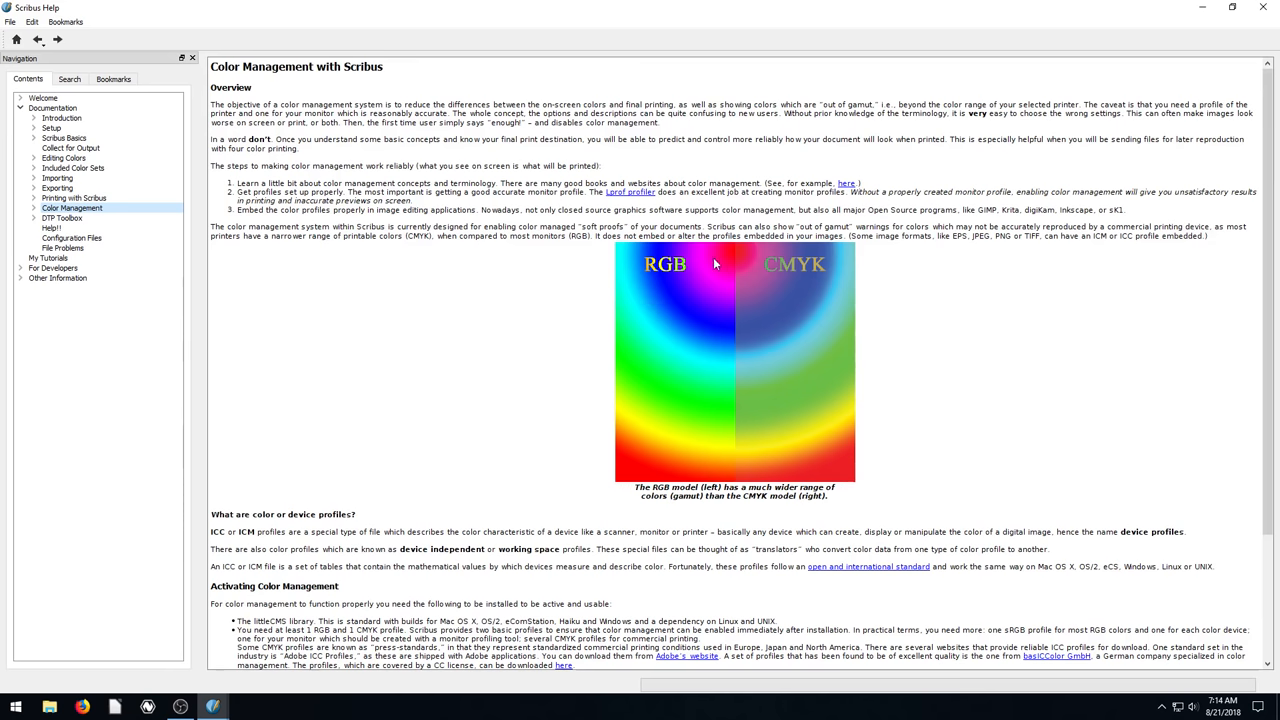
mouse_move(644, 396)
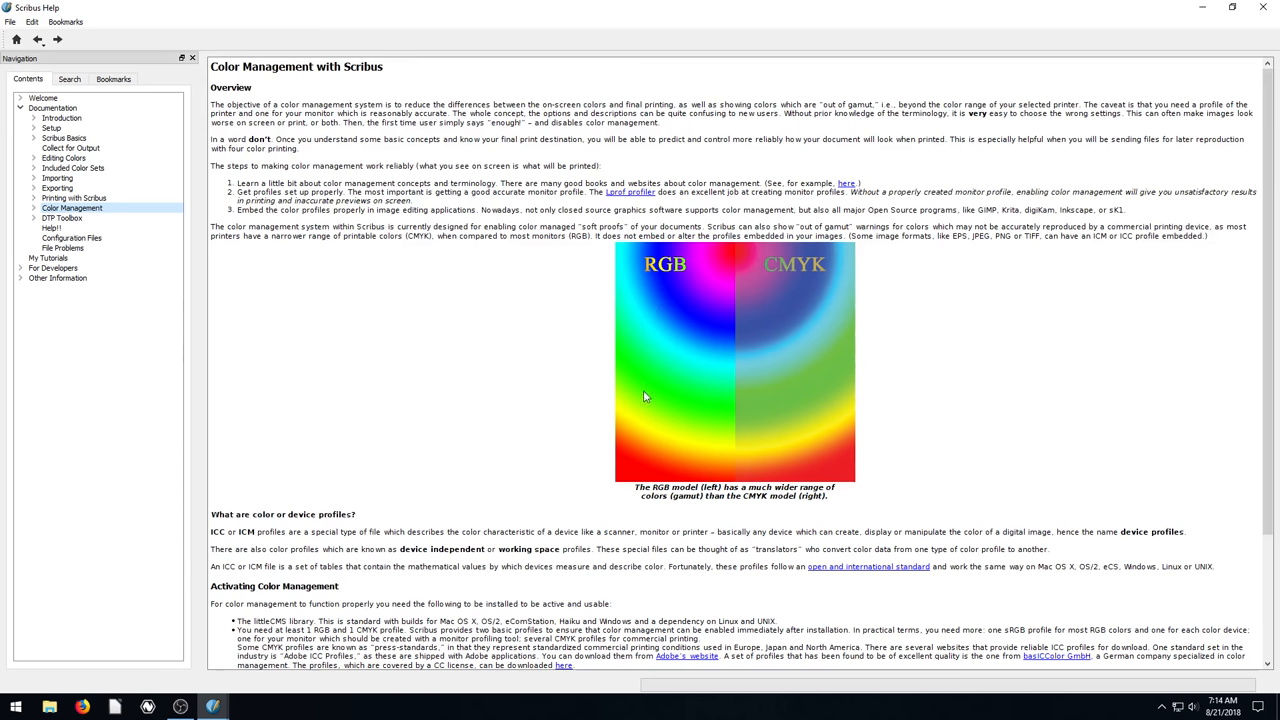
click(60, 218)
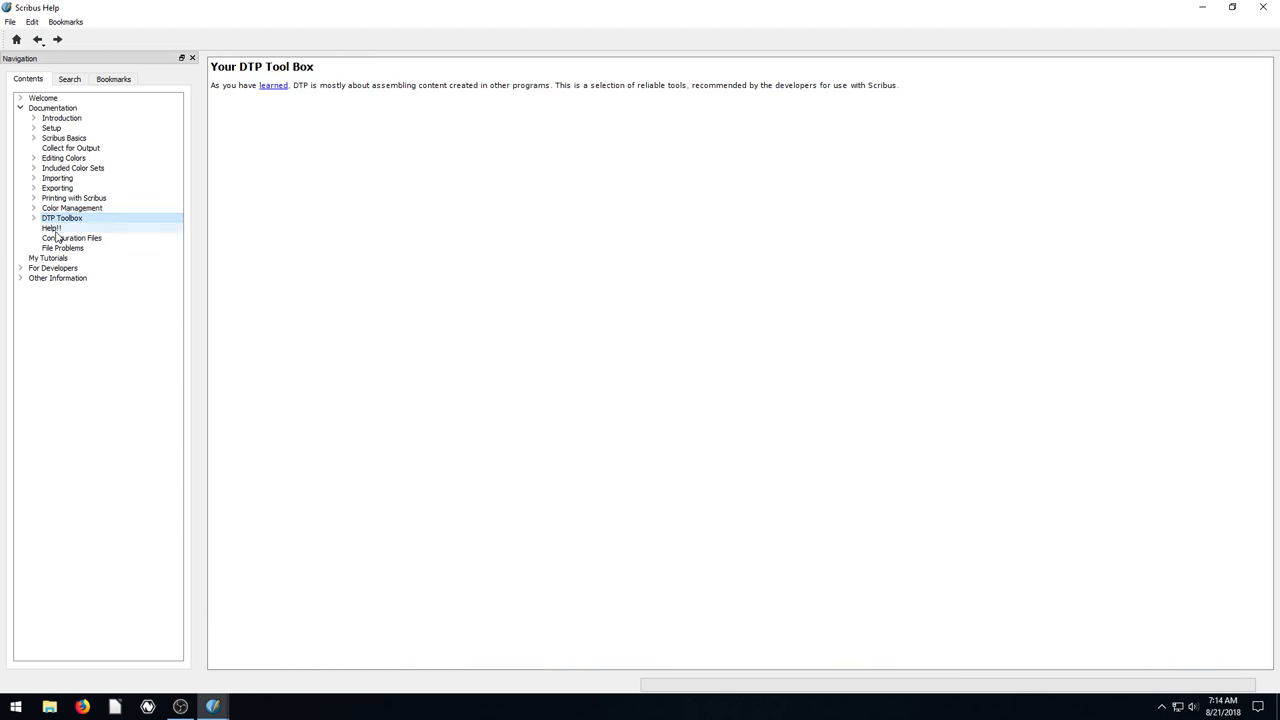
Step: Read the For Developers, preface and configuration topics, then close the help window
click(52, 268)
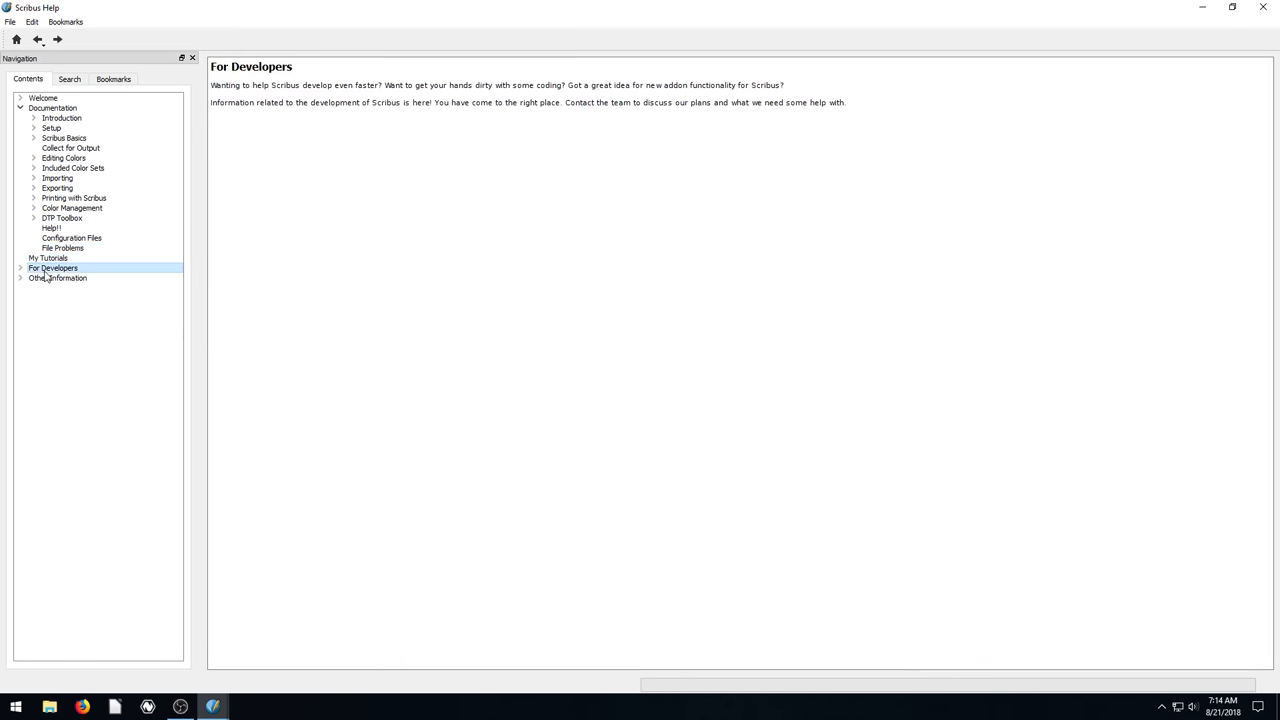
click(52, 108)
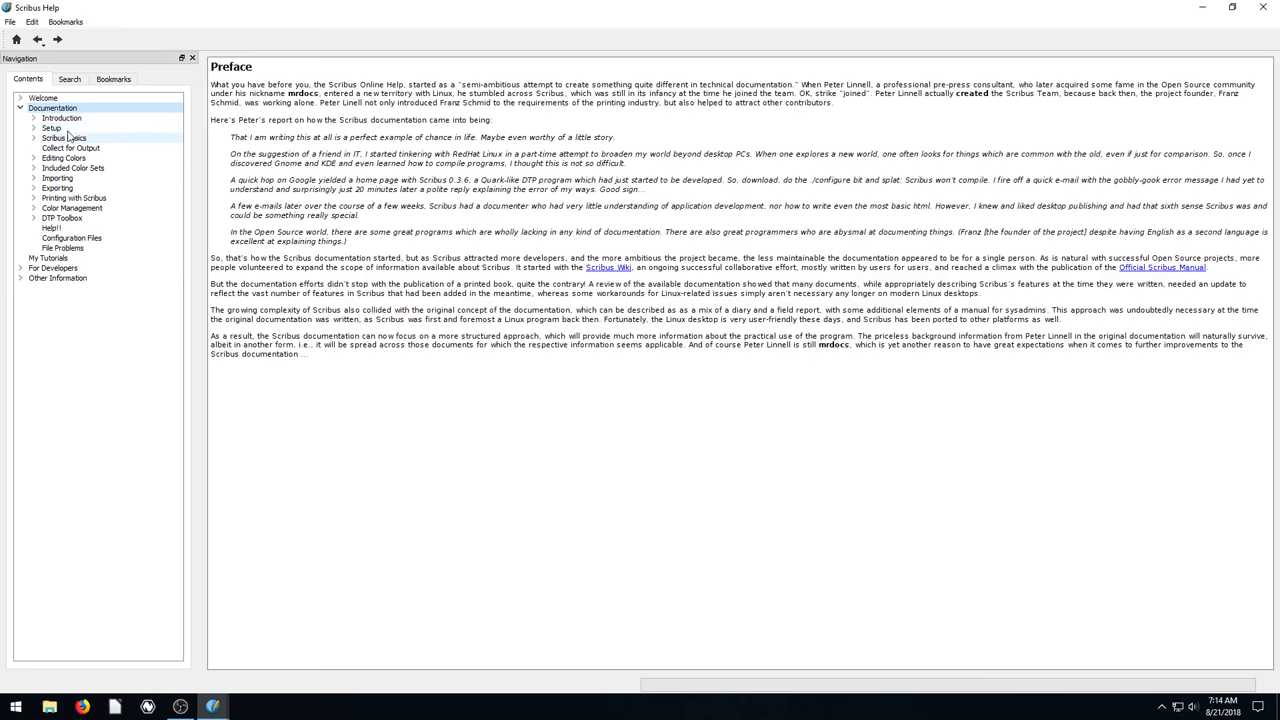
click(52, 128)
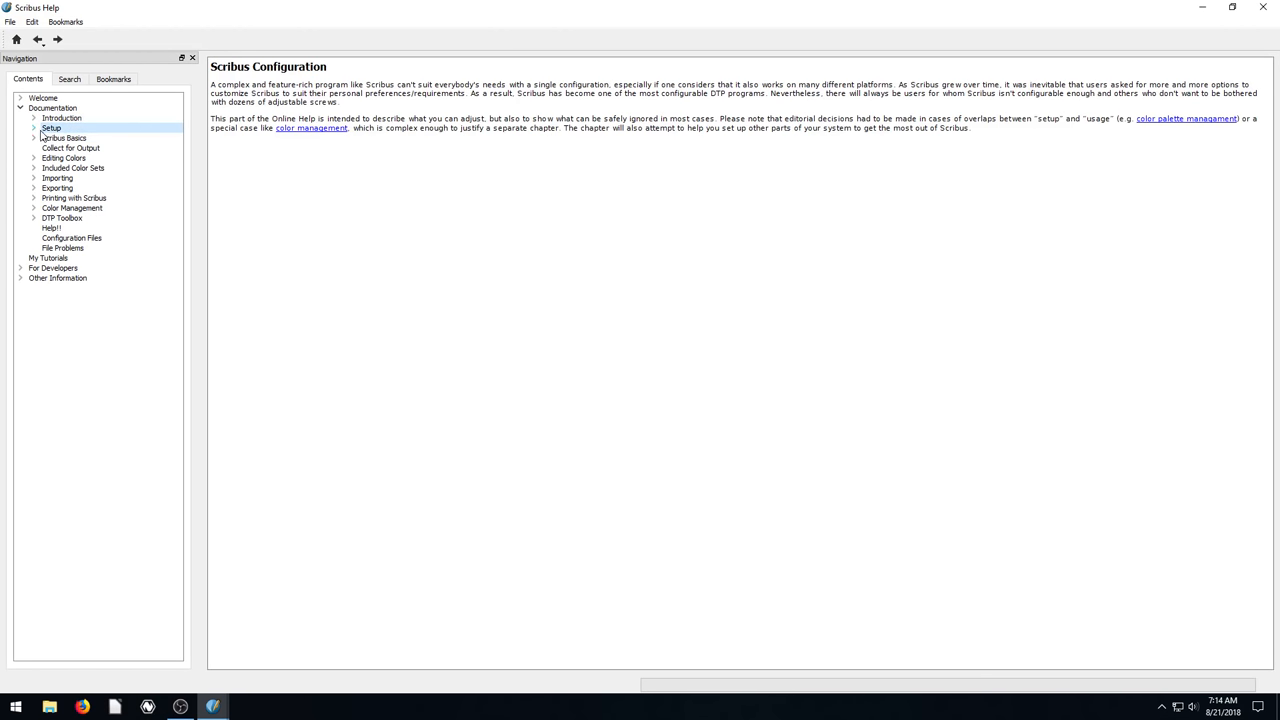
click(72, 158)
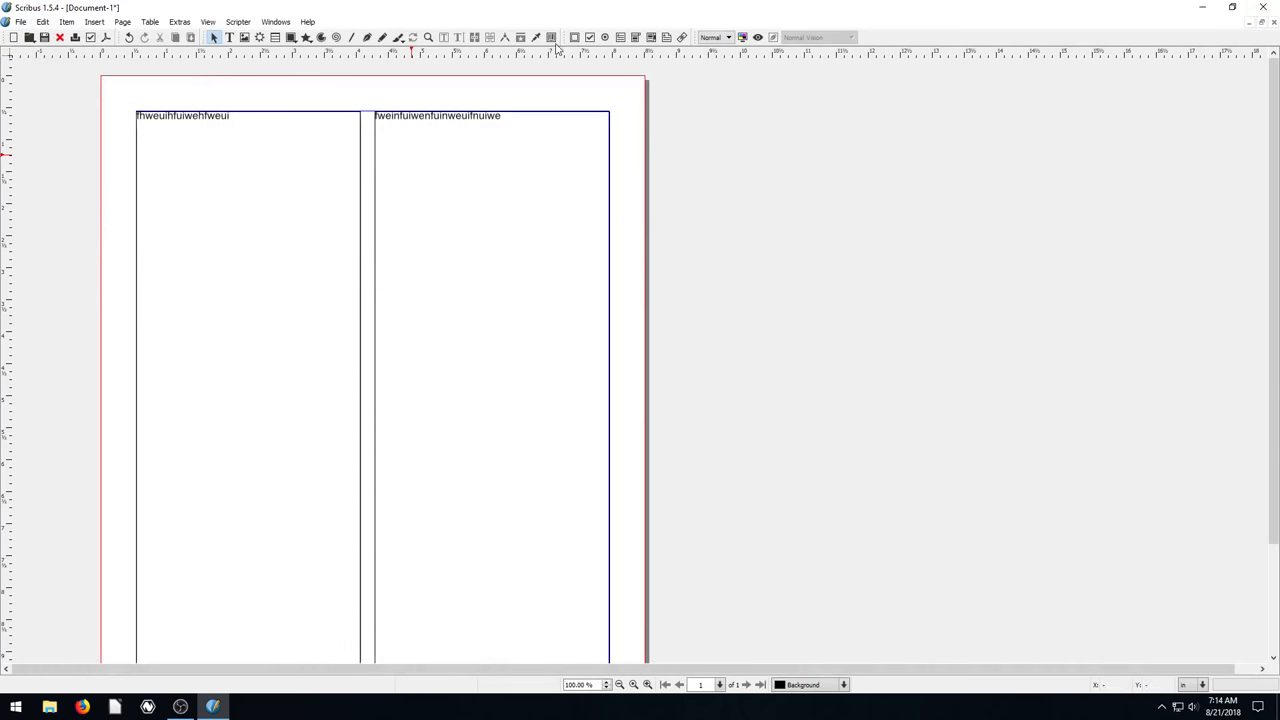
Step: Glance through the Help and Windows menus and leave the File menu open
click(308, 22)
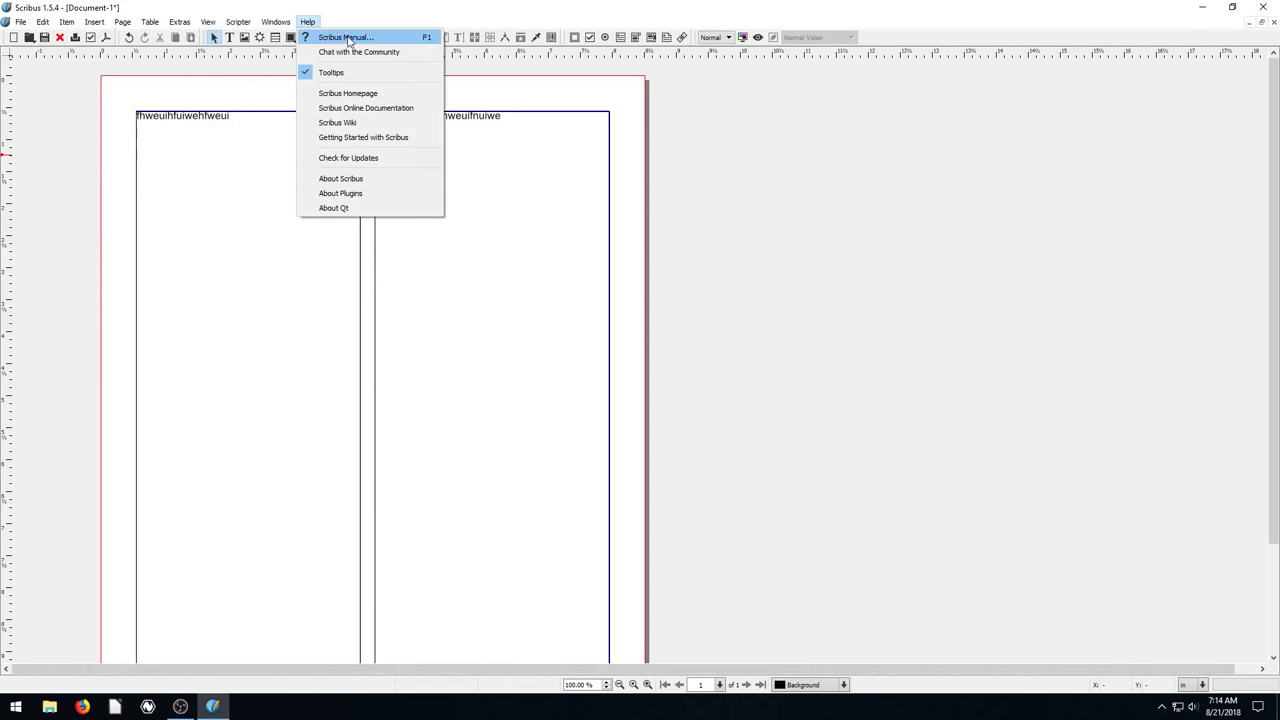
mouse_move(484, 304)
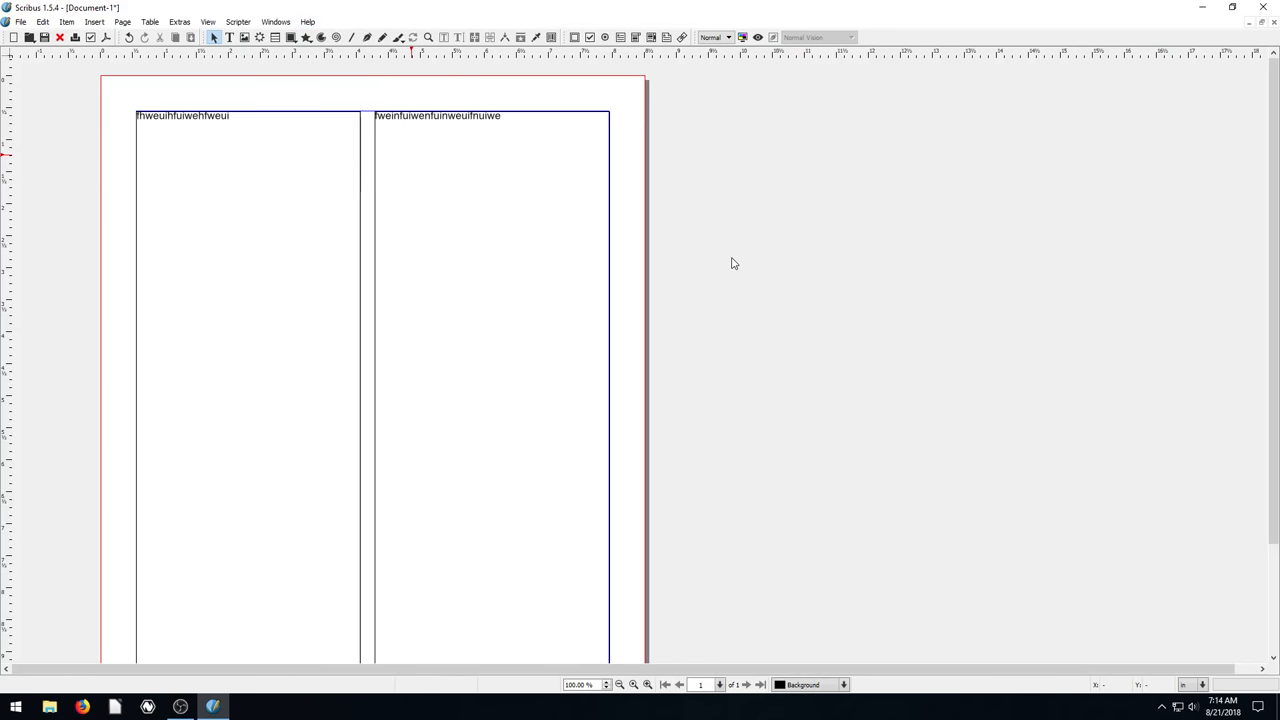
mouse_move(532, 104)
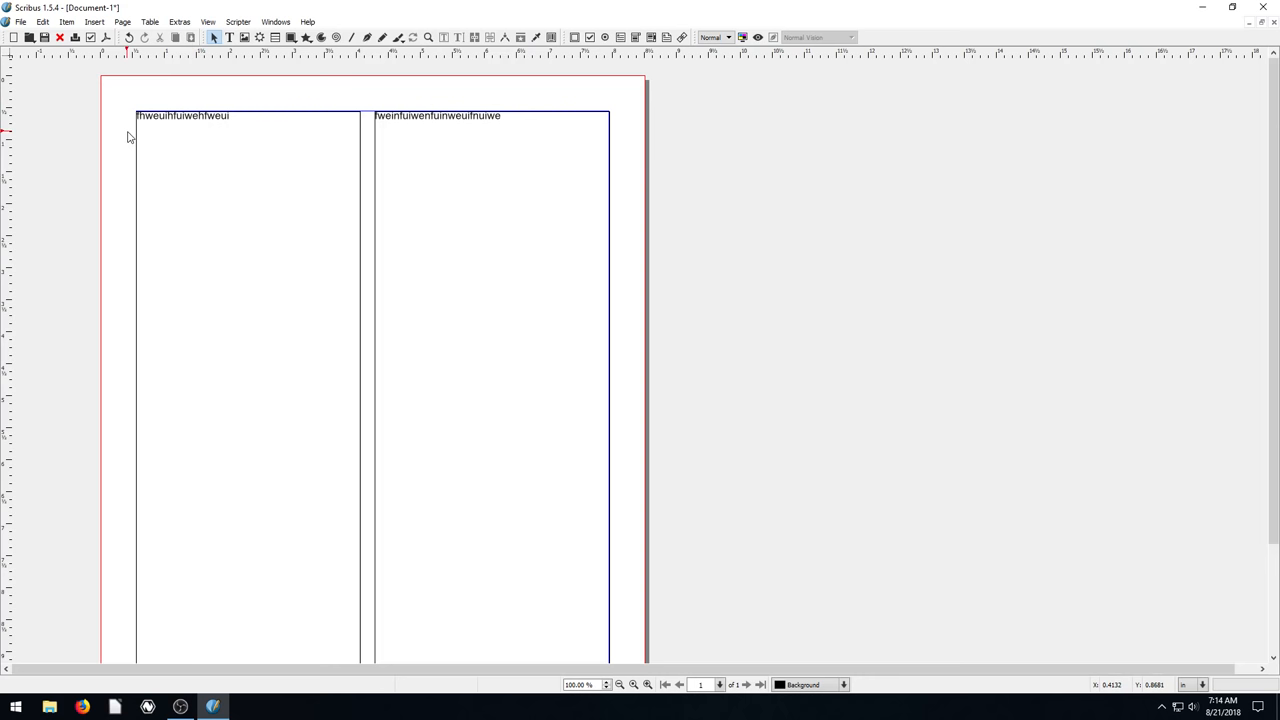
click(308, 20)
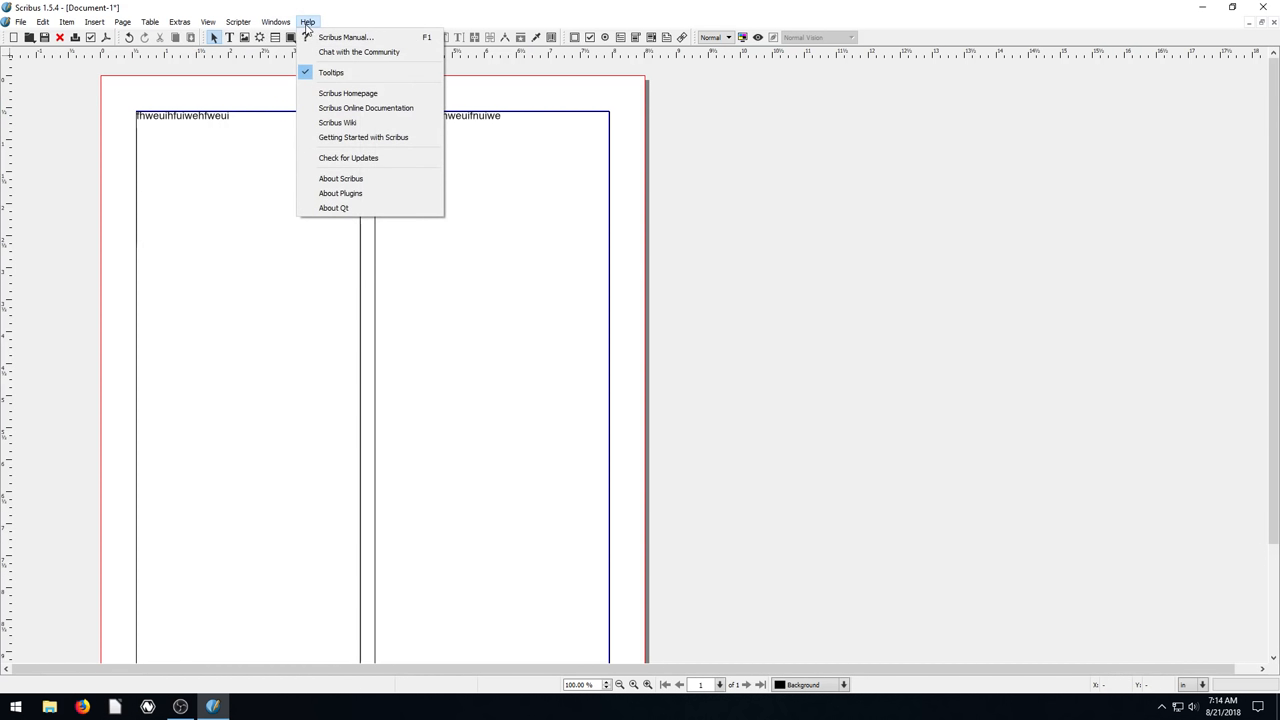
click(276, 20)
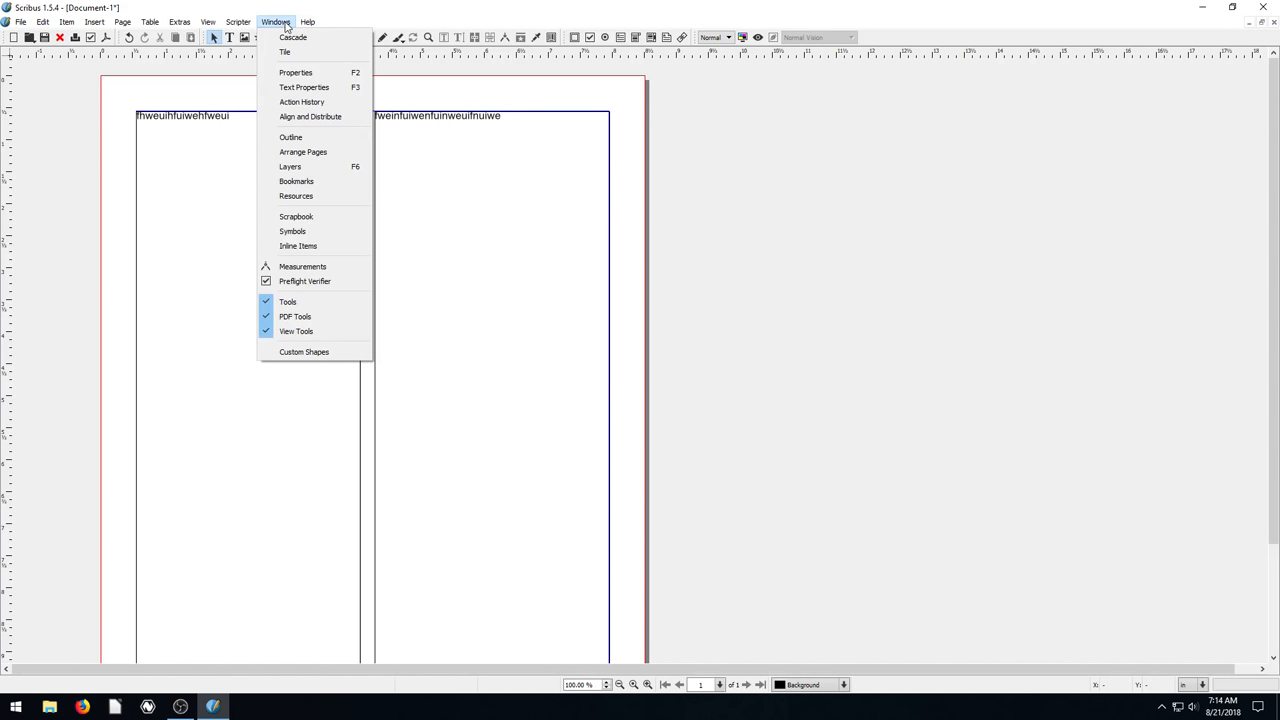
click(20, 20)
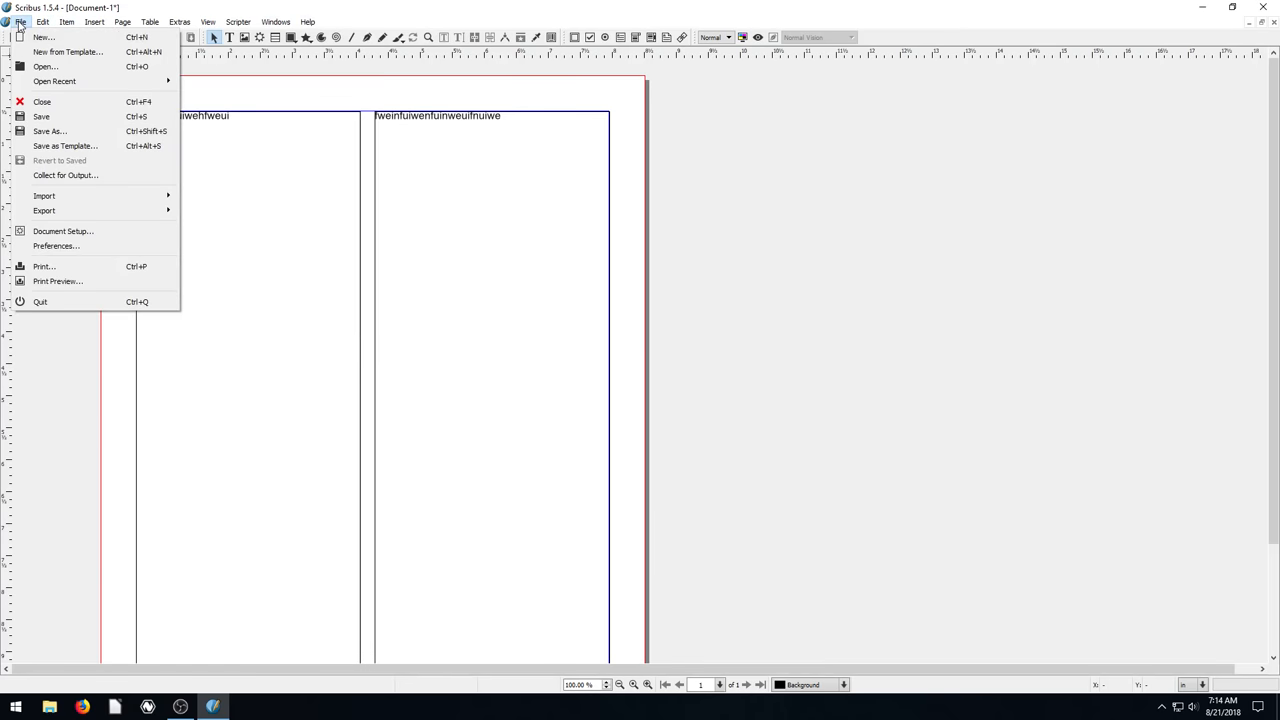
Step: Enter Document Setup and review the Guides page (placing margins first) and Document Information fields
click(62, 232)
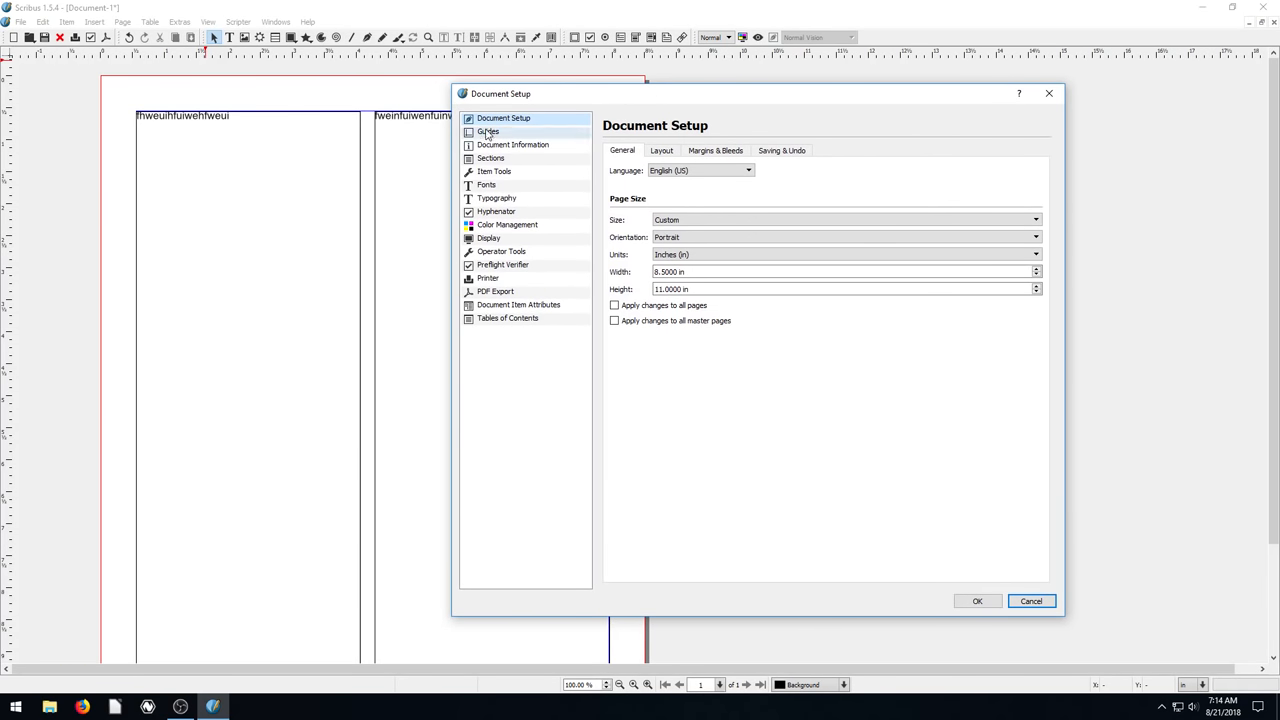
click(488, 132)
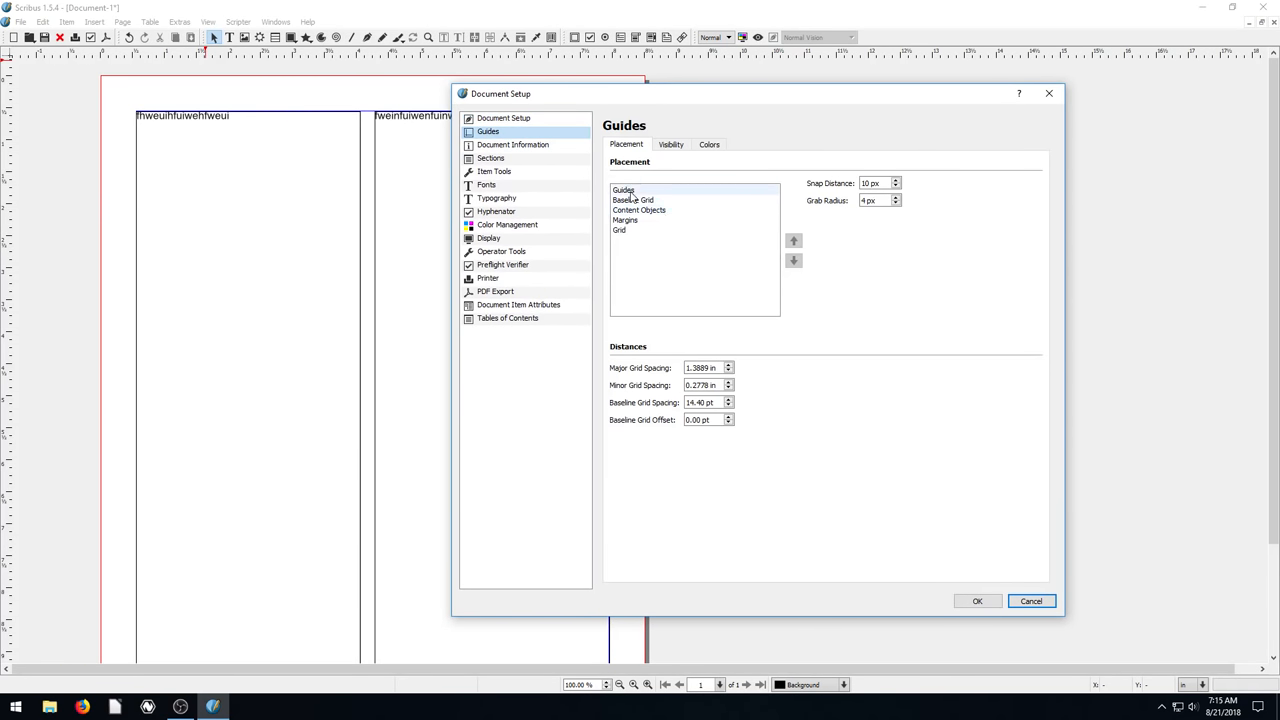
click(624, 218)
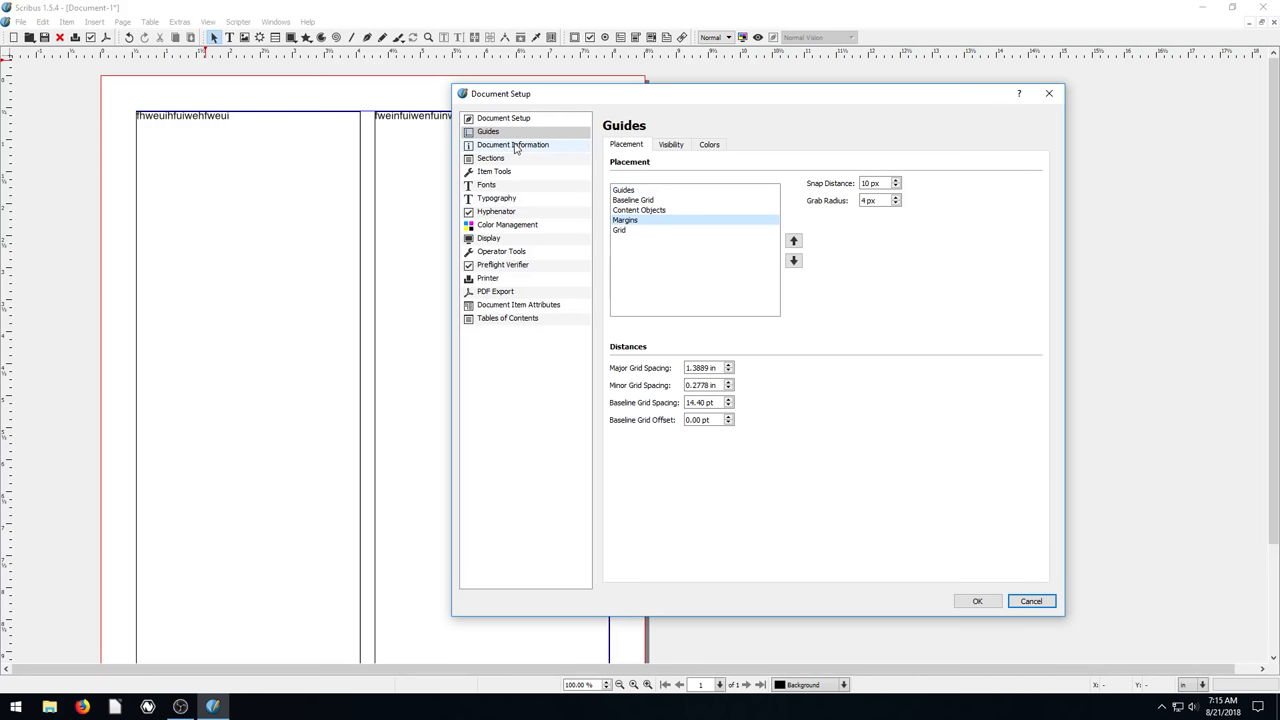
click(512, 144)
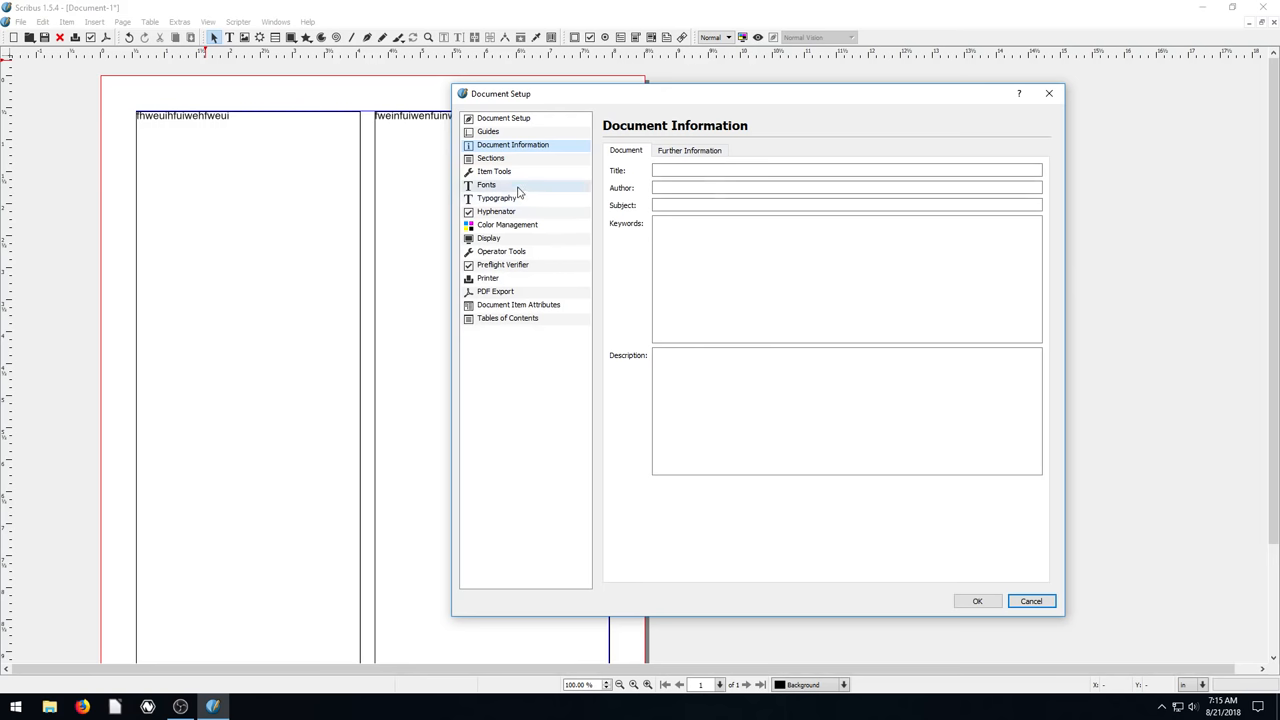
Step: Review the Layout and Saving & Undo pages, ending on the Margins & Bleeds values
click(504, 118)
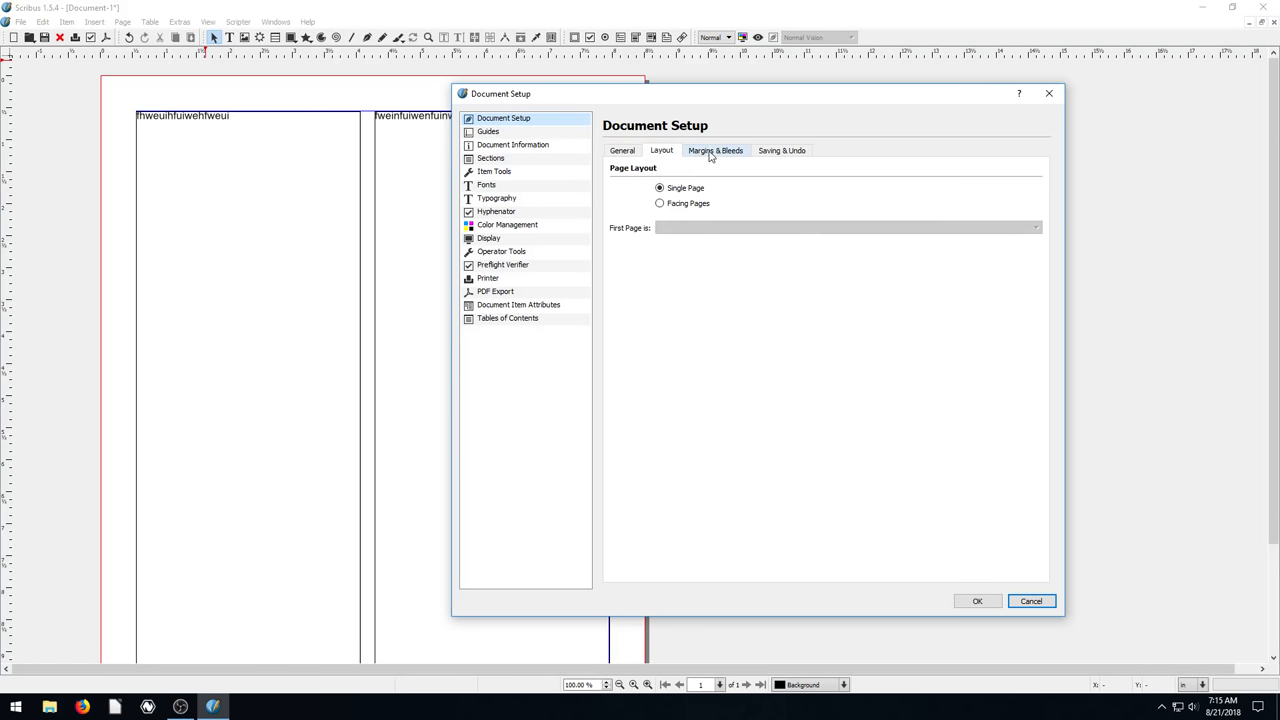
click(780, 150)
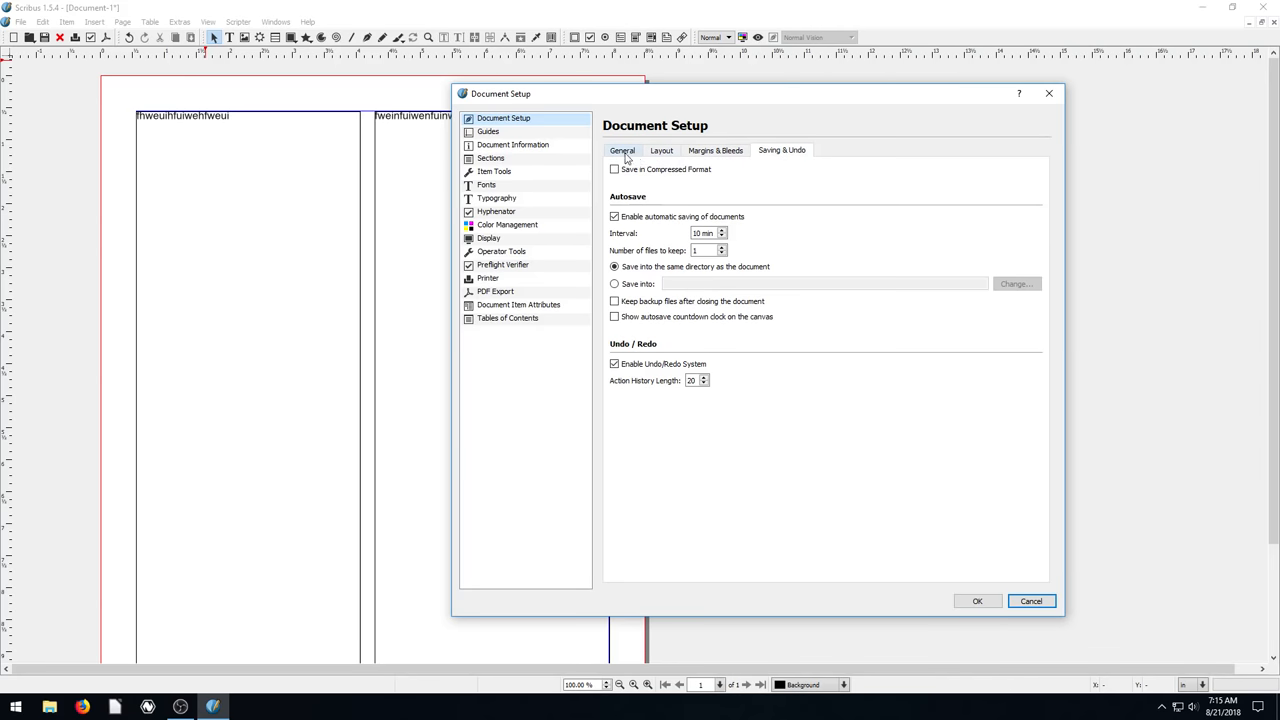
click(716, 150)
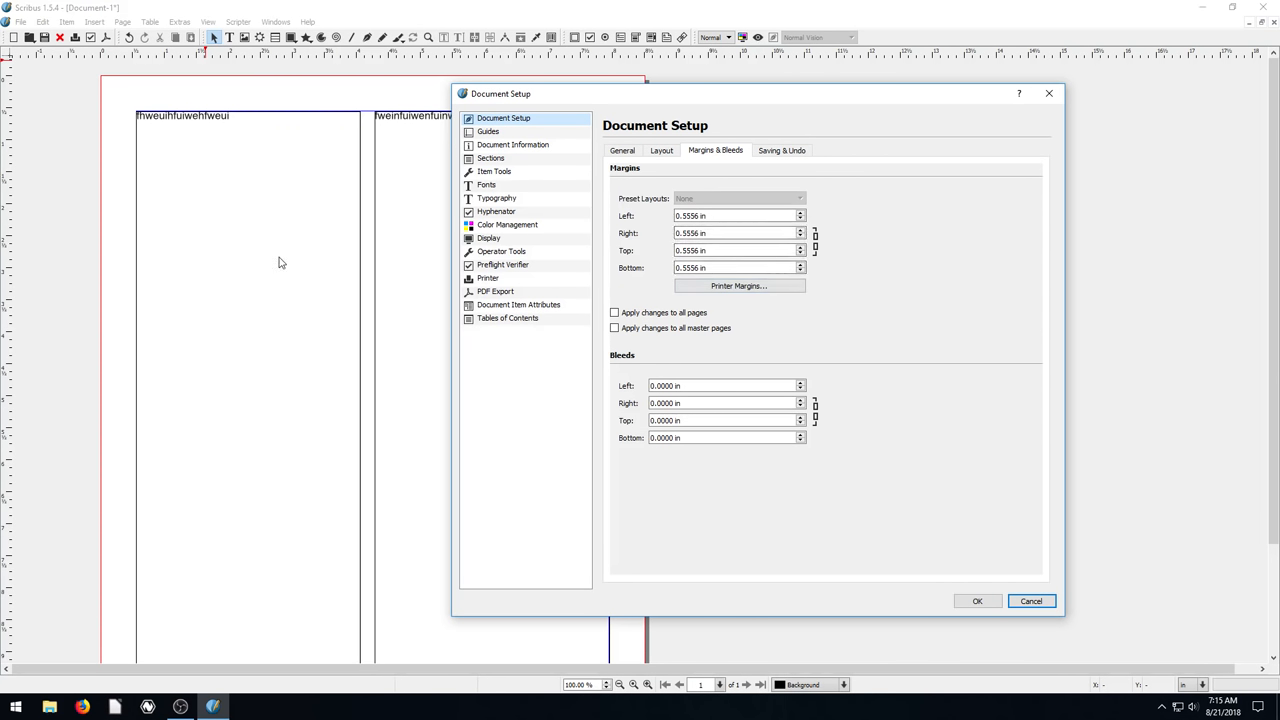
mouse_move(330, 258)
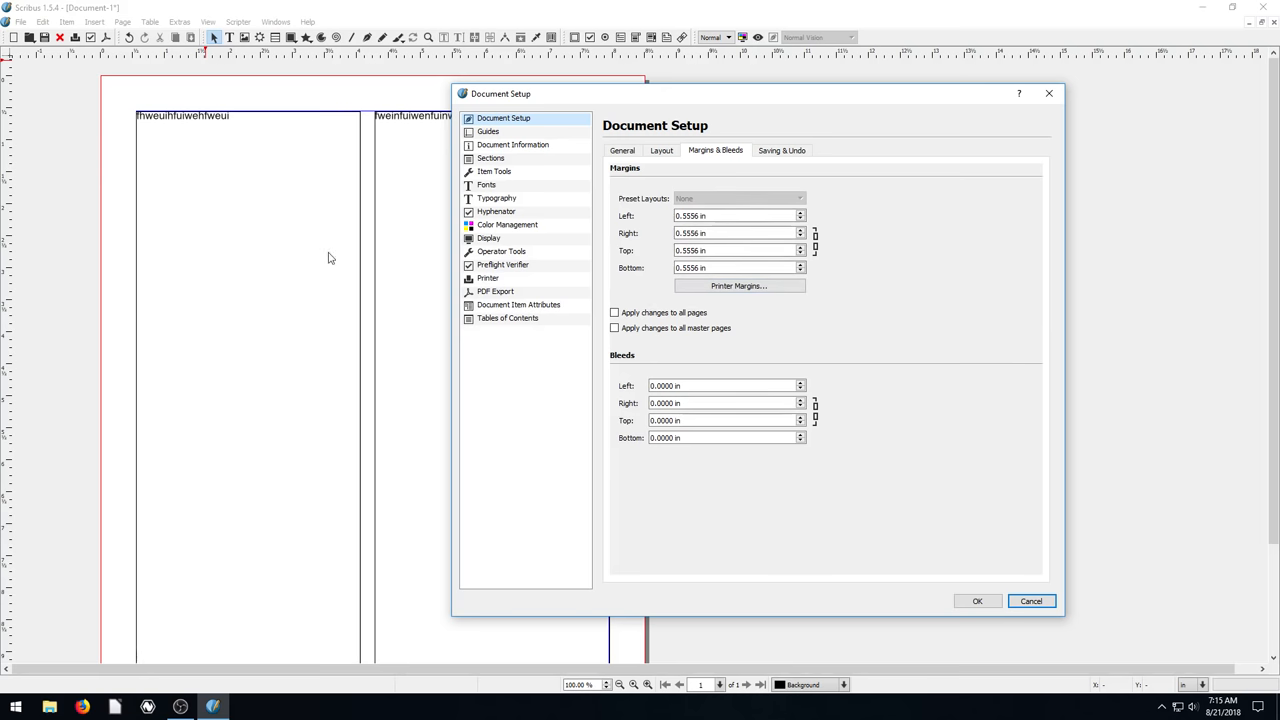
mouse_move(488, 184)
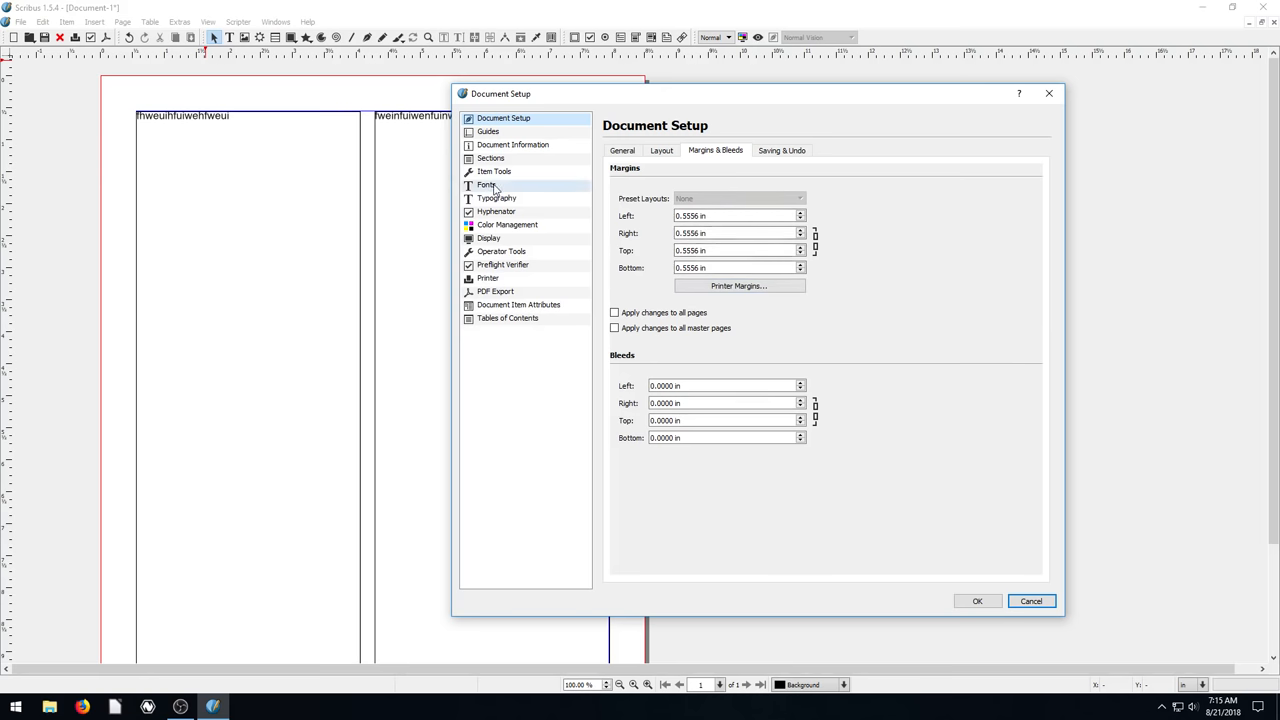
Step: Page through the Fonts, Typography and Color Management sections of Document Setup
click(486, 184)
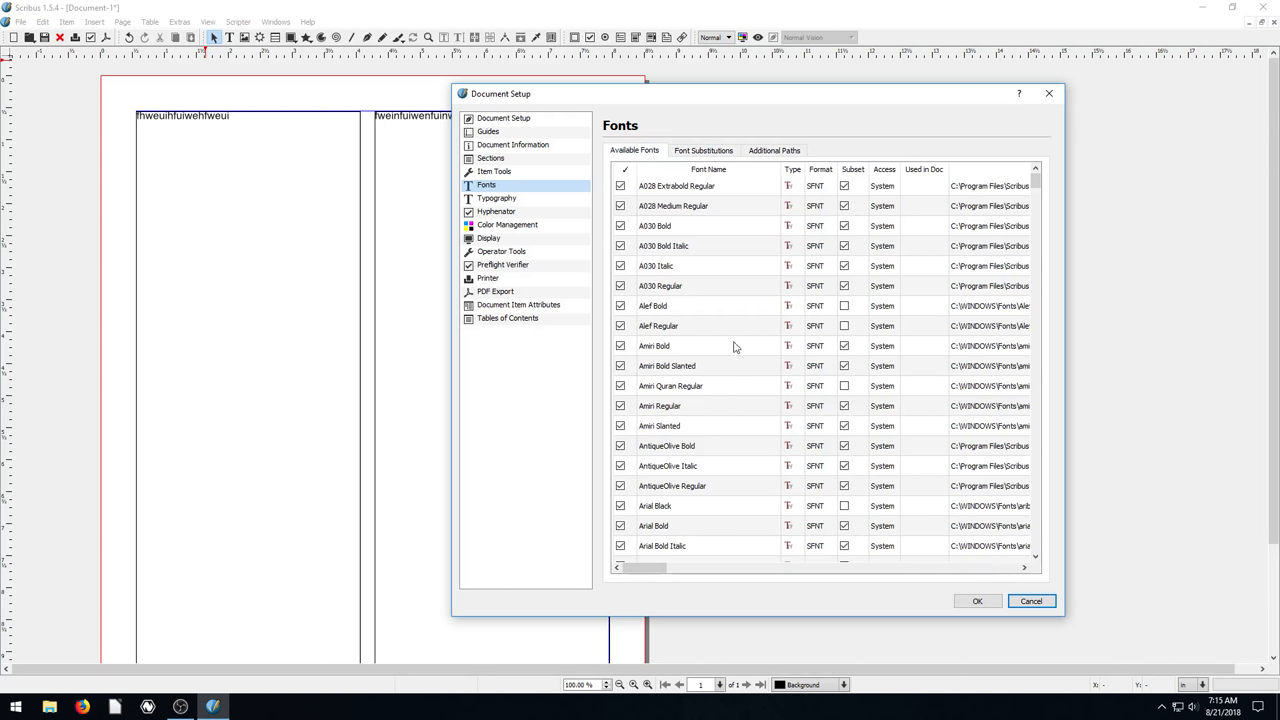
mouse_move(656, 348)
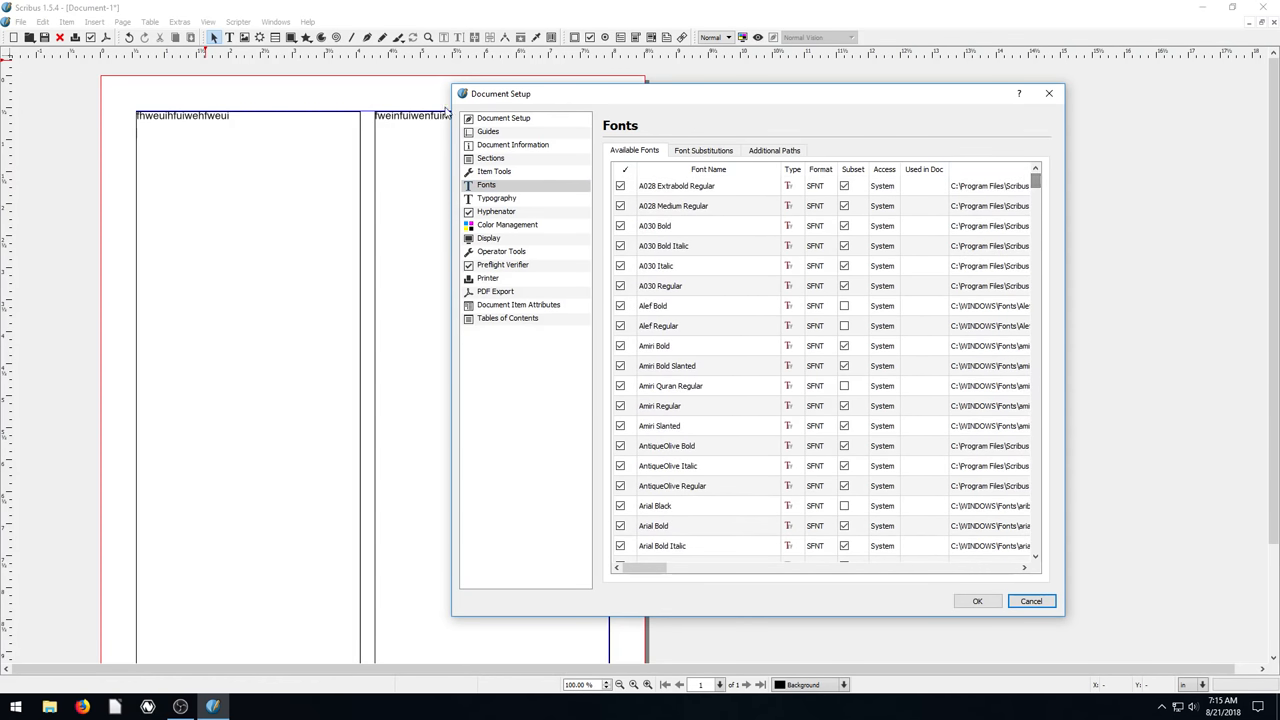
mouse_move(700, 212)
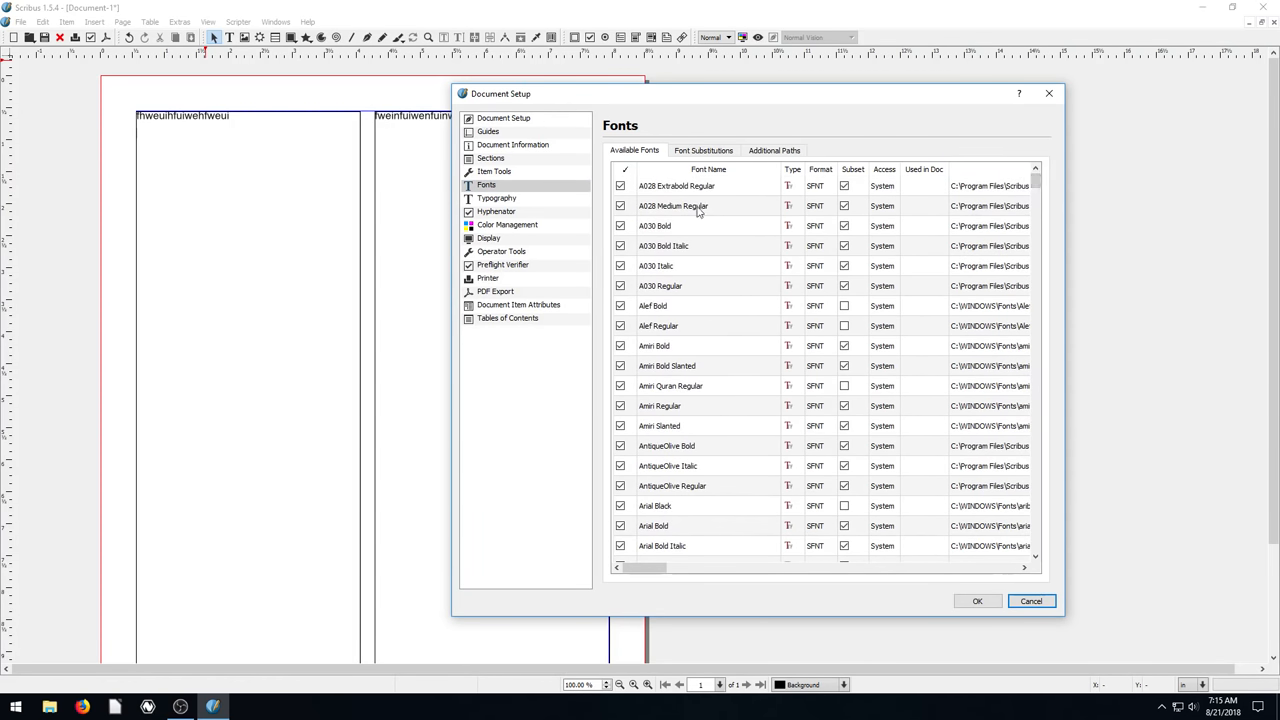
click(496, 198)
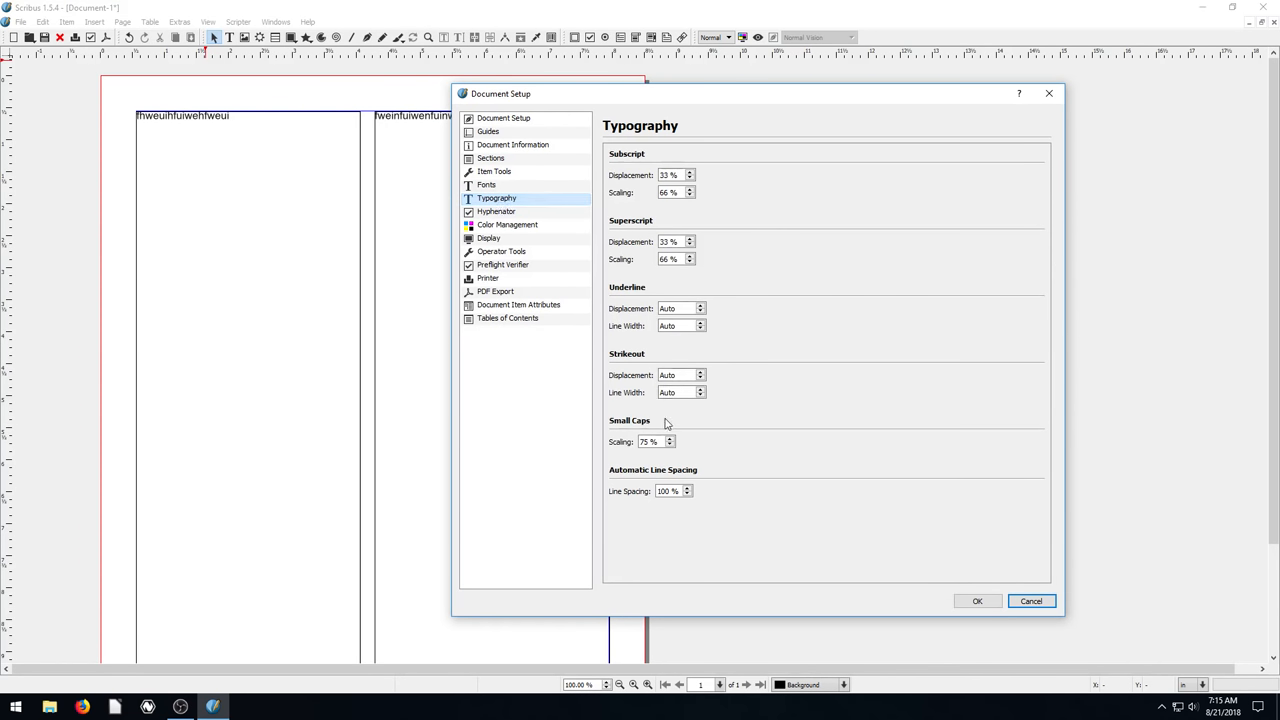
click(508, 224)
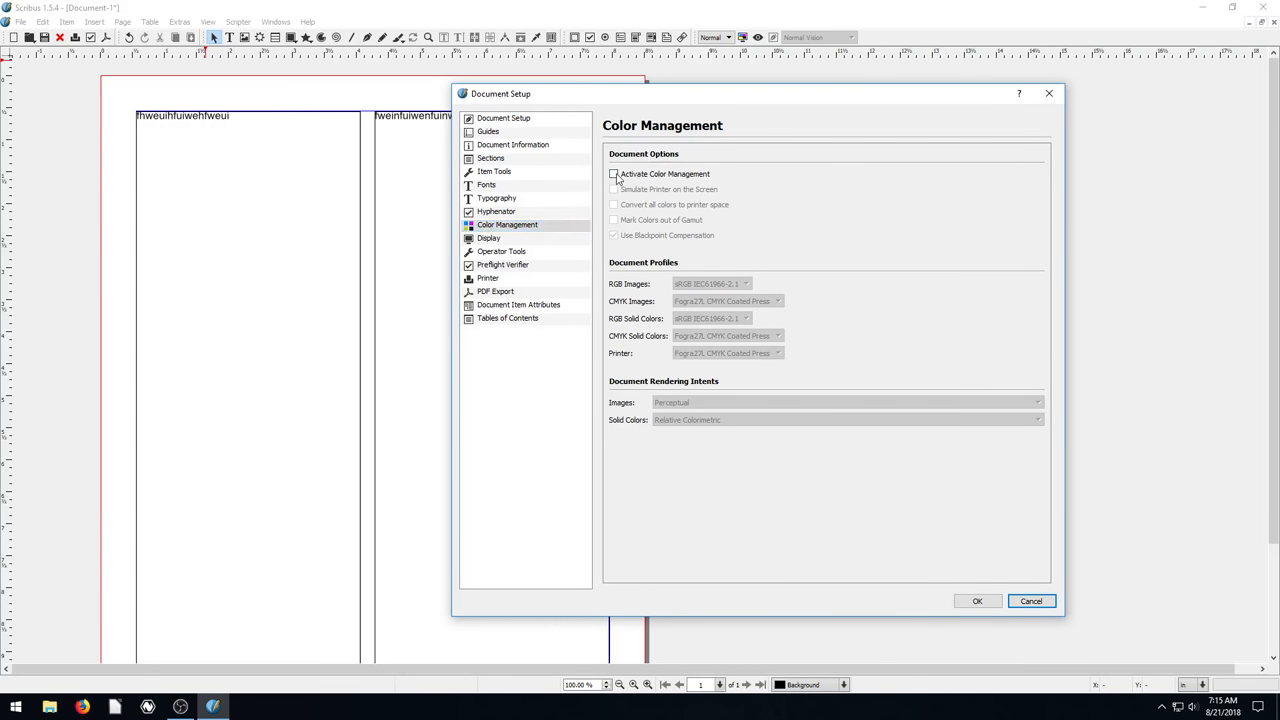
Step: Toggle document colour management on and back off, then show the PDF Export settings
click(614, 172)
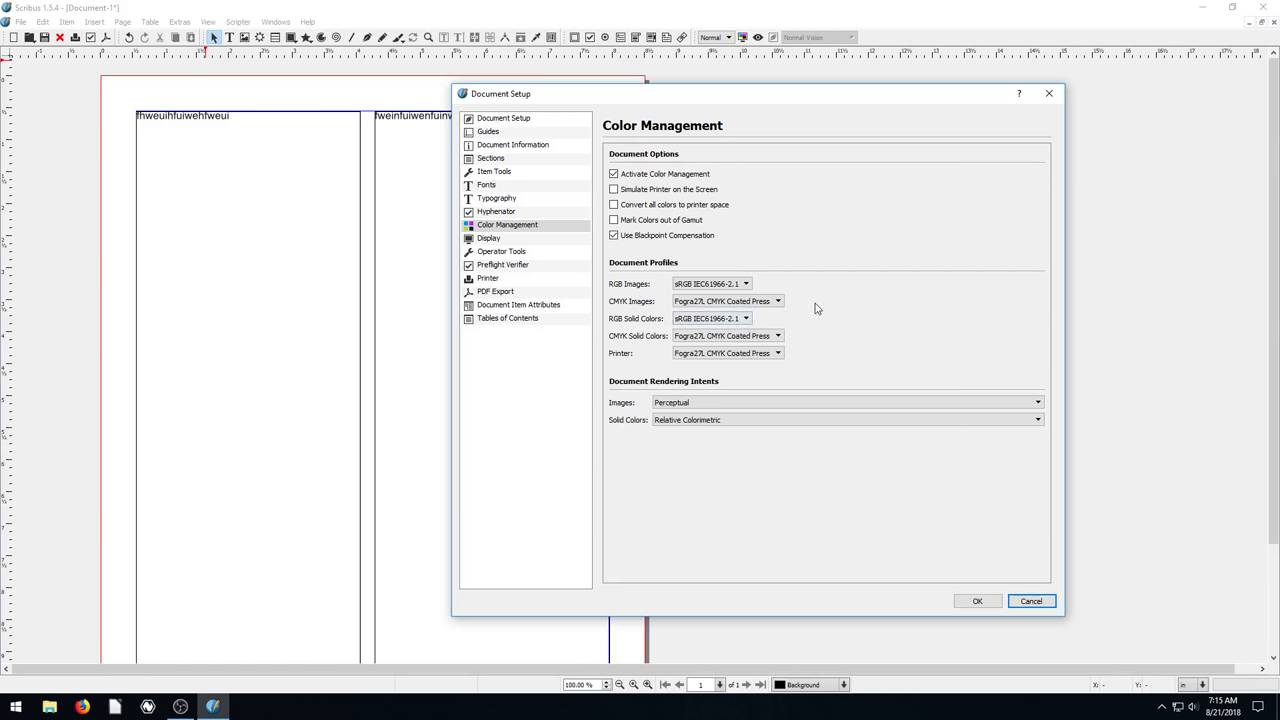
mouse_move(616, 308)
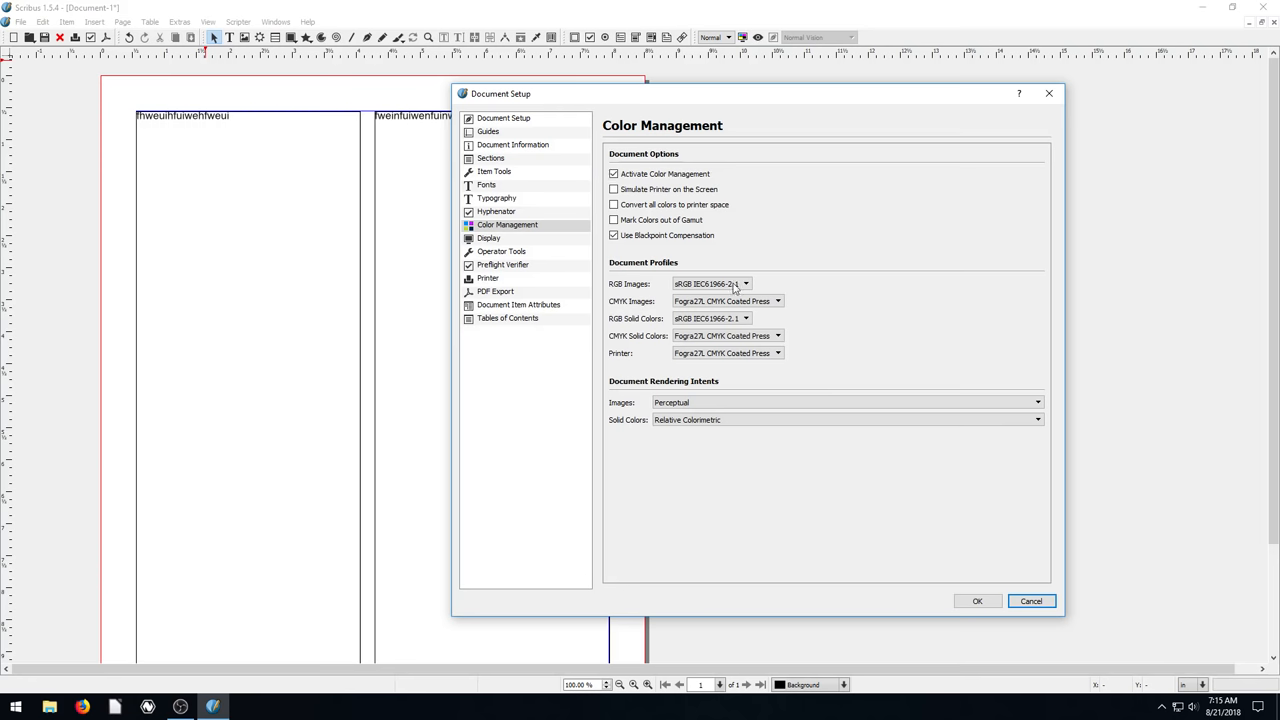
click(614, 172)
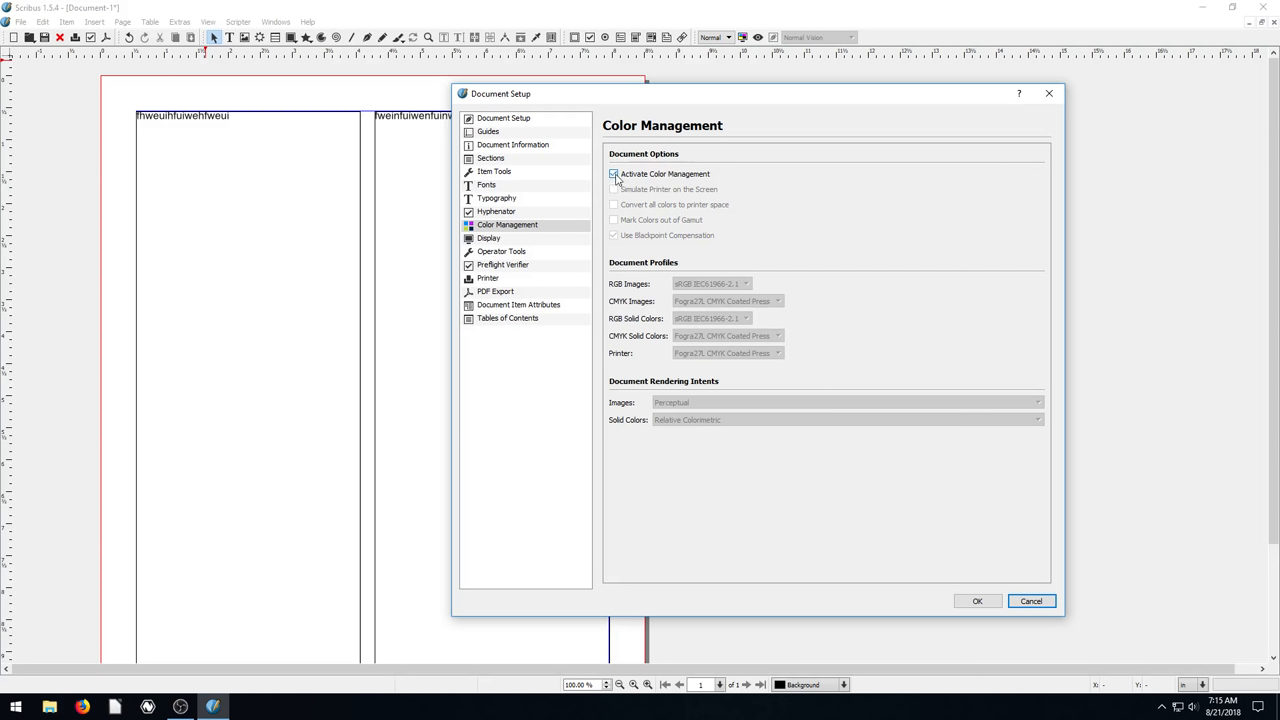
click(614, 172)
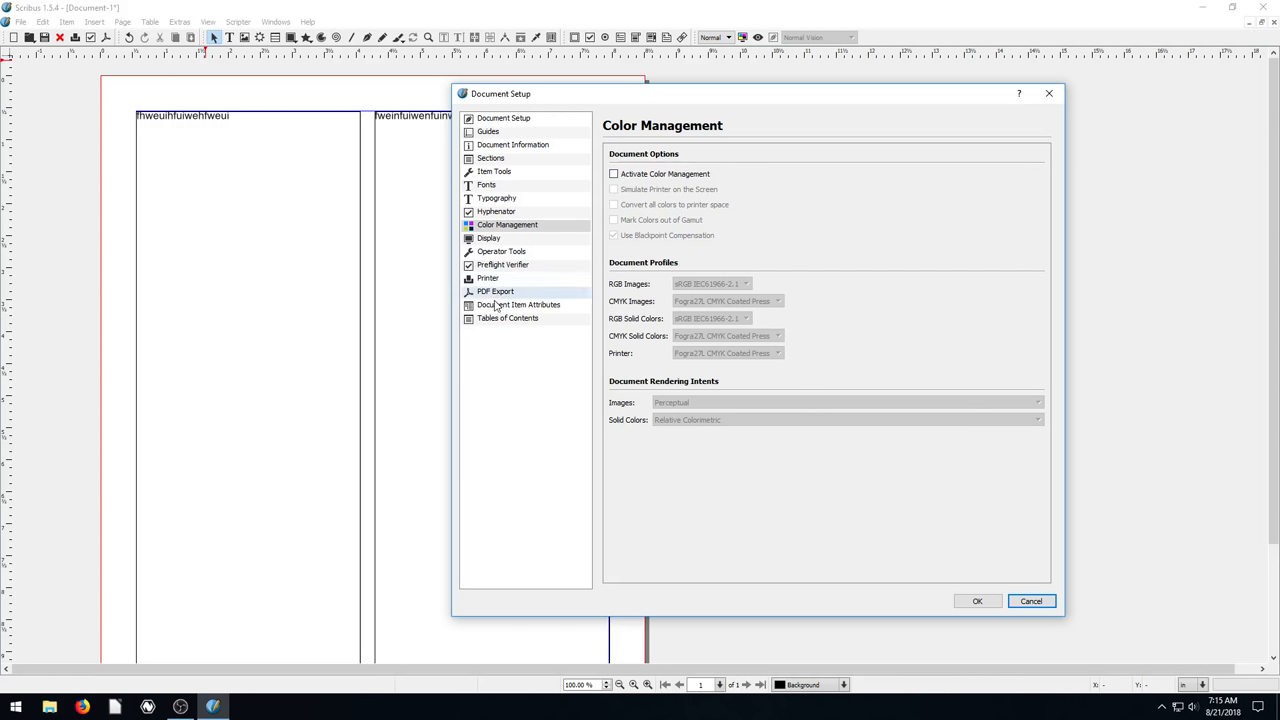
click(496, 292)
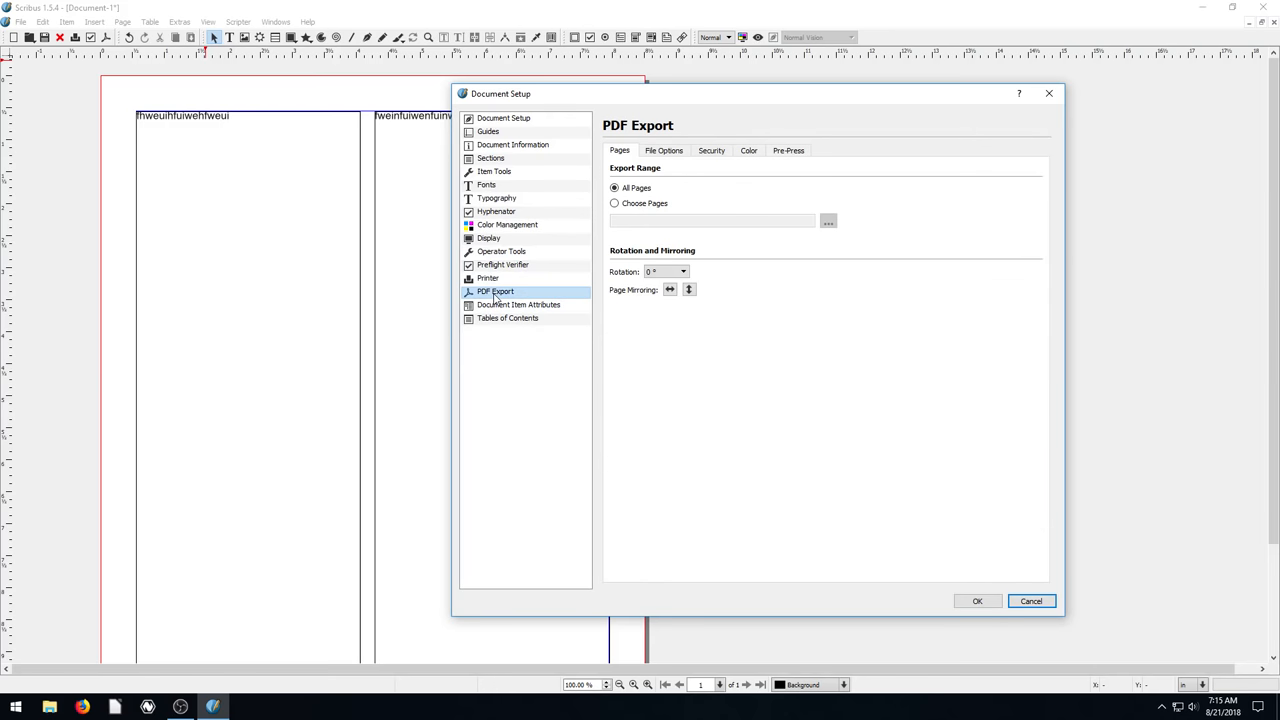
Step: Close Document Setup and browse the Edit menu, returning to the two-column page
click(20, 22)
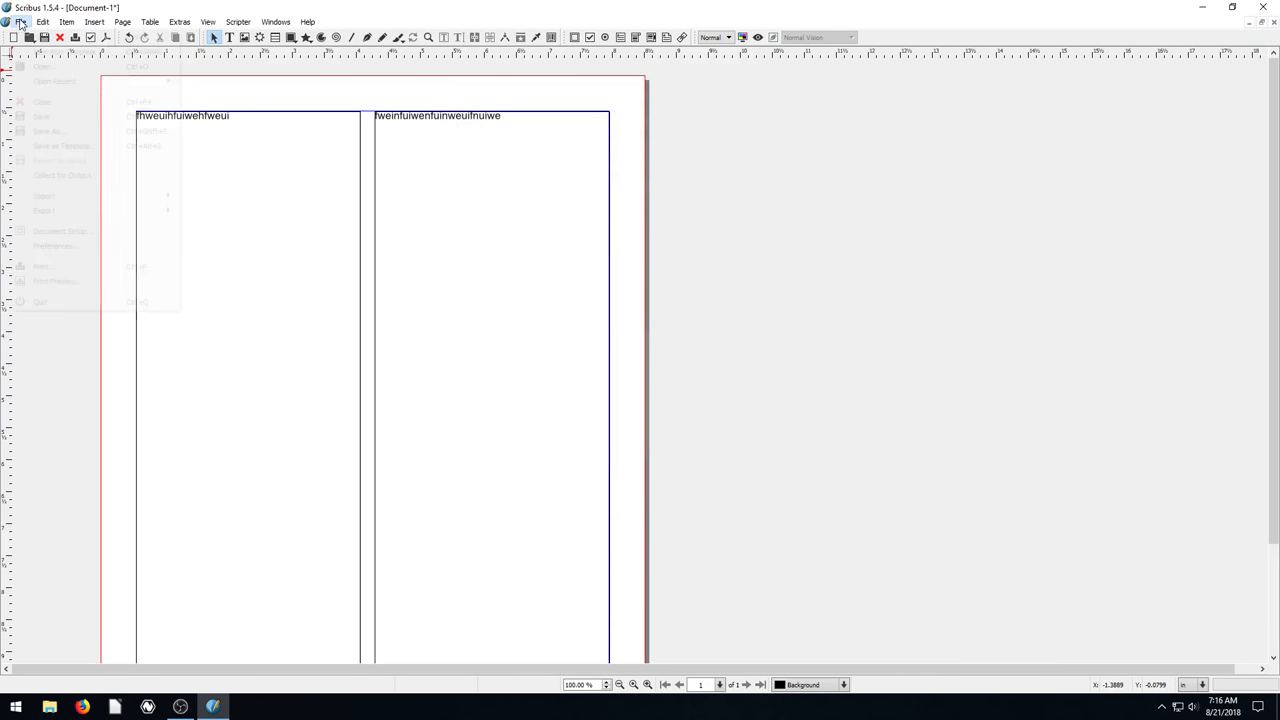
click(42, 22)
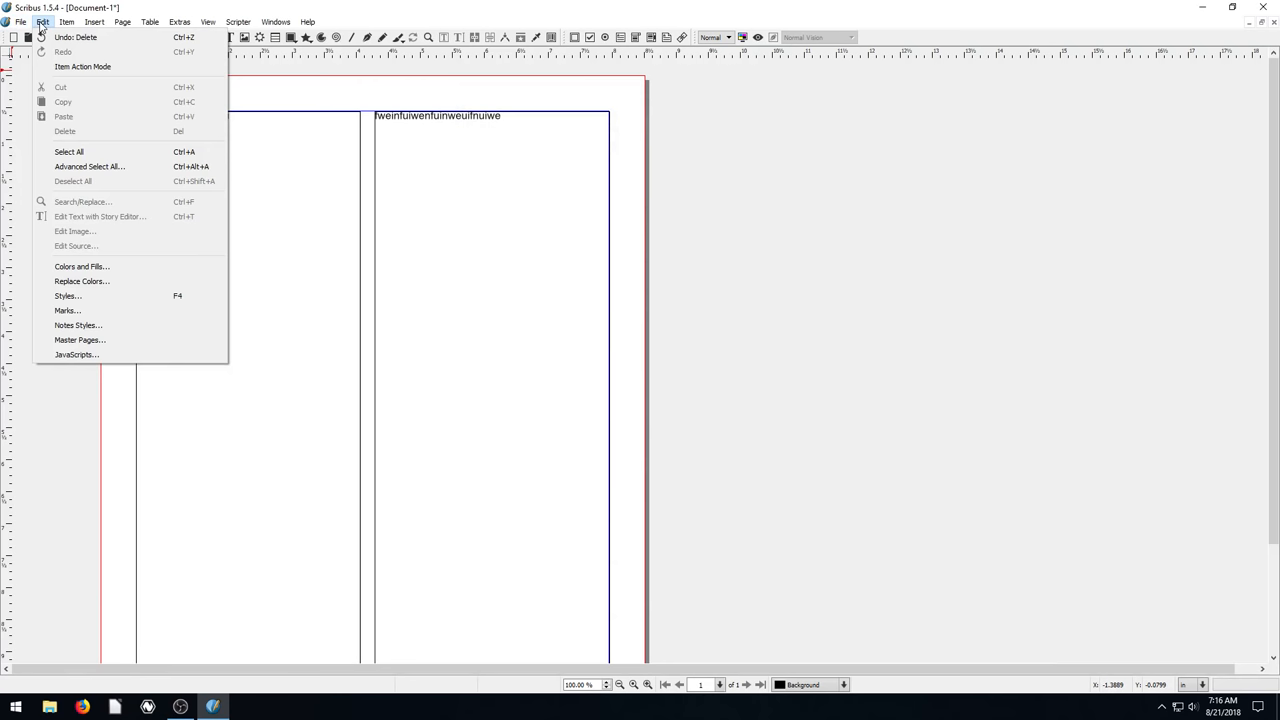
click(276, 22)
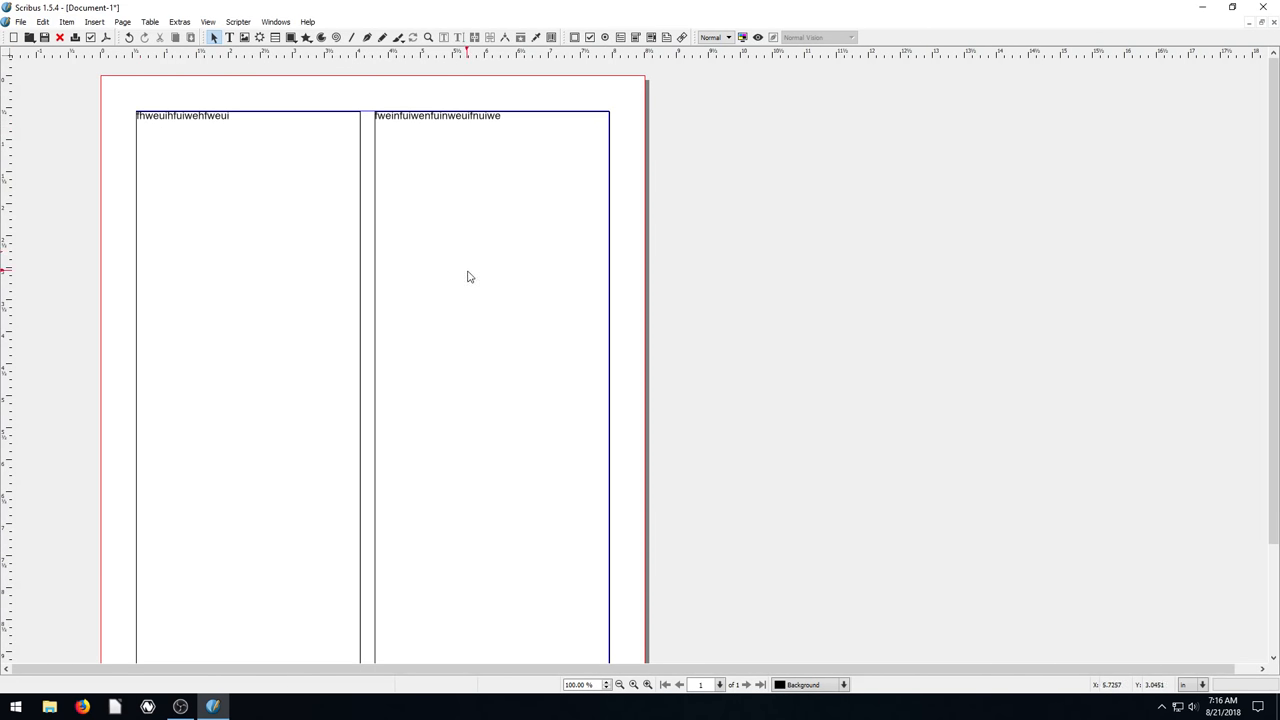
click(124, 20)
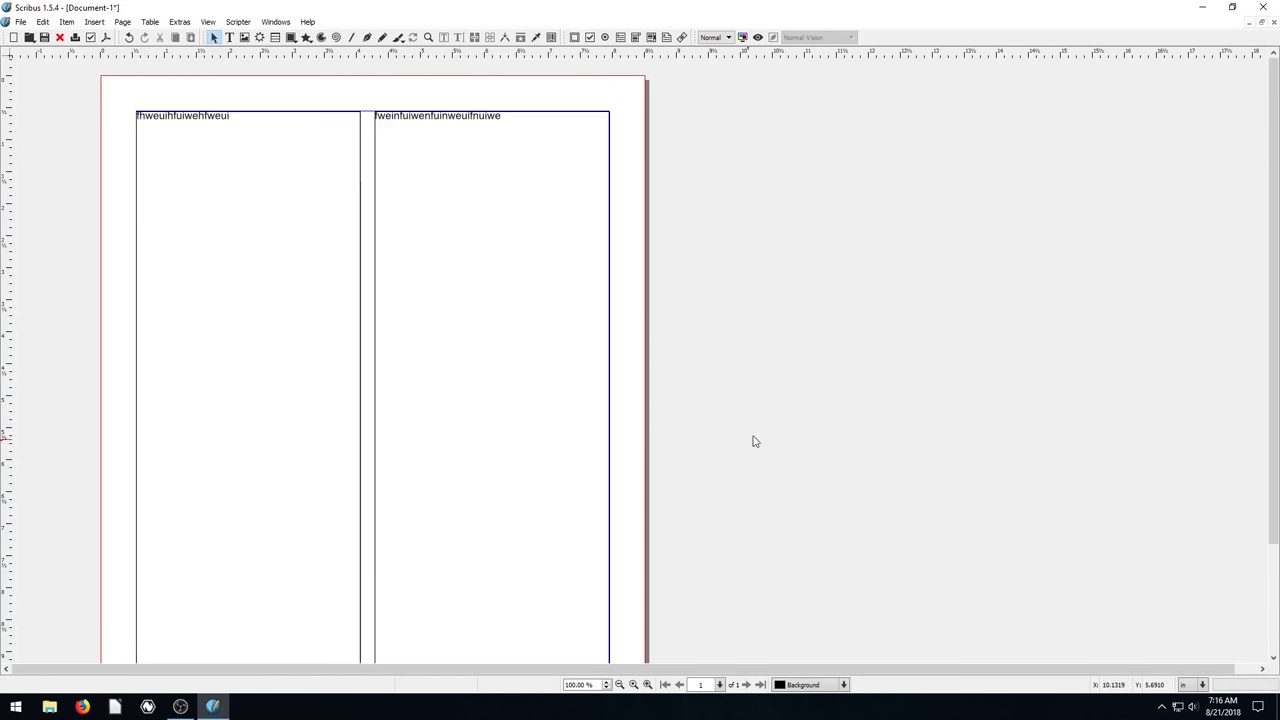
mouse_move(1270, 156)
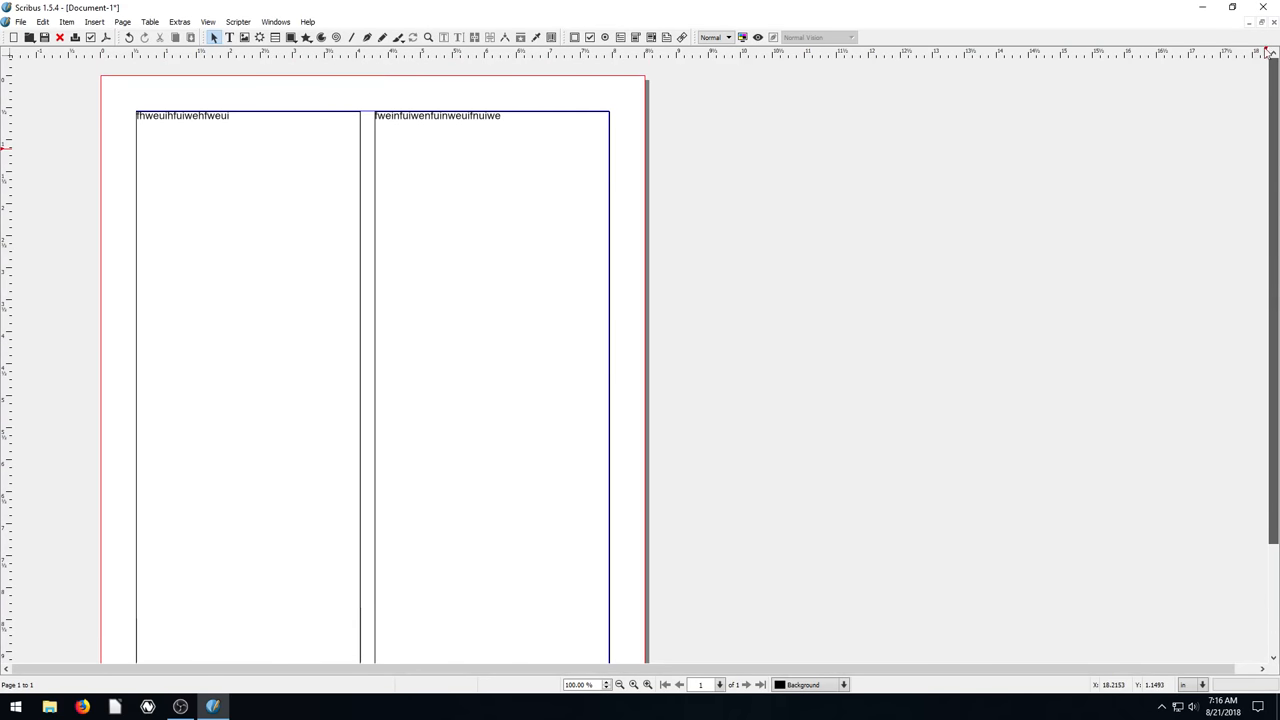
Step: Insert one new page positioned at the end of the document via Page > Insert
click(124, 20)
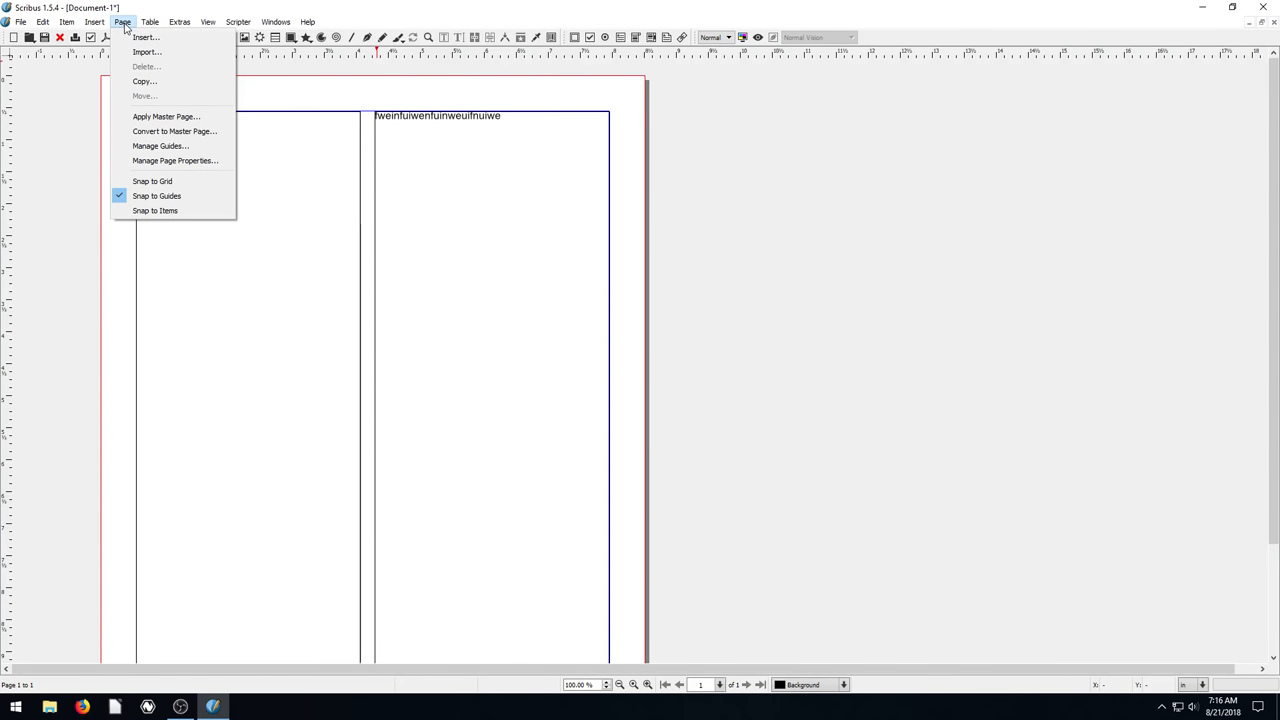
click(146, 36)
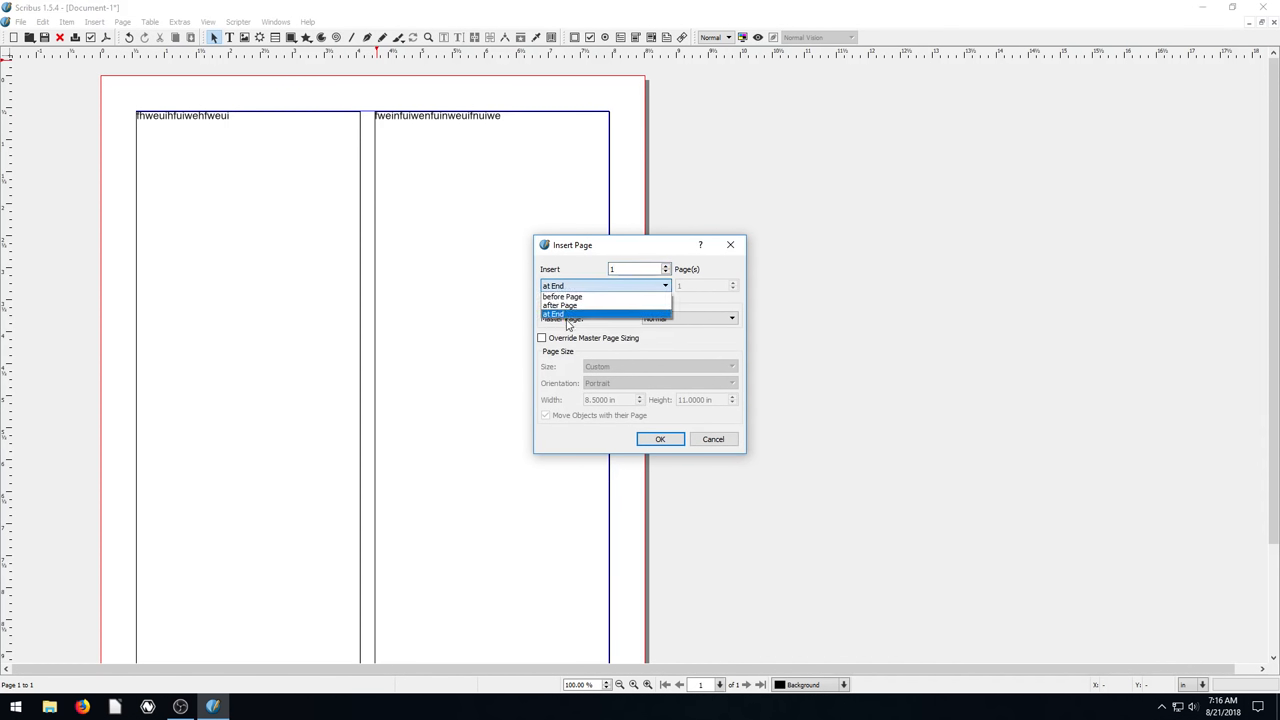
click(552, 314)
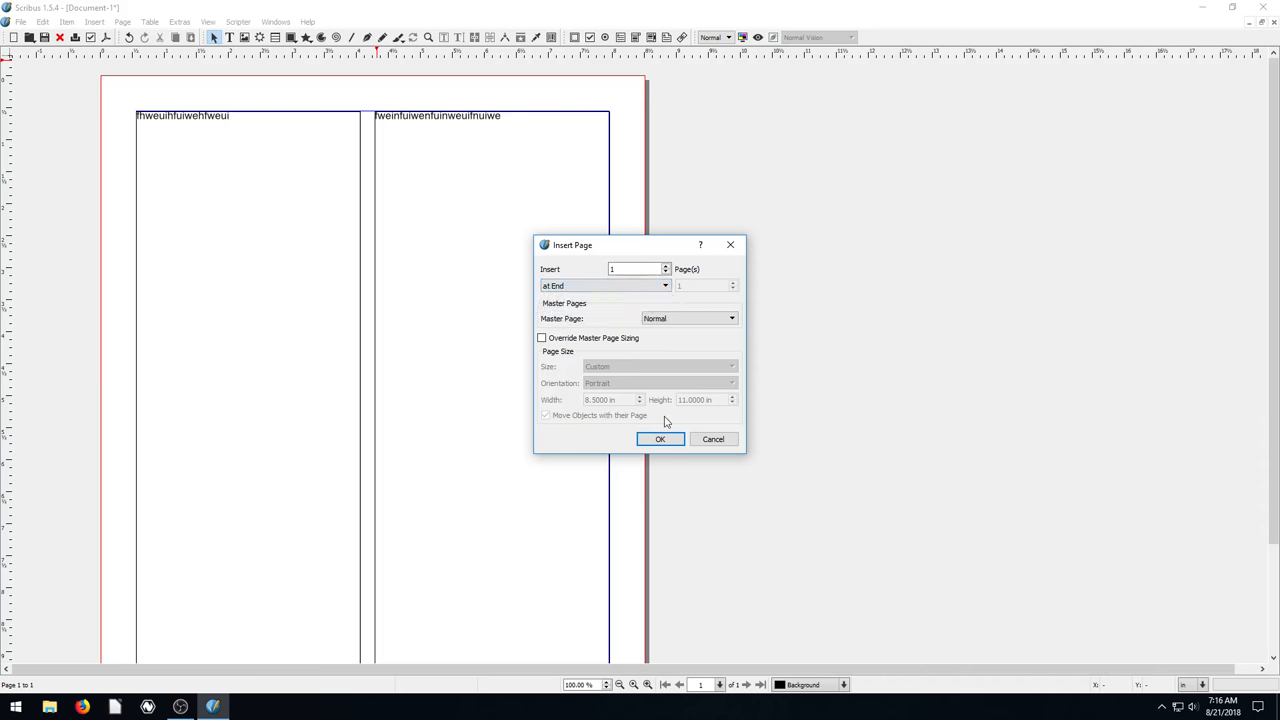
click(660, 440)
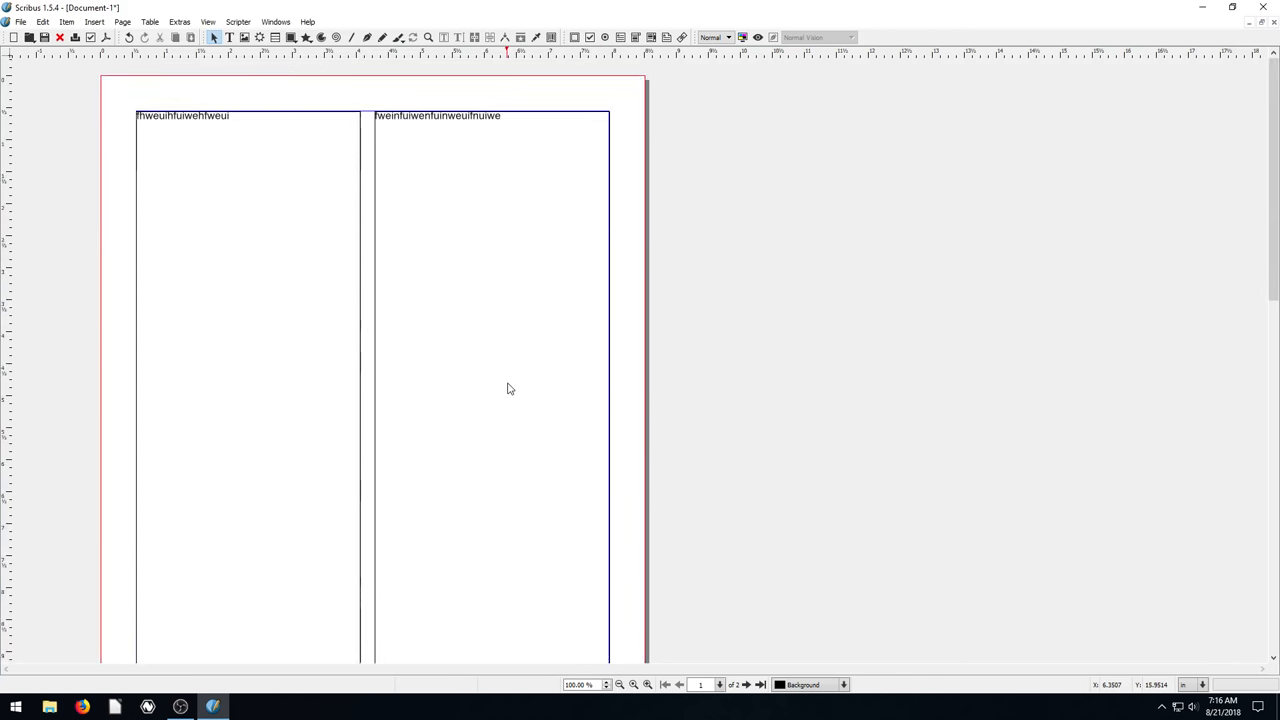
Step: Browse the Insert, Extras and Page menus without choosing a command
click(94, 20)
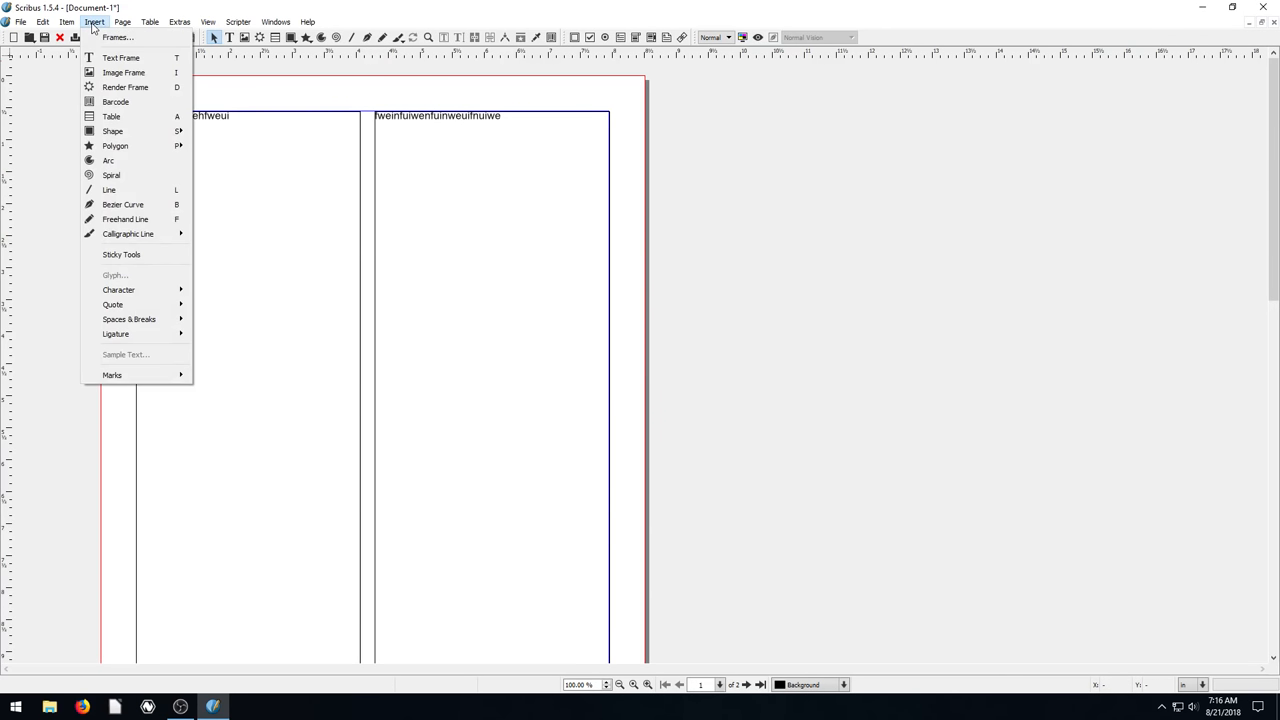
click(180, 20)
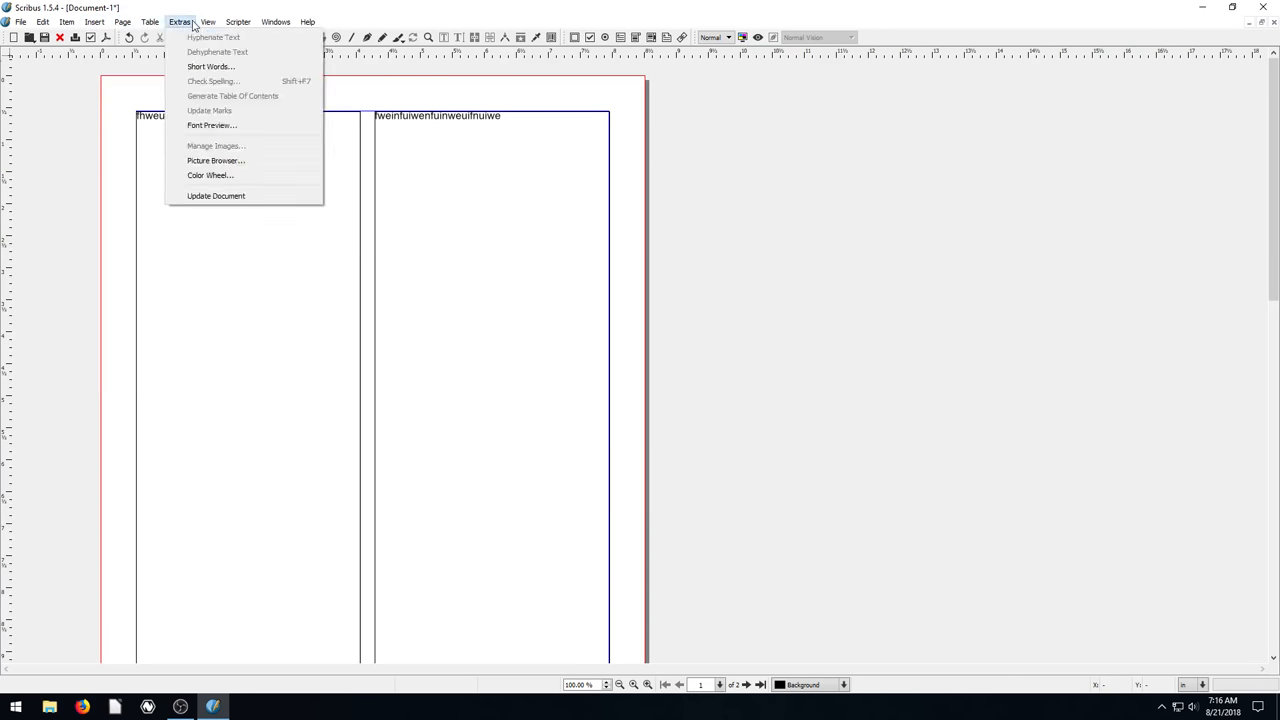
click(122, 20)
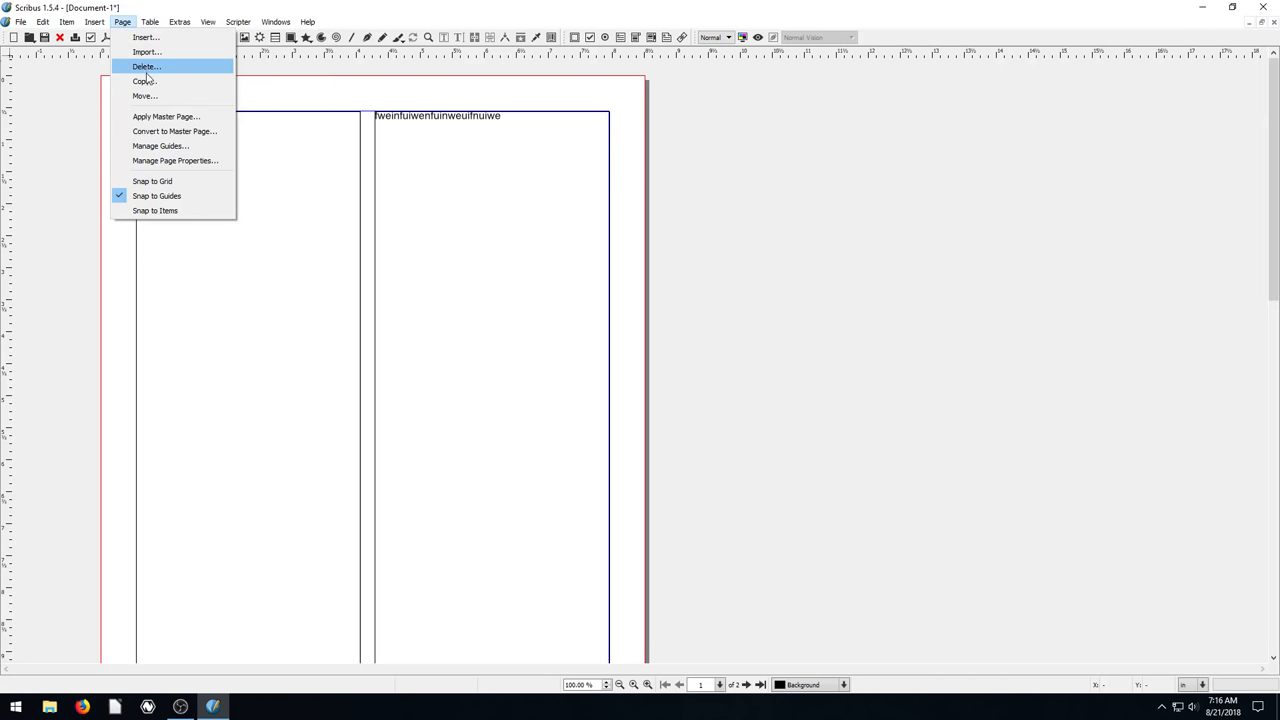
mouse_move(148, 120)
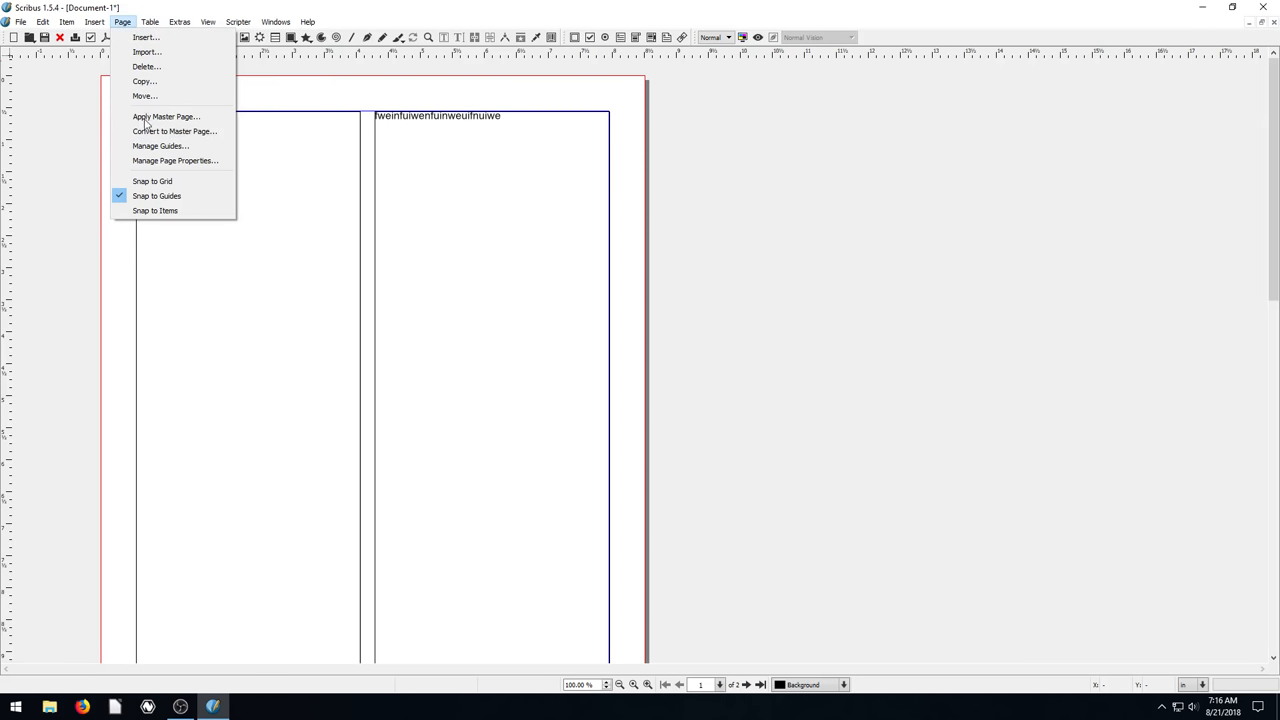
click(180, 22)
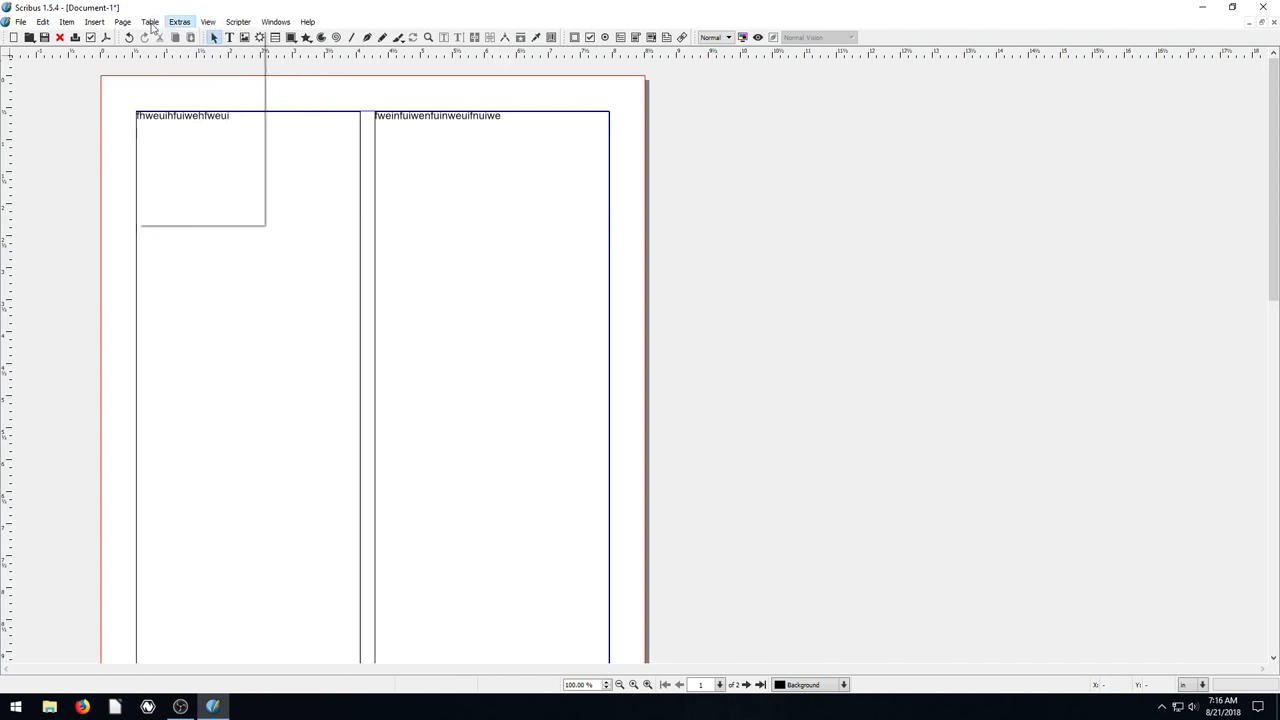
click(208, 20)
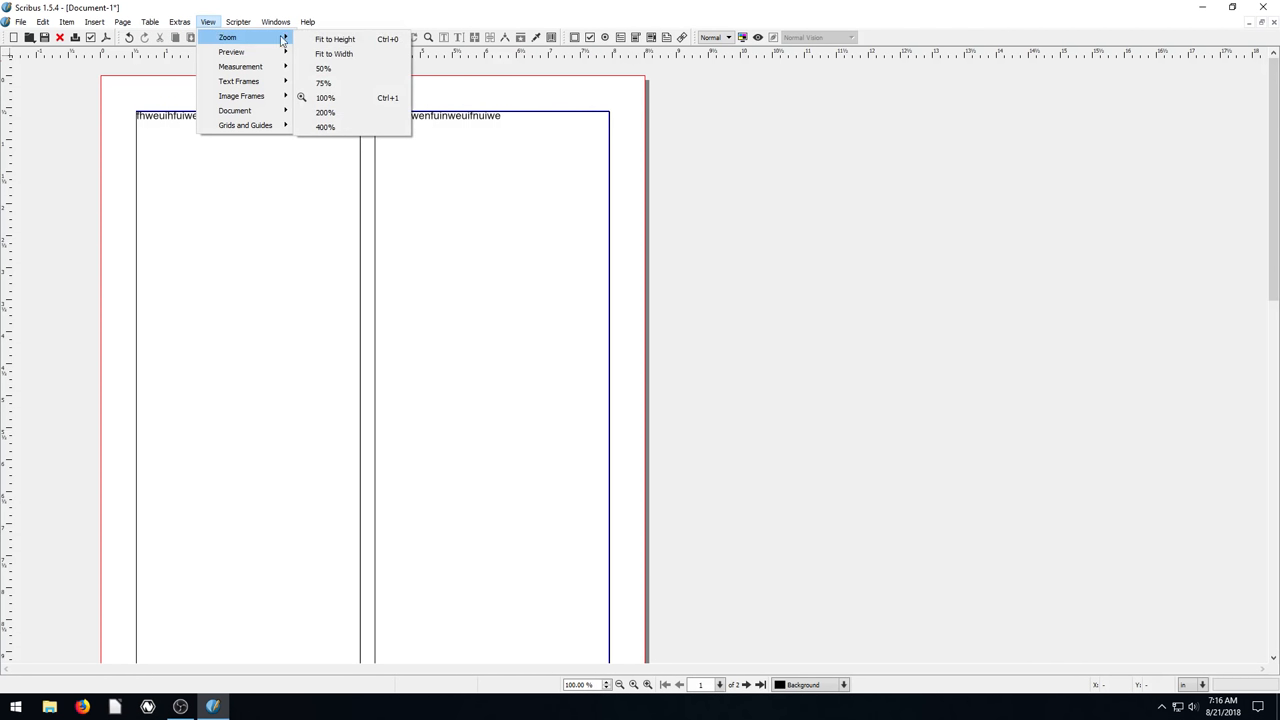
click(322, 68)
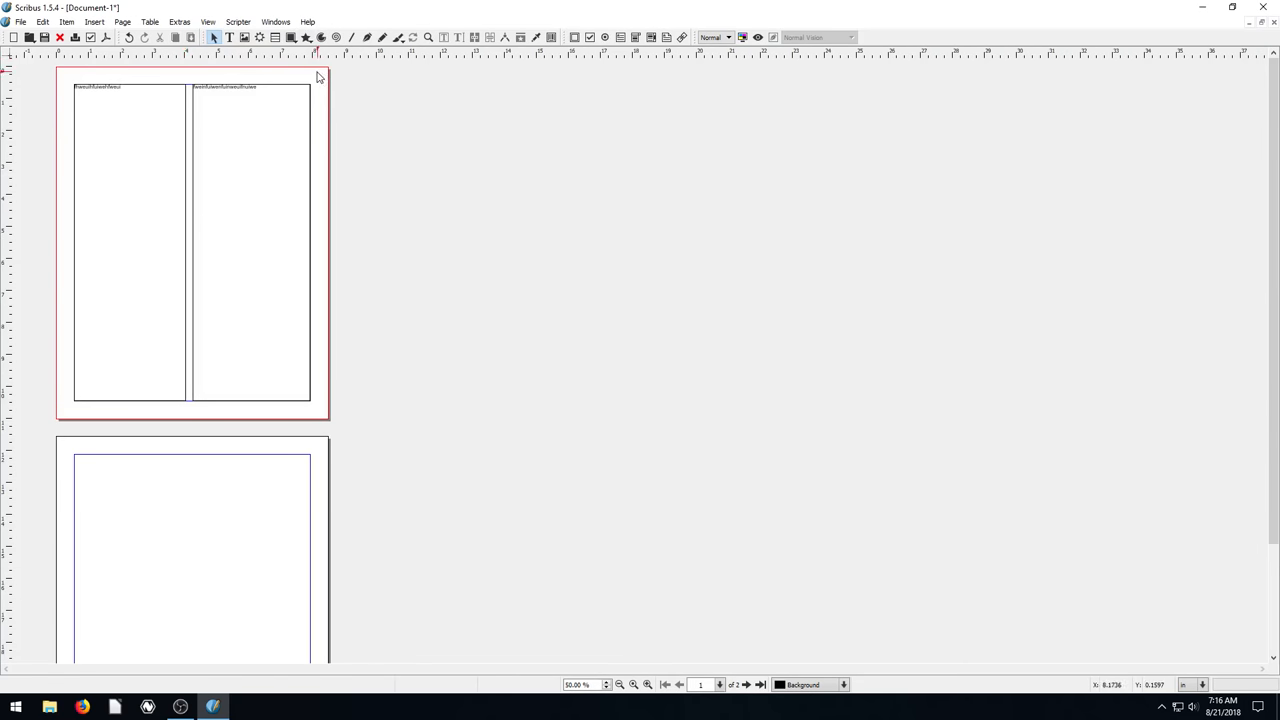
click(208, 20)
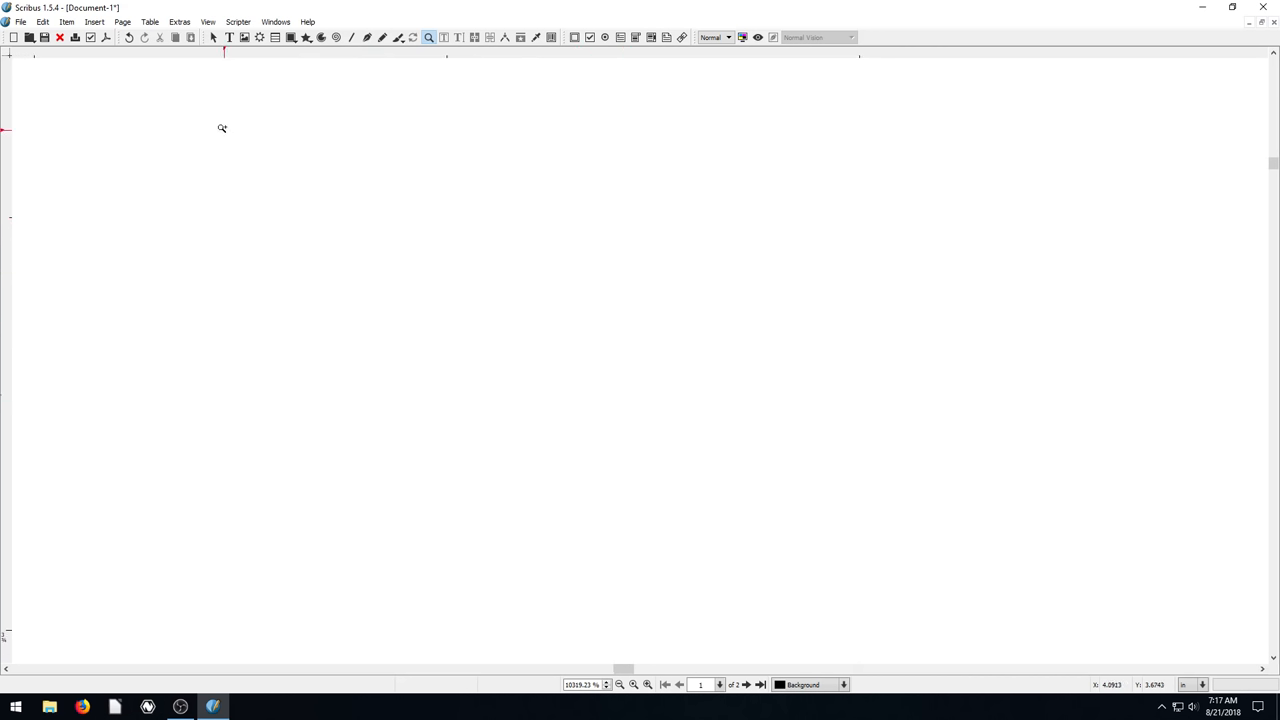
click(208, 20)
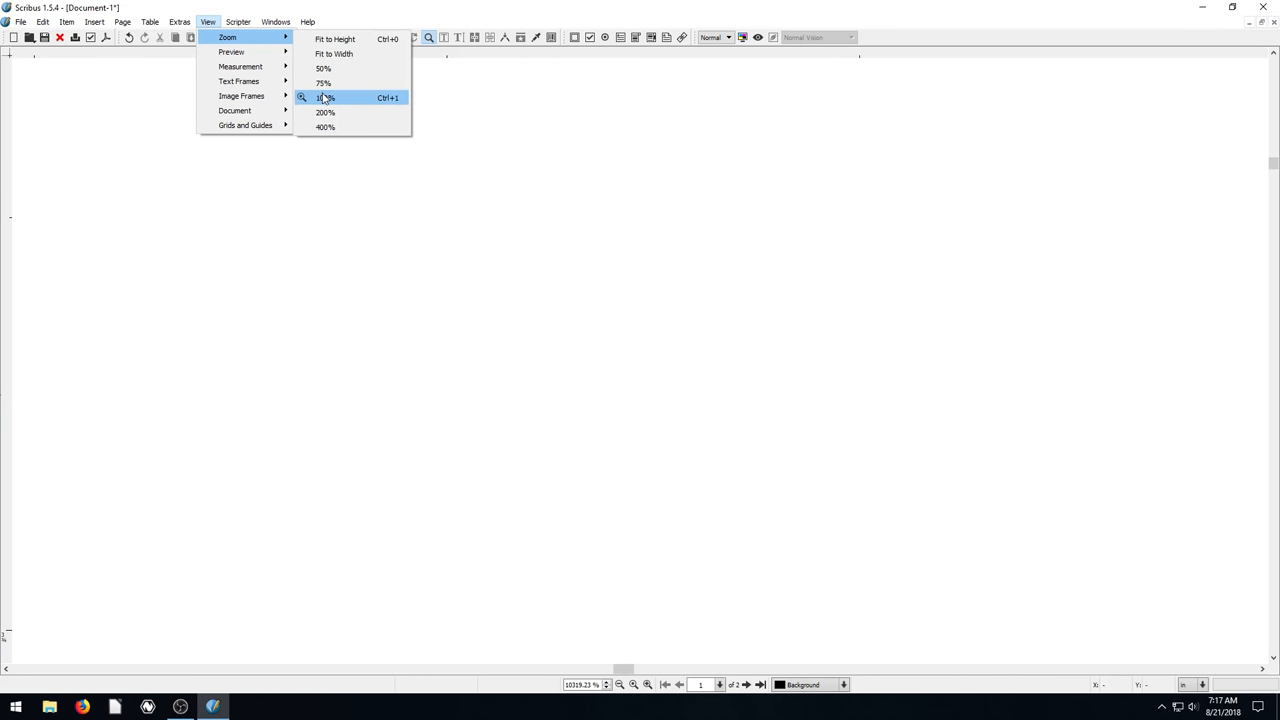
click(324, 96)
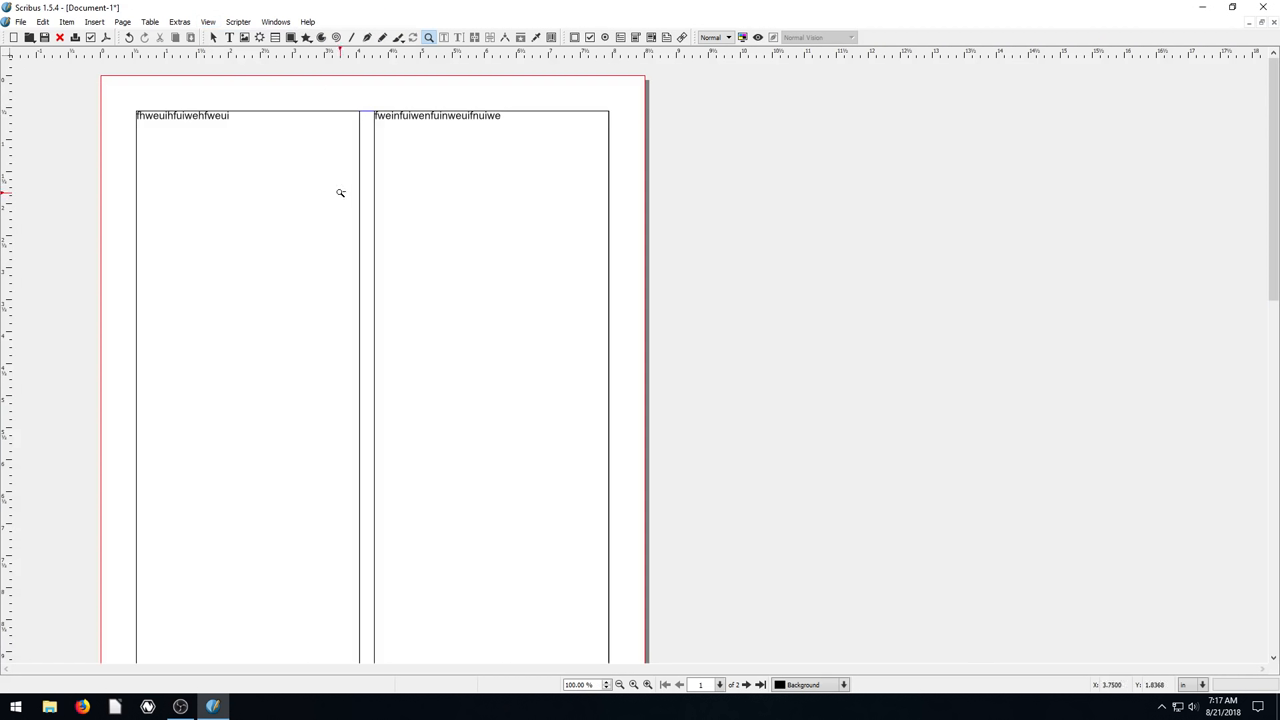
mouse_move(34, 76)
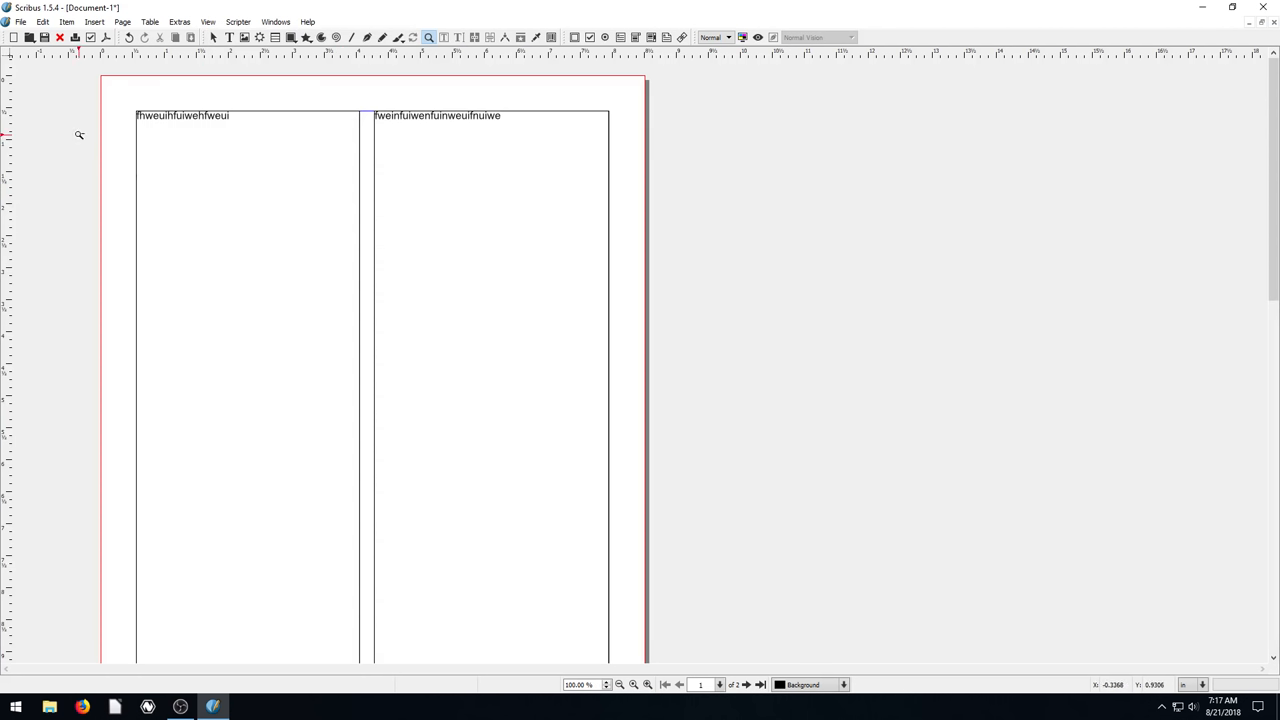
click(44, 36)
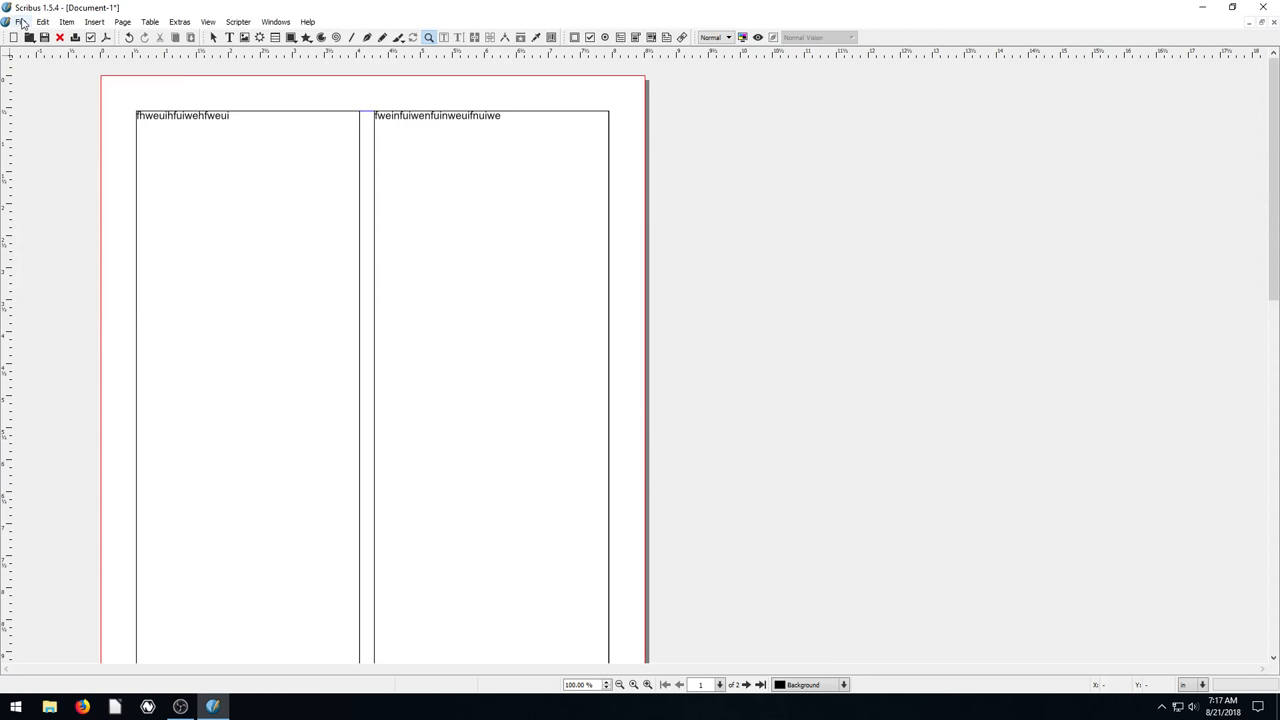
click(20, 22)
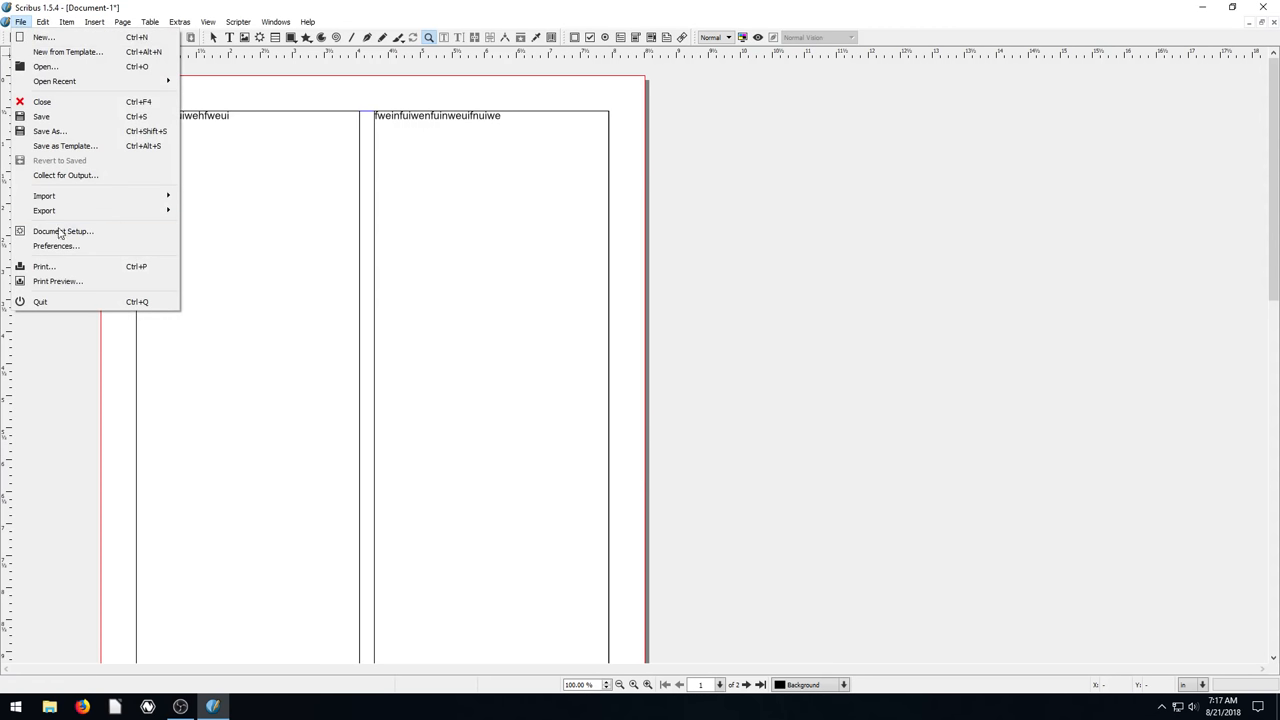
mouse_move(50, 132)
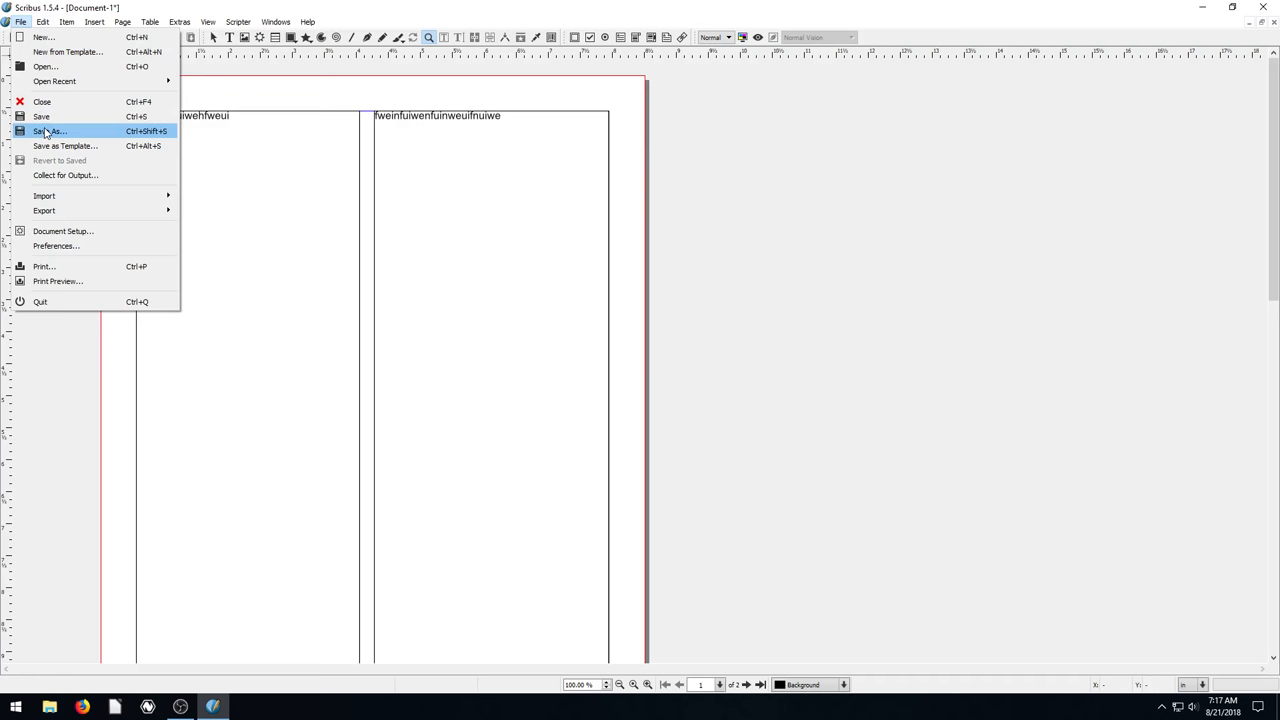
mouse_move(62, 212)
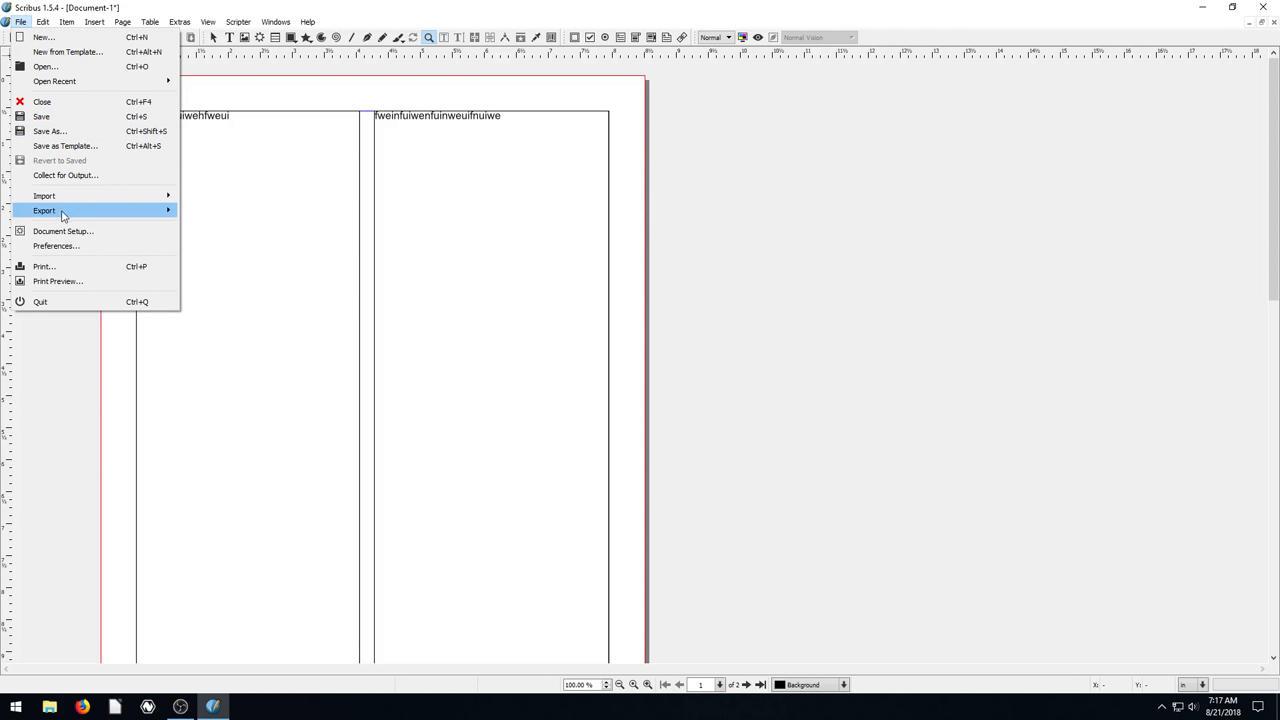
mouse_move(44, 210)
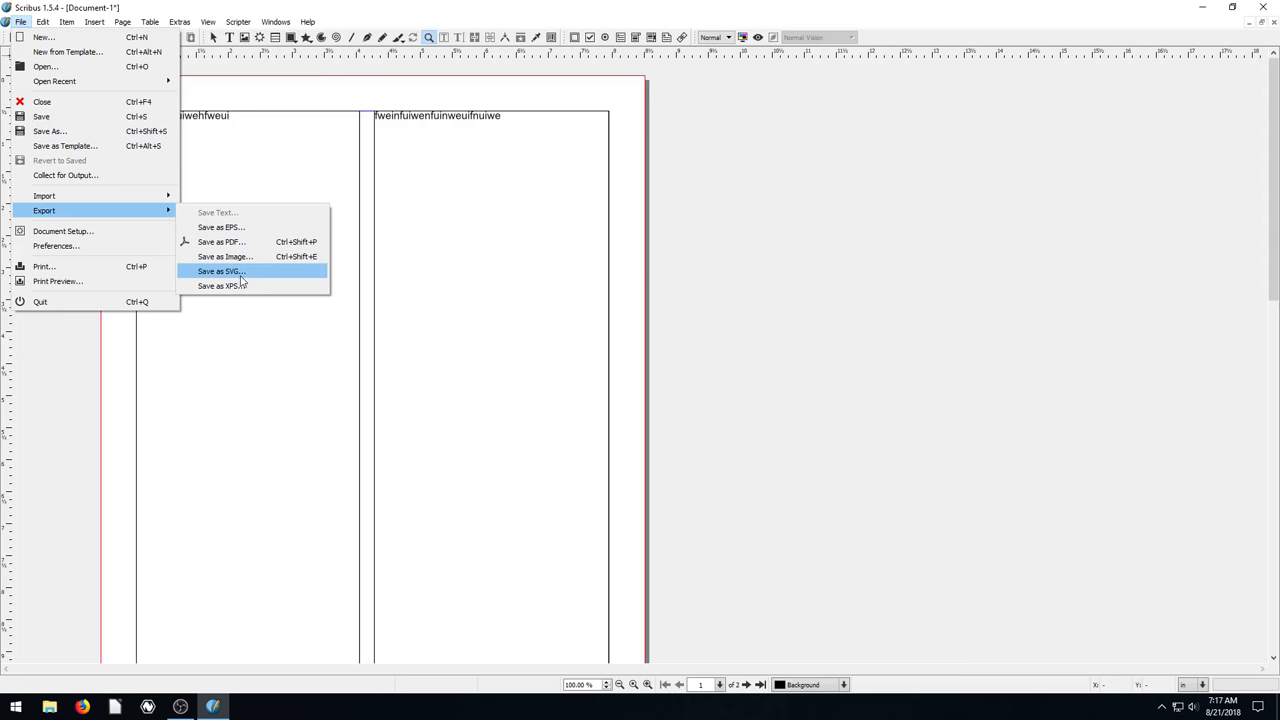
click(224, 256)
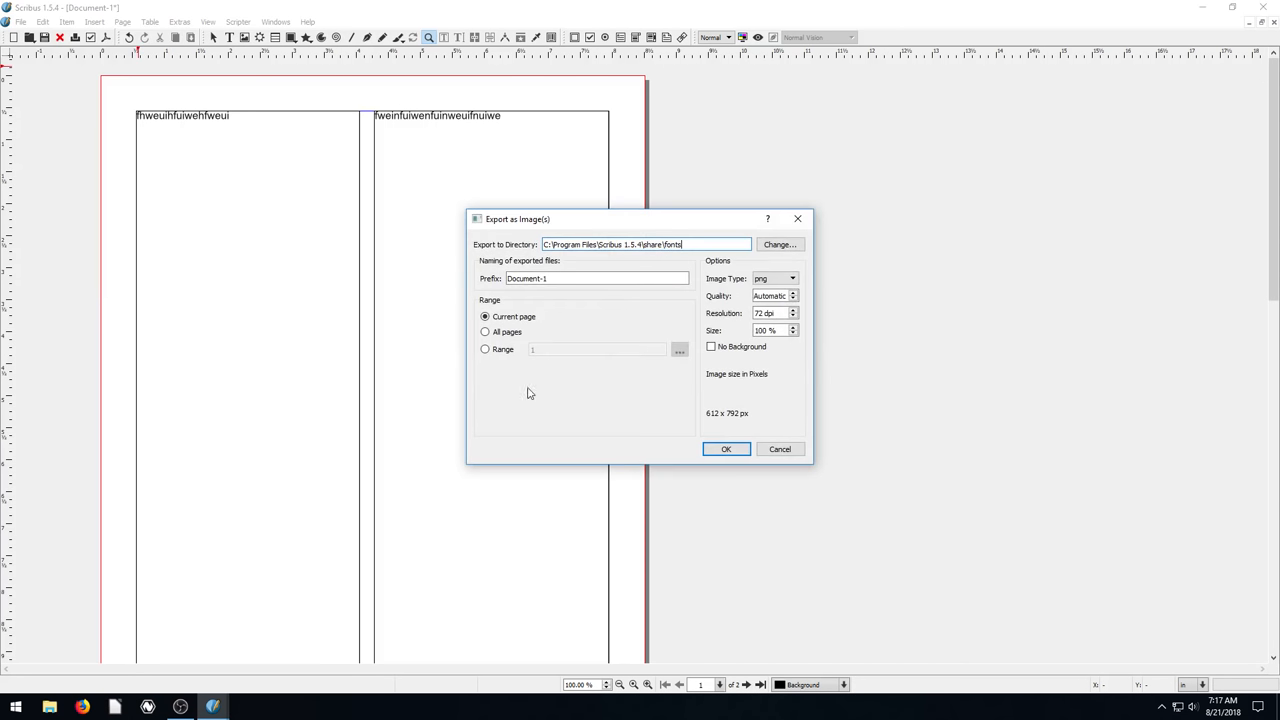
click(596, 278)
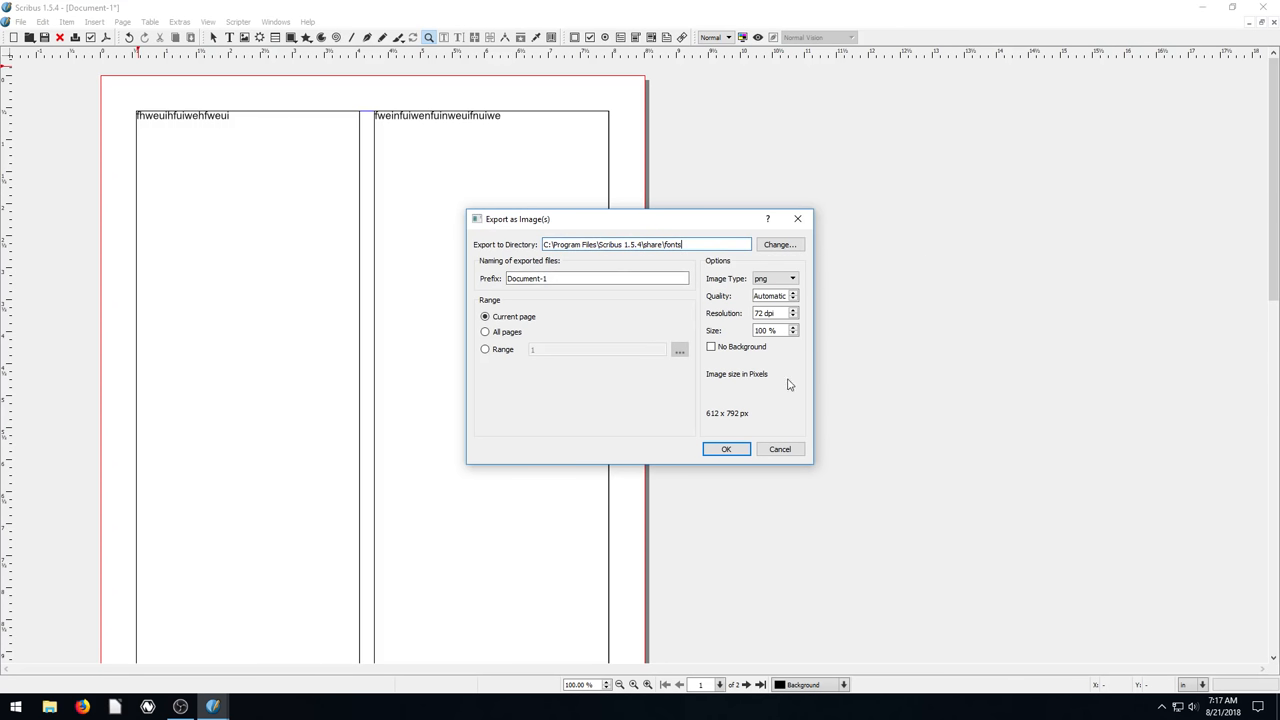
click(792, 278)
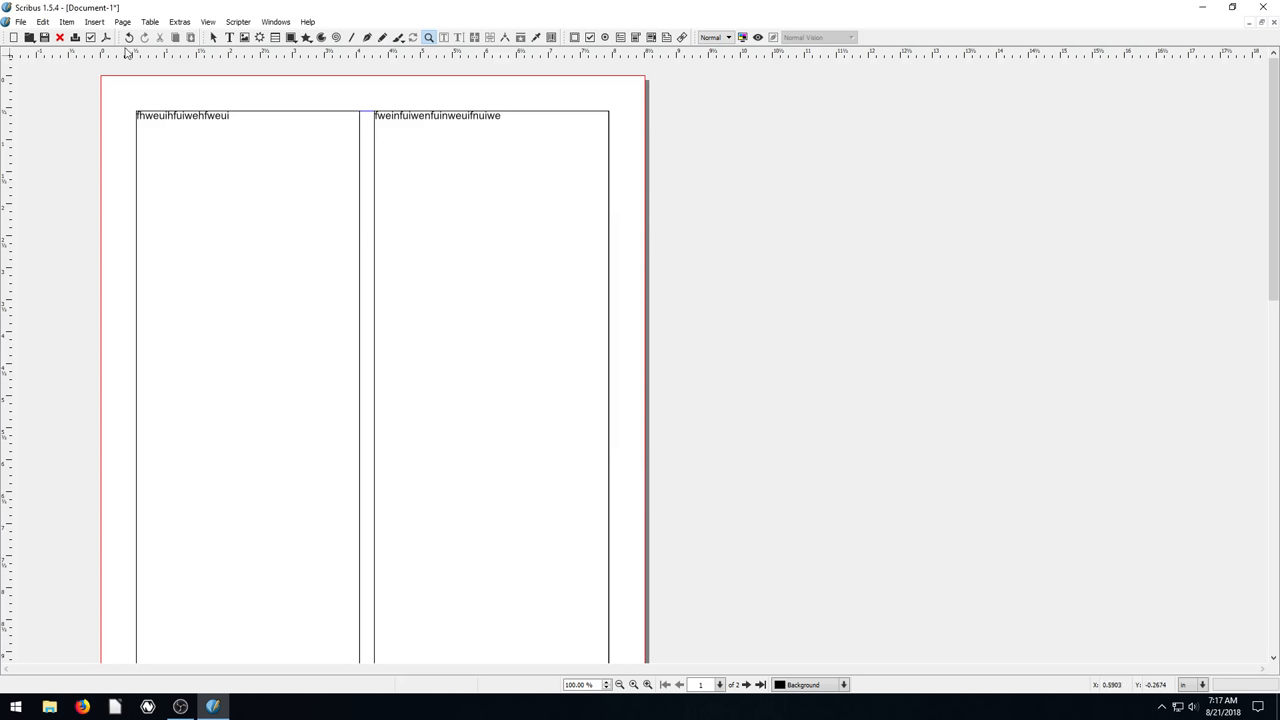
click(20, 20)
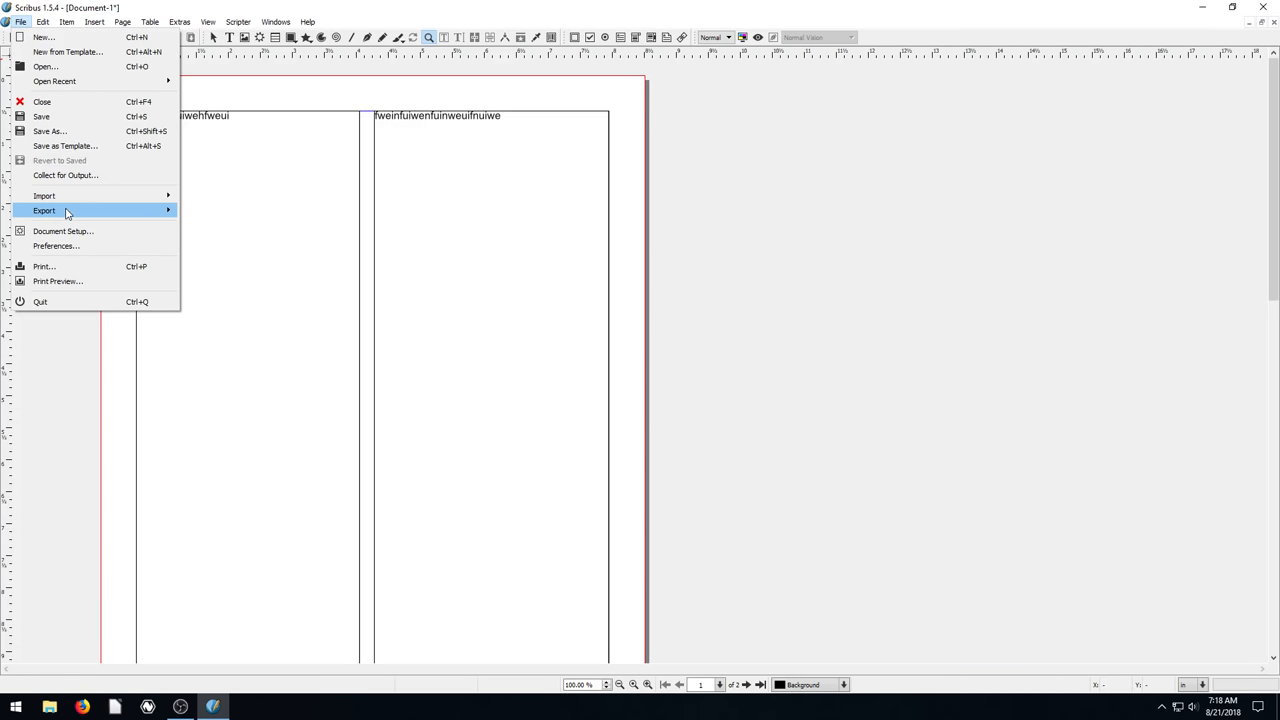
mouse_move(44, 210)
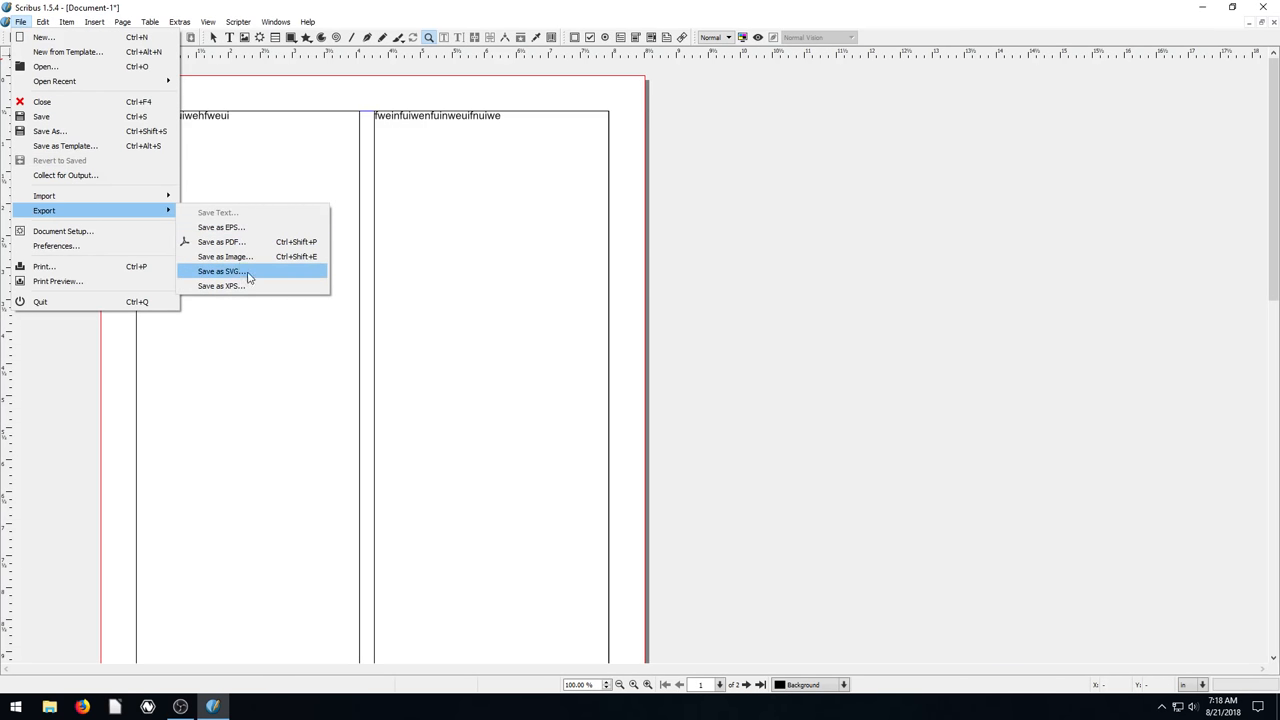
mouse_move(222, 240)
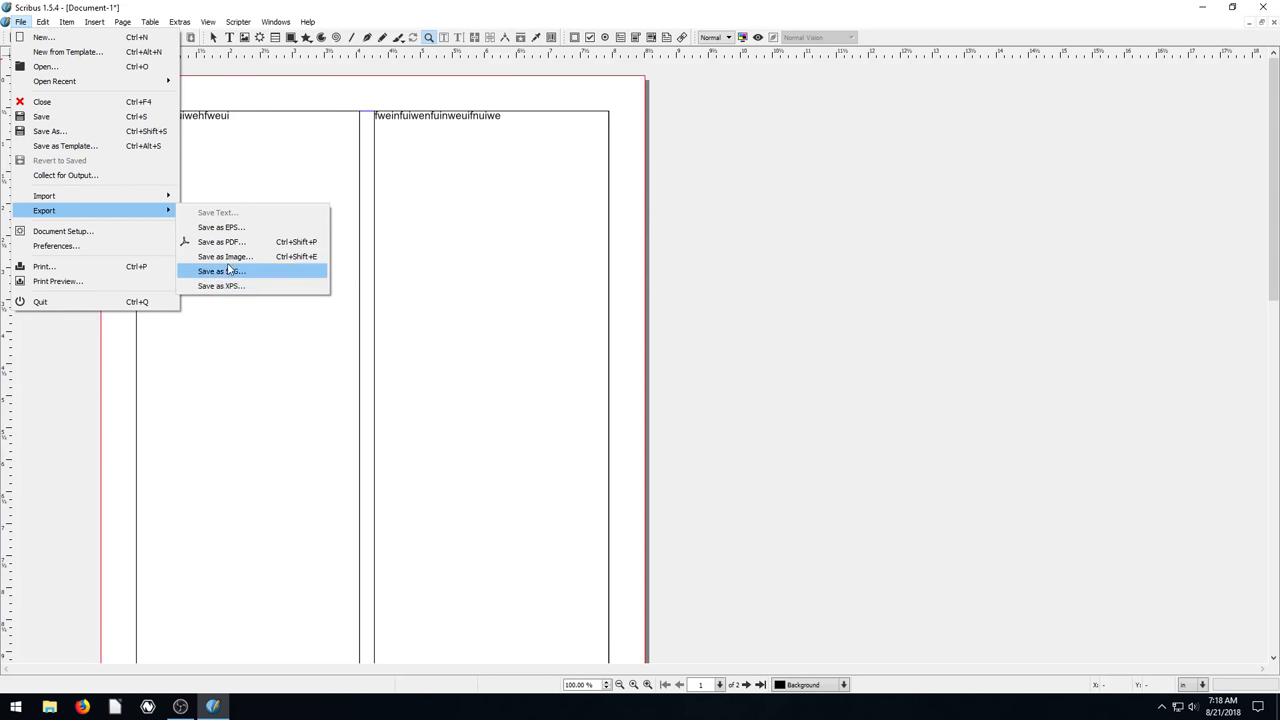
mouse_move(62, 232)
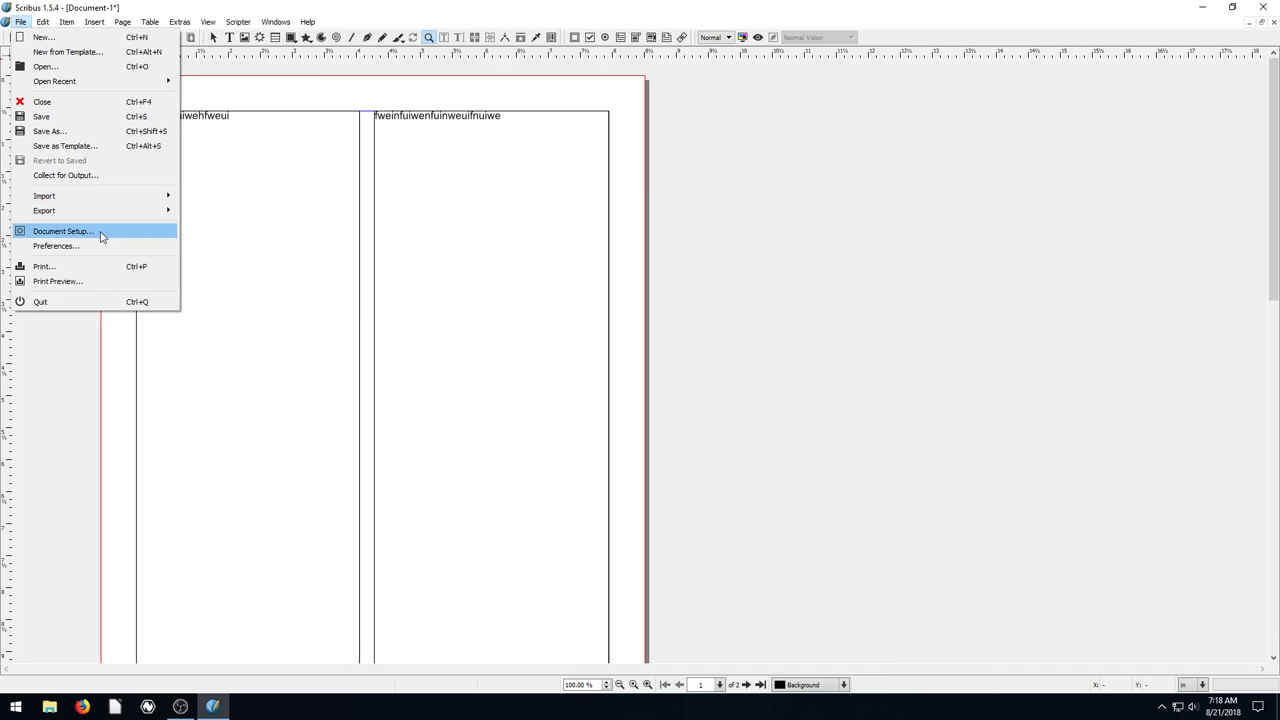
mouse_move(58, 84)
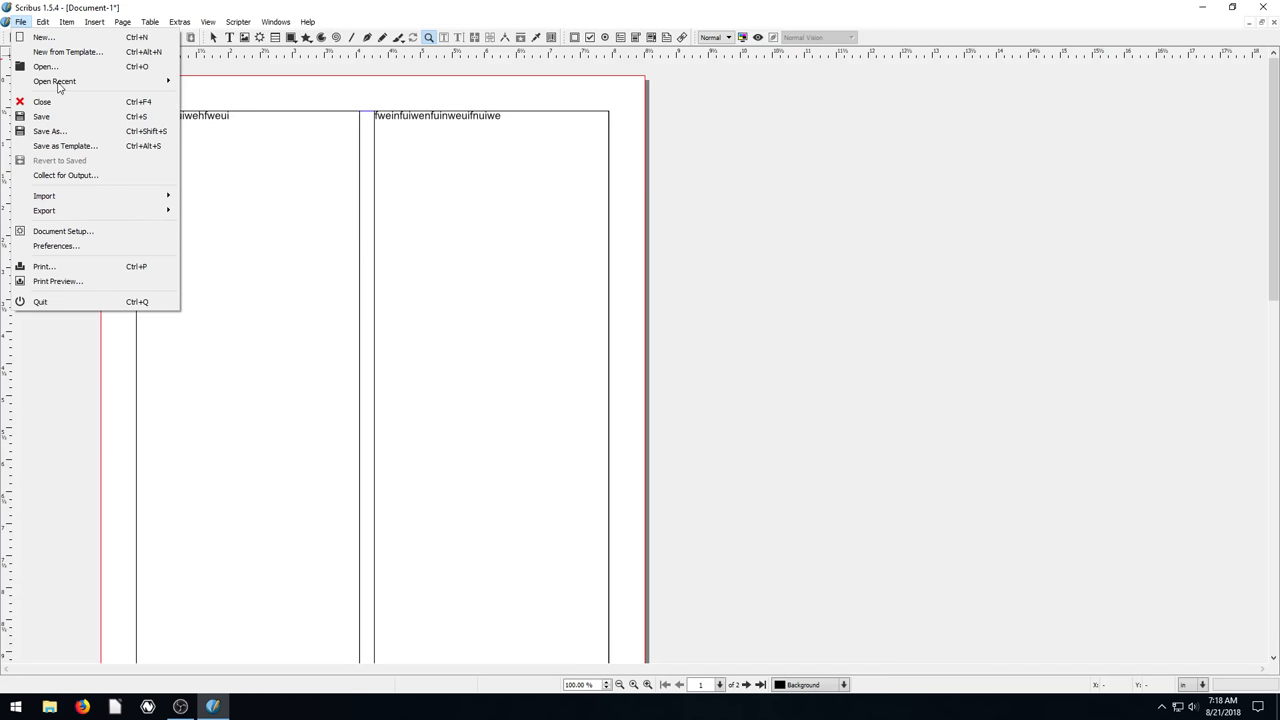
mouse_move(64, 232)
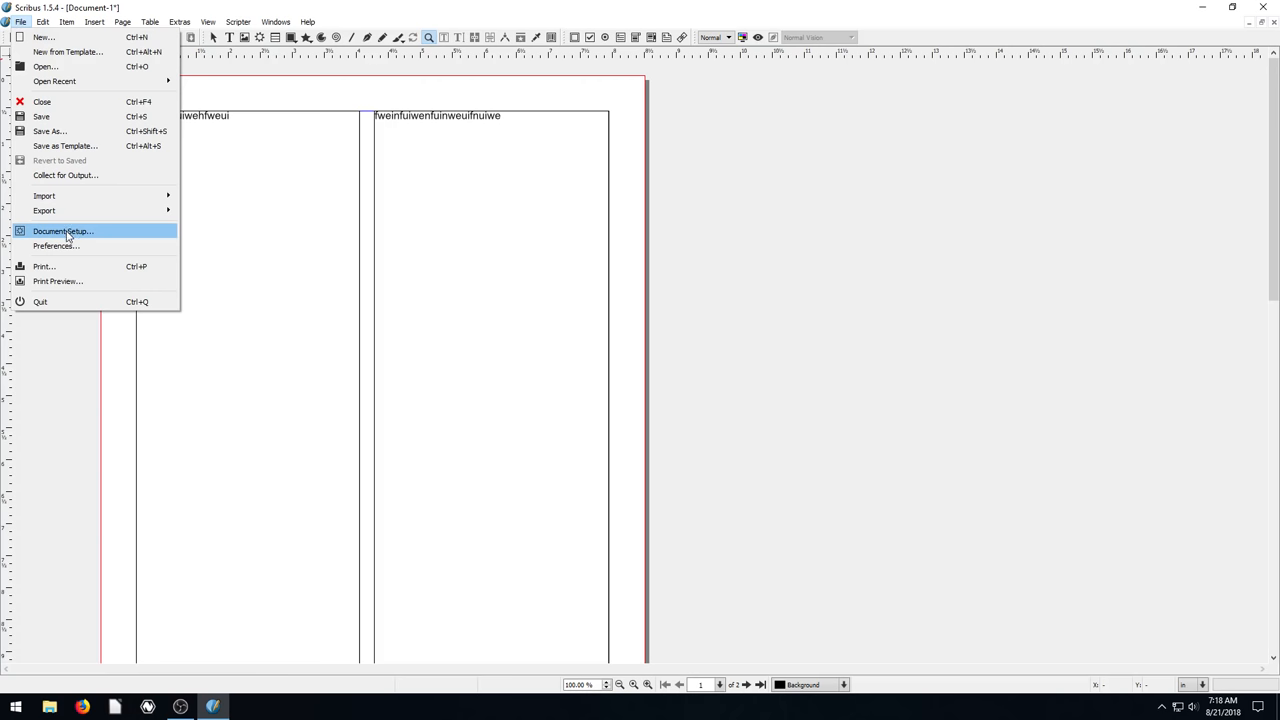
Step: In Preferences, view the Color Management, Image Cache, Scrapbook and Tables of Contents categories
click(56, 246)
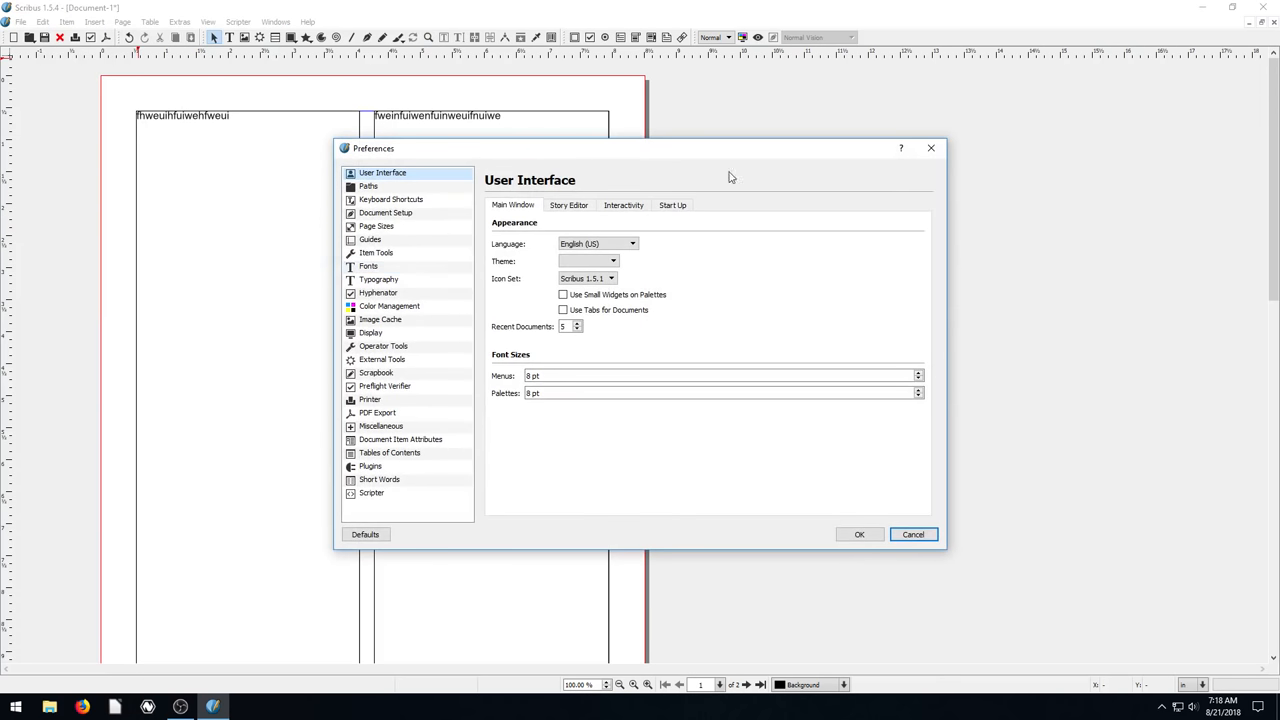
mouse_move(396, 192)
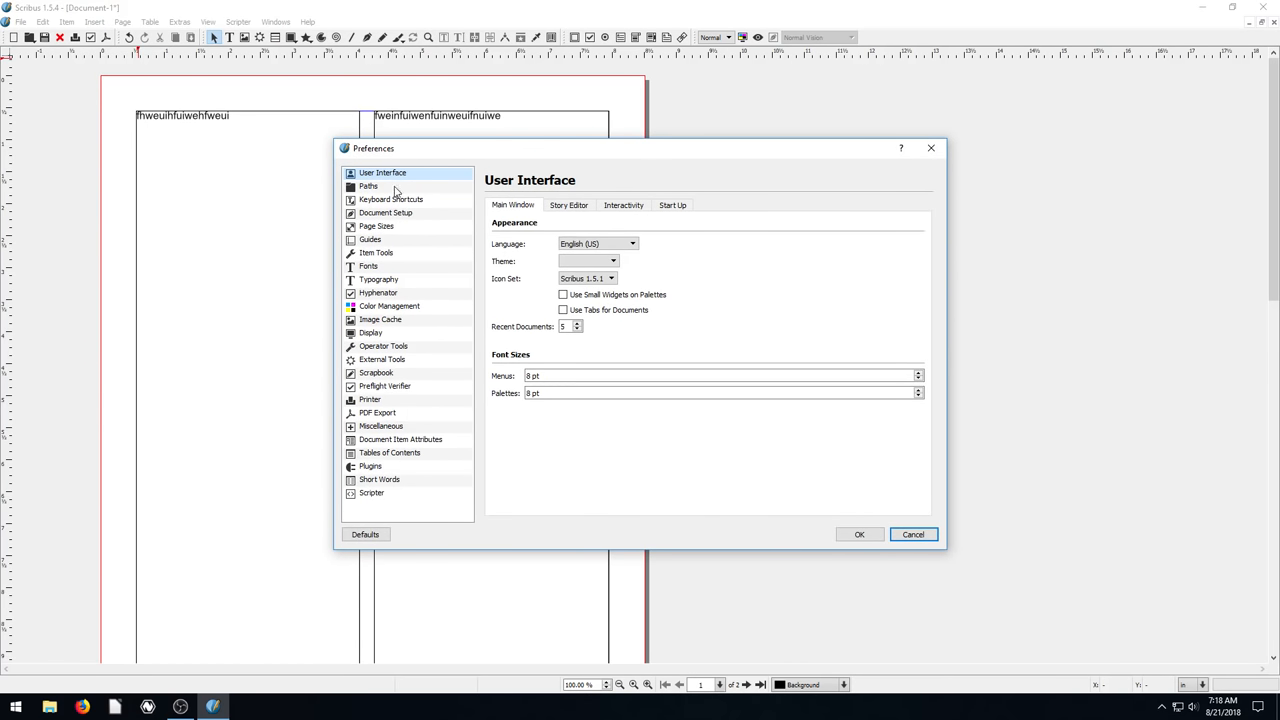
click(388, 306)
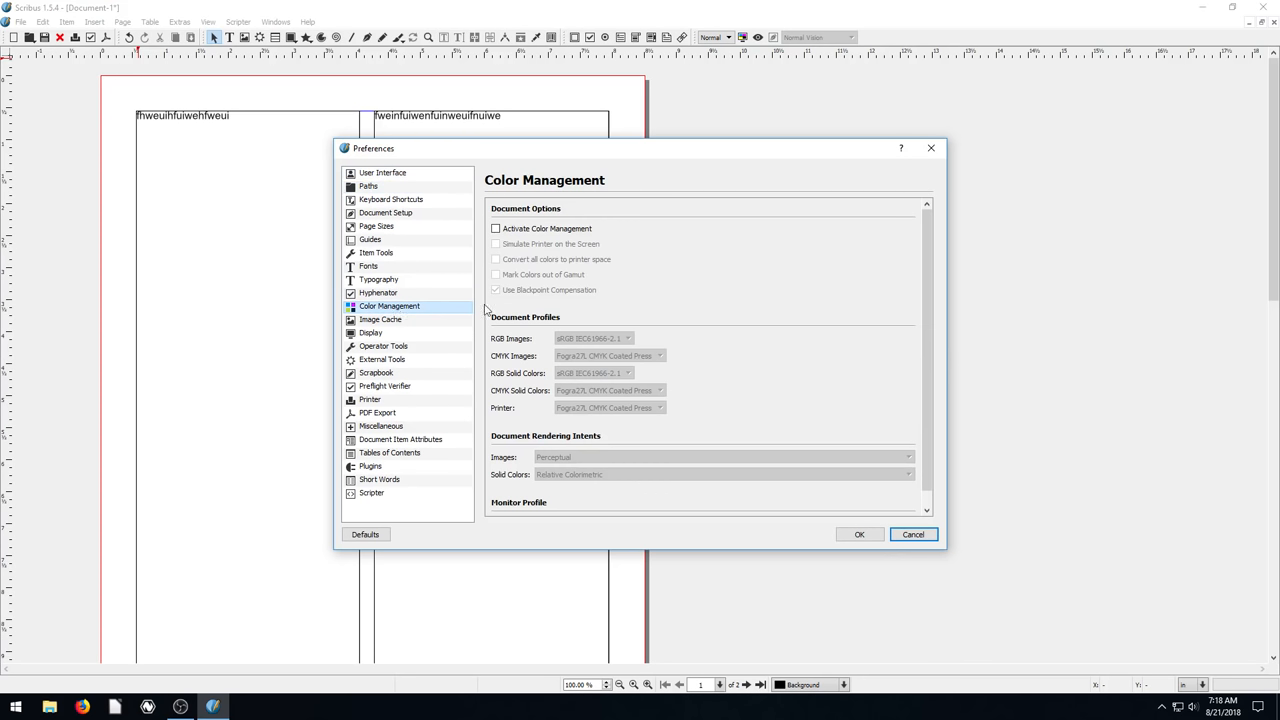
click(380, 320)
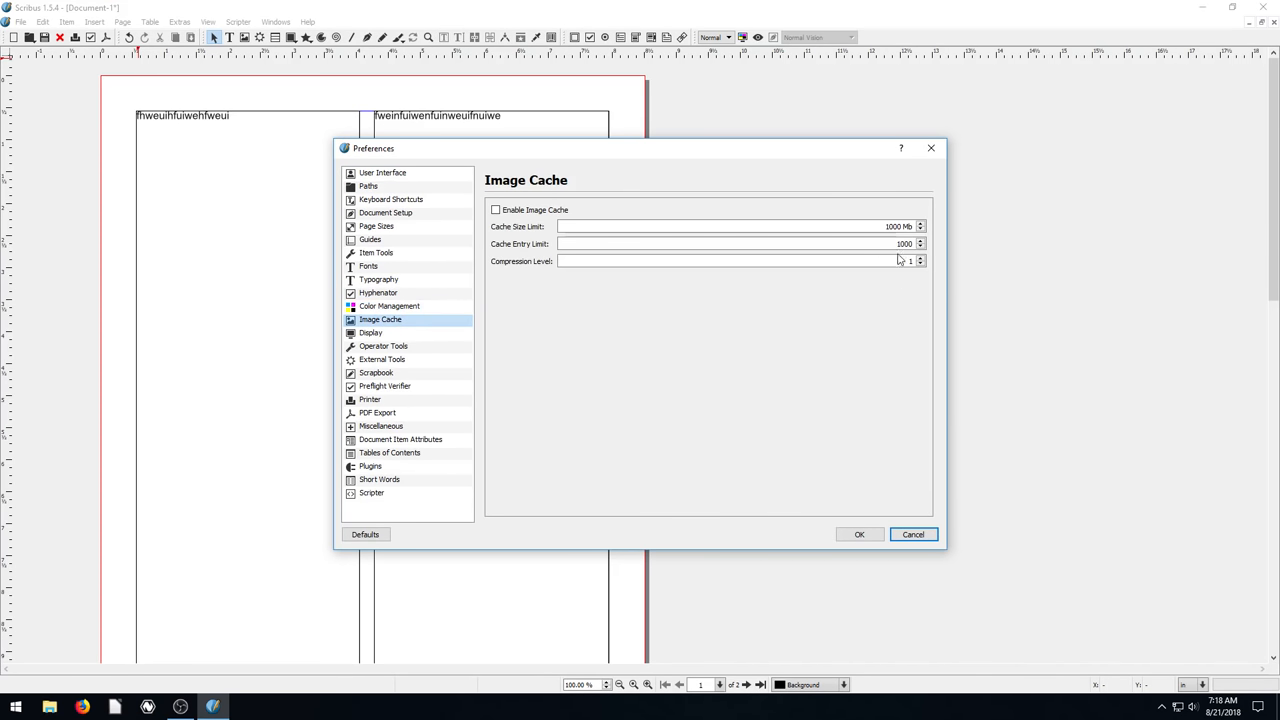
click(376, 372)
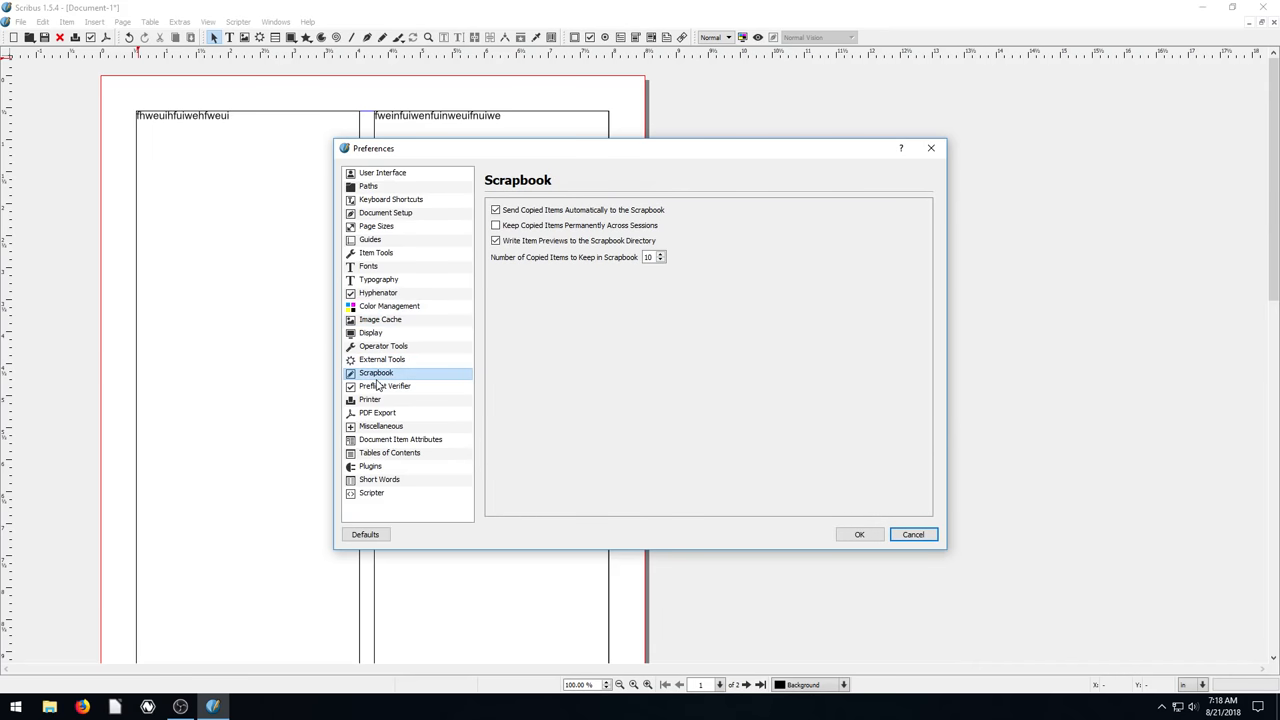
click(388, 452)
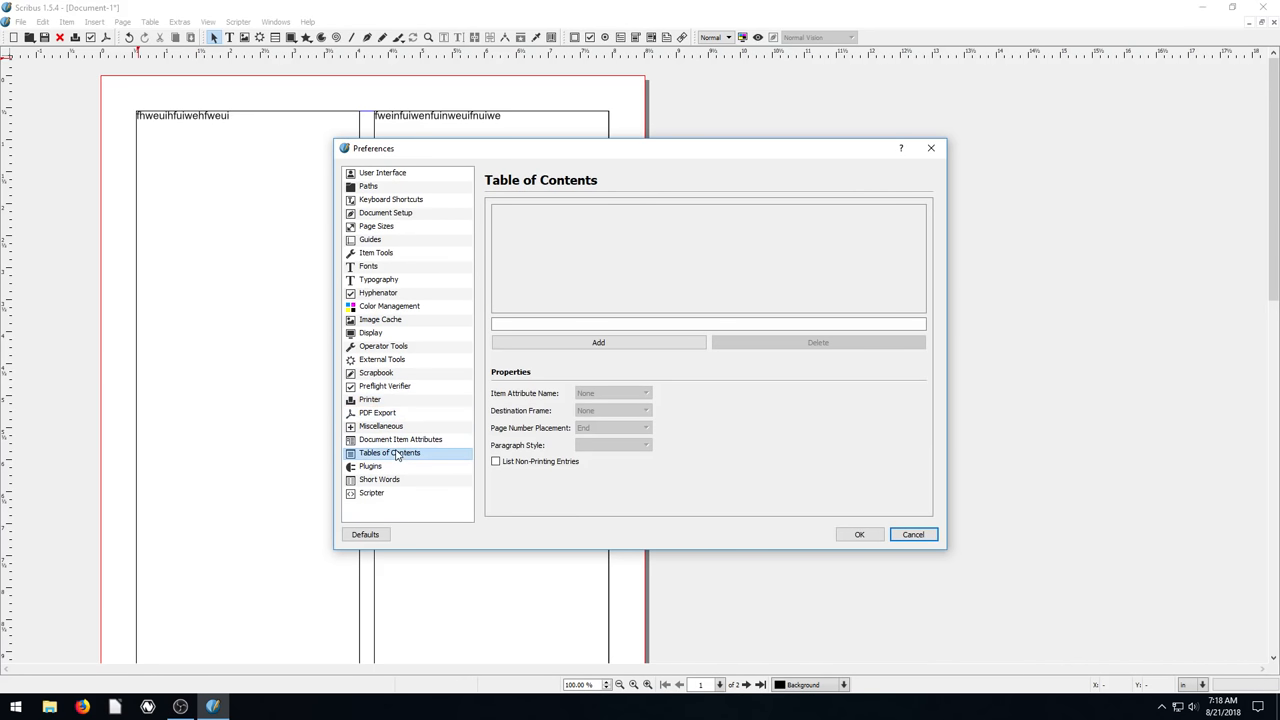
Step: Show the Plugins category and scroll through the list of installed plugins
click(370, 466)
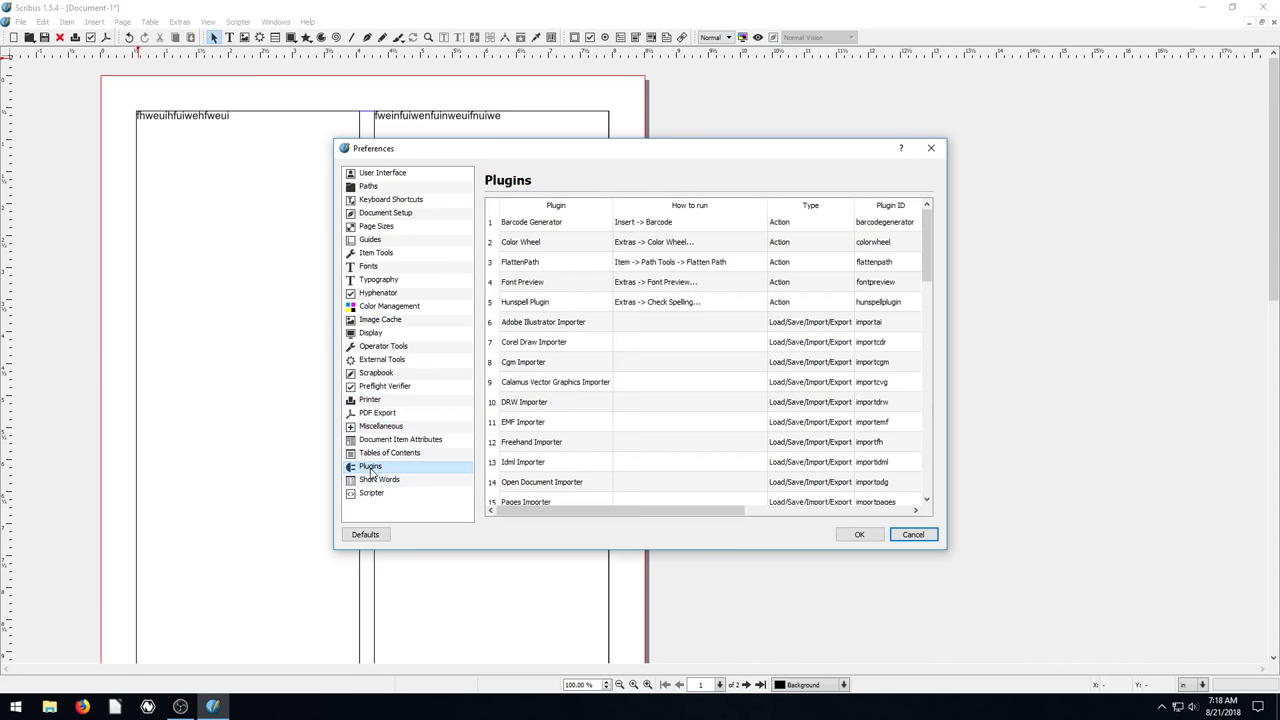
mouse_move(598, 476)
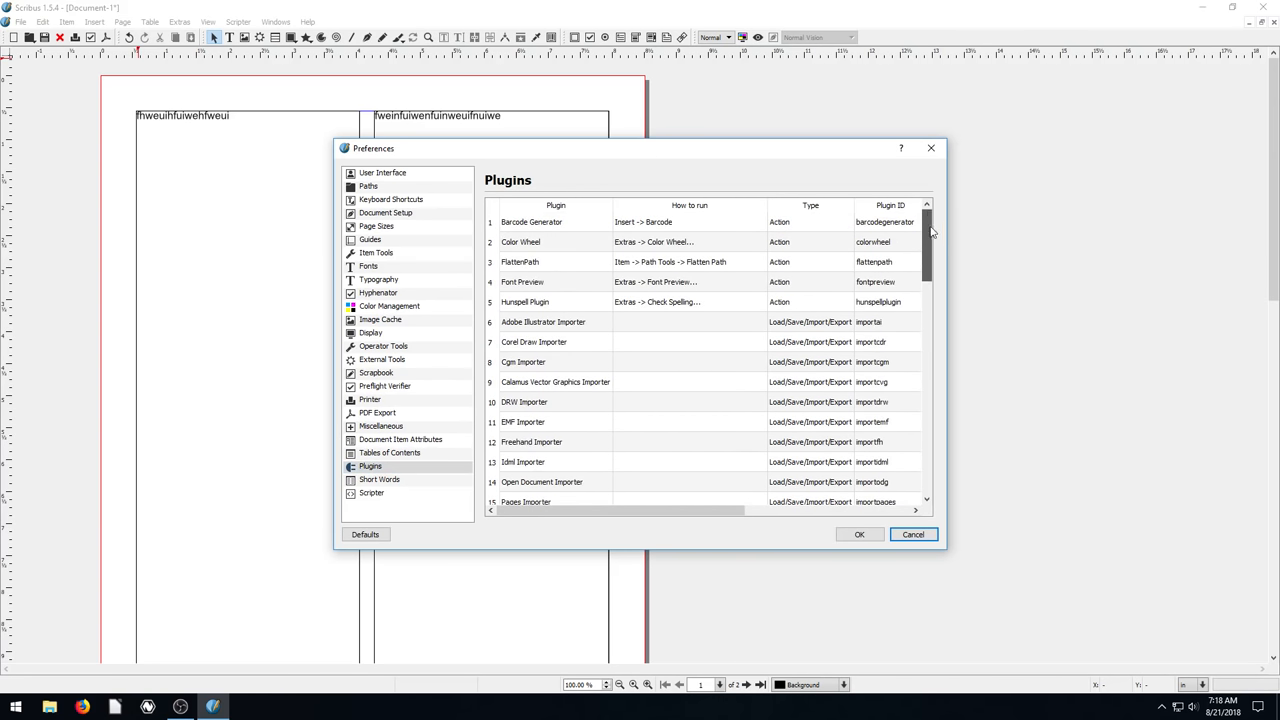
click(550, 220)
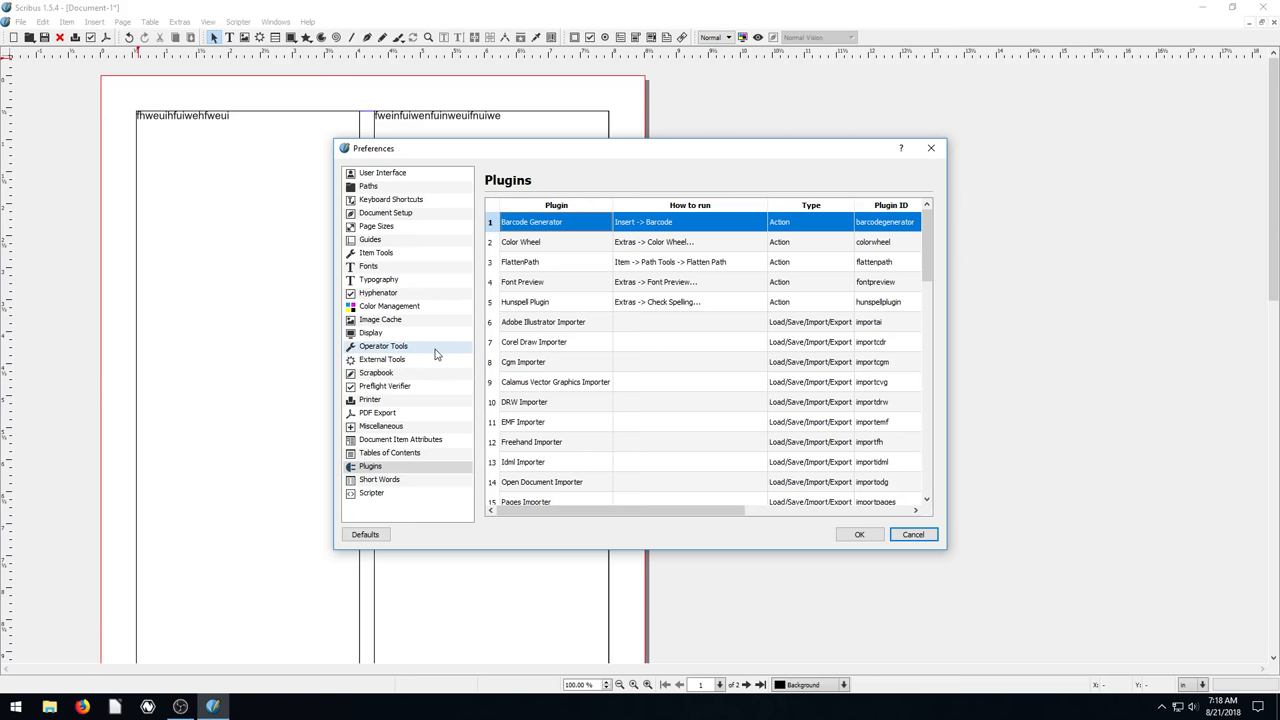
scroll(down, 3)
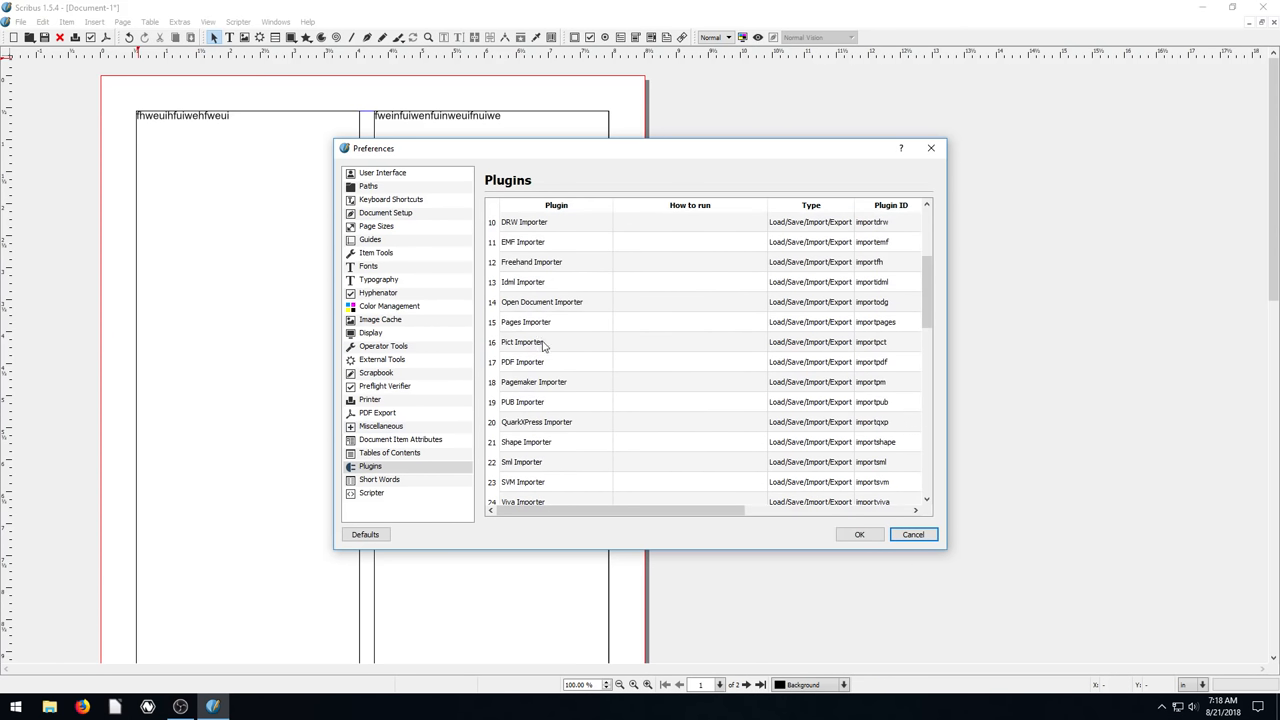
mouse_move(540, 362)
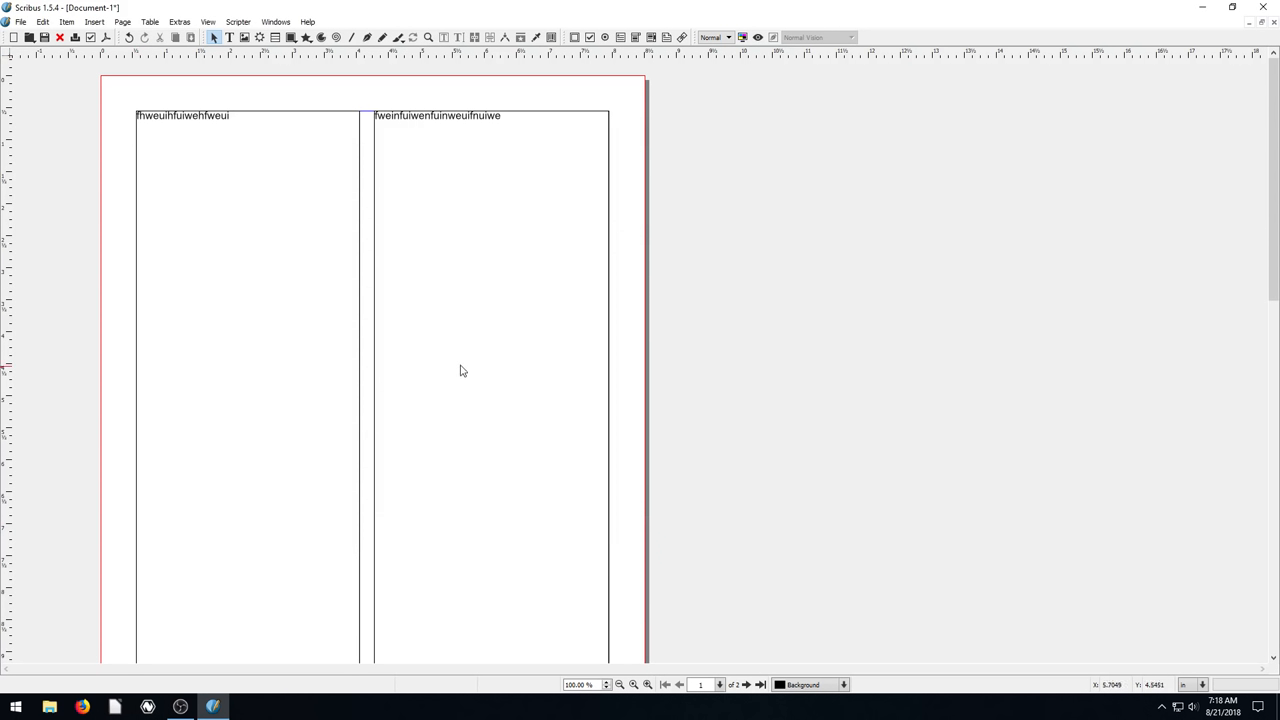
mouse_move(276, 256)
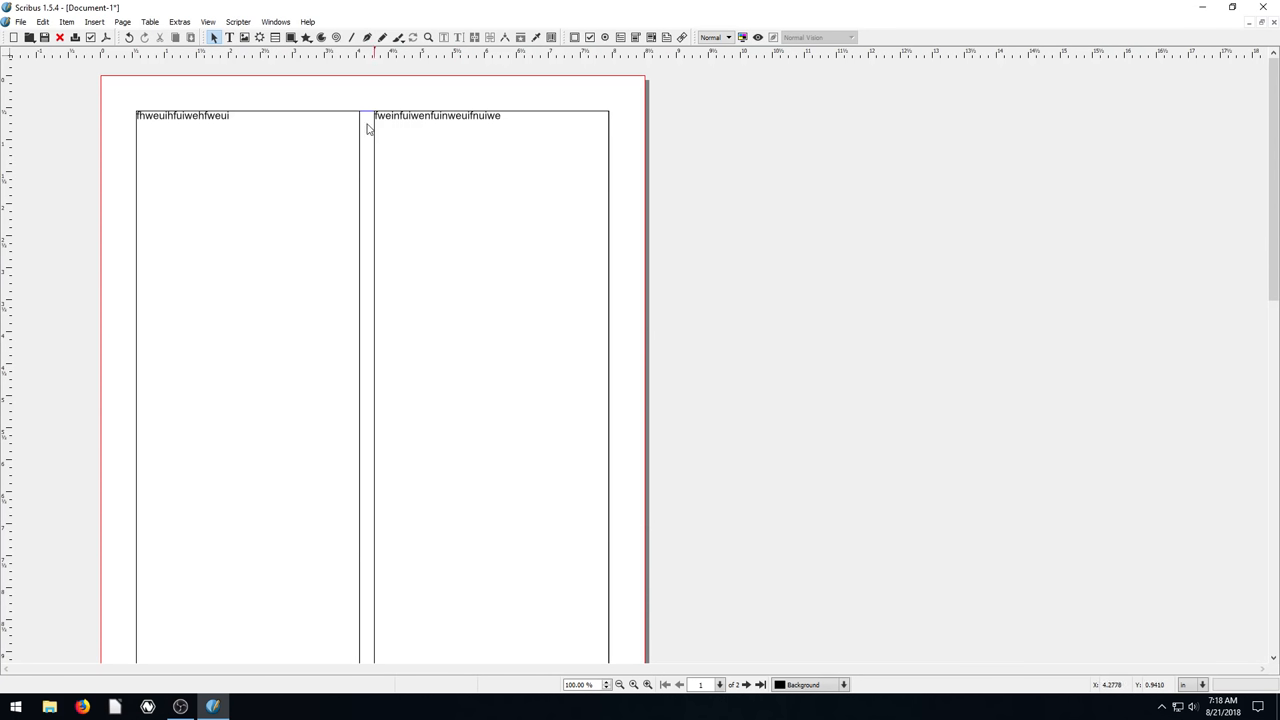
mouse_move(232, 210)
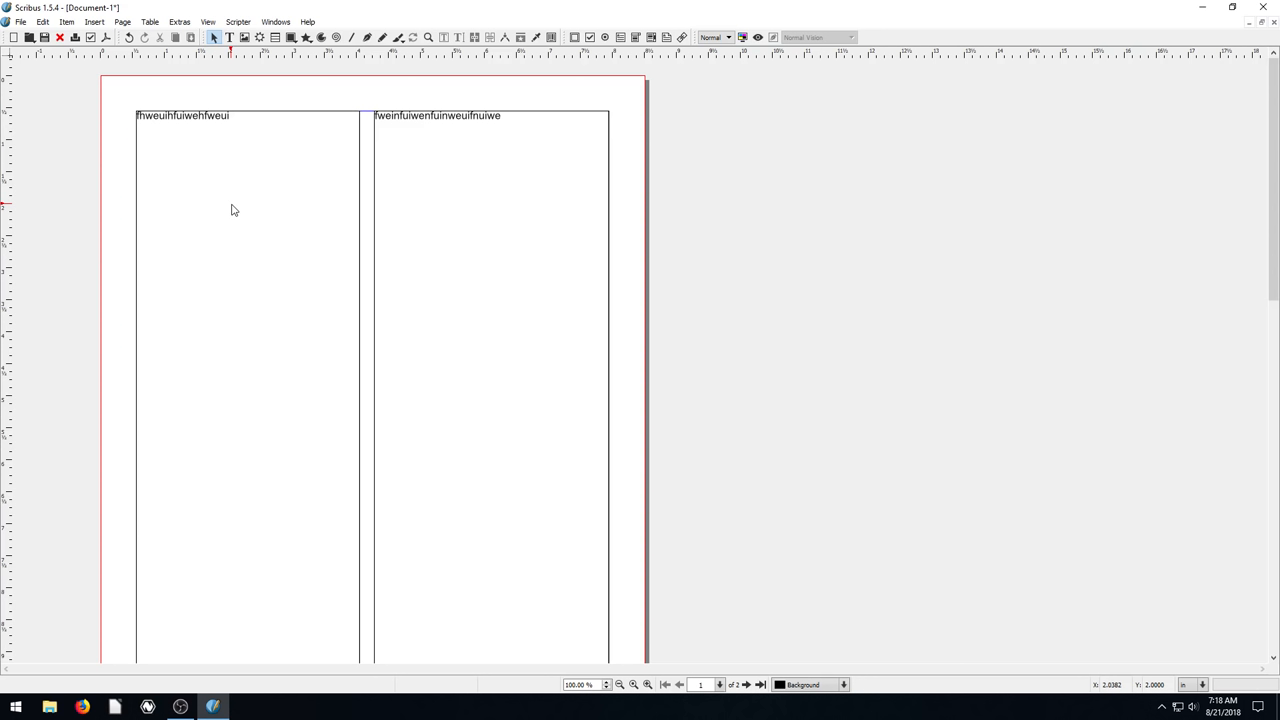
mouse_move(266, 58)
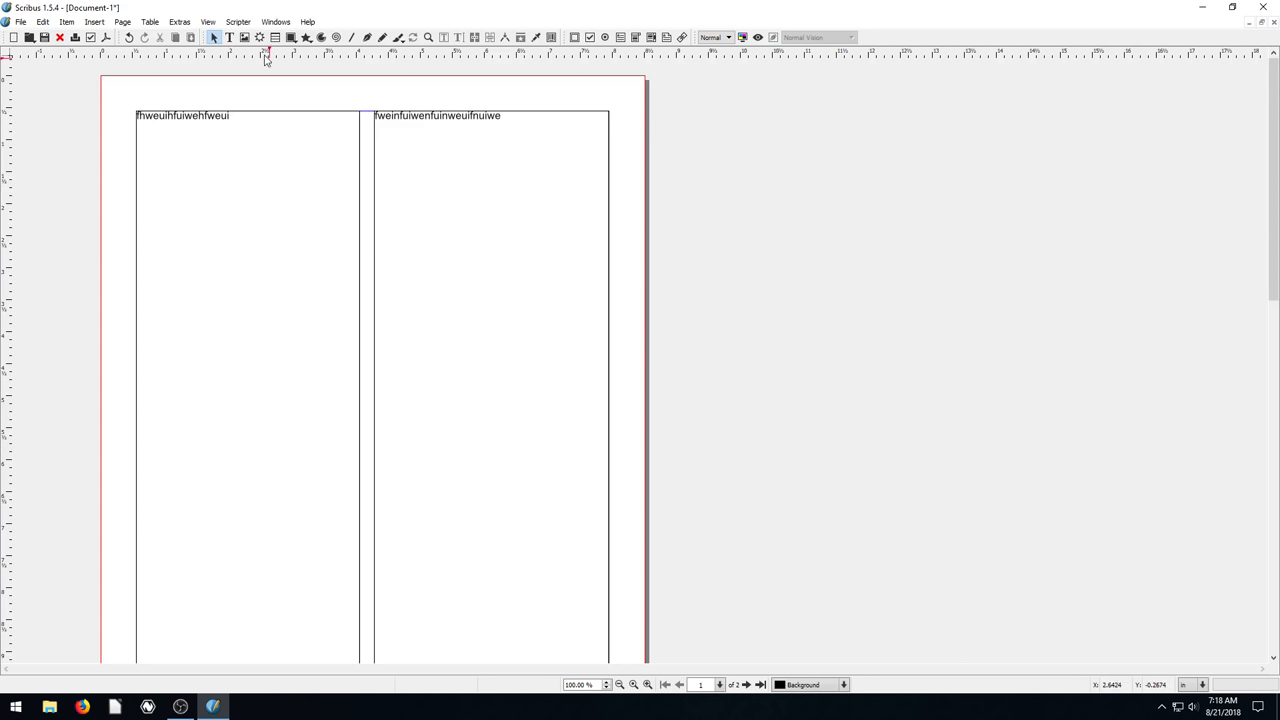